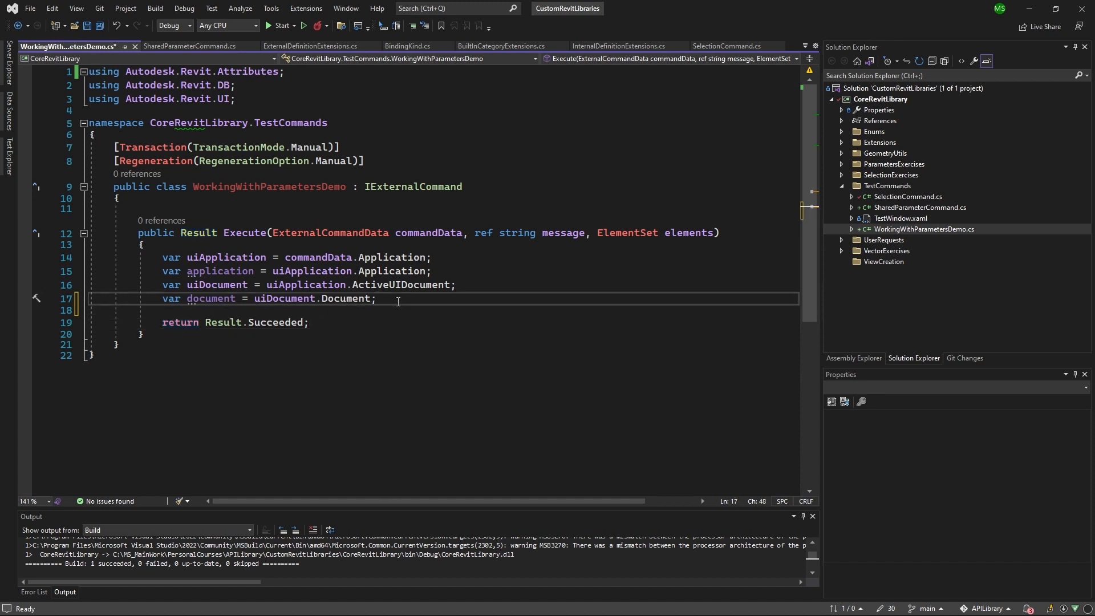
- Add var bindingMap = document.ParameterBindings; right after the document variable in Execute
text(var bindingM)
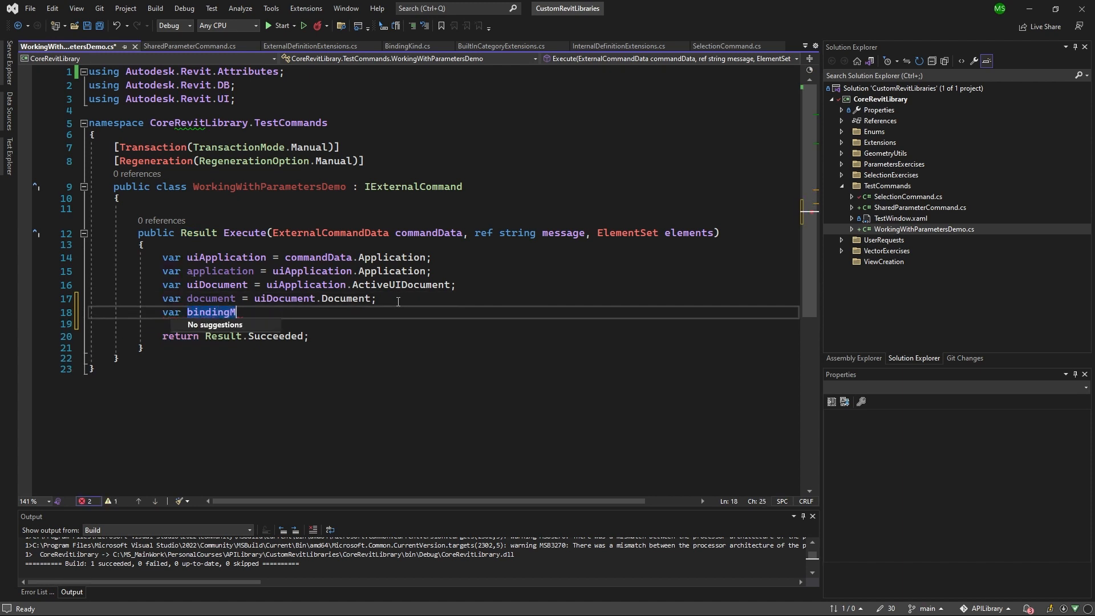
text(ap = document.ParameterBindings;)
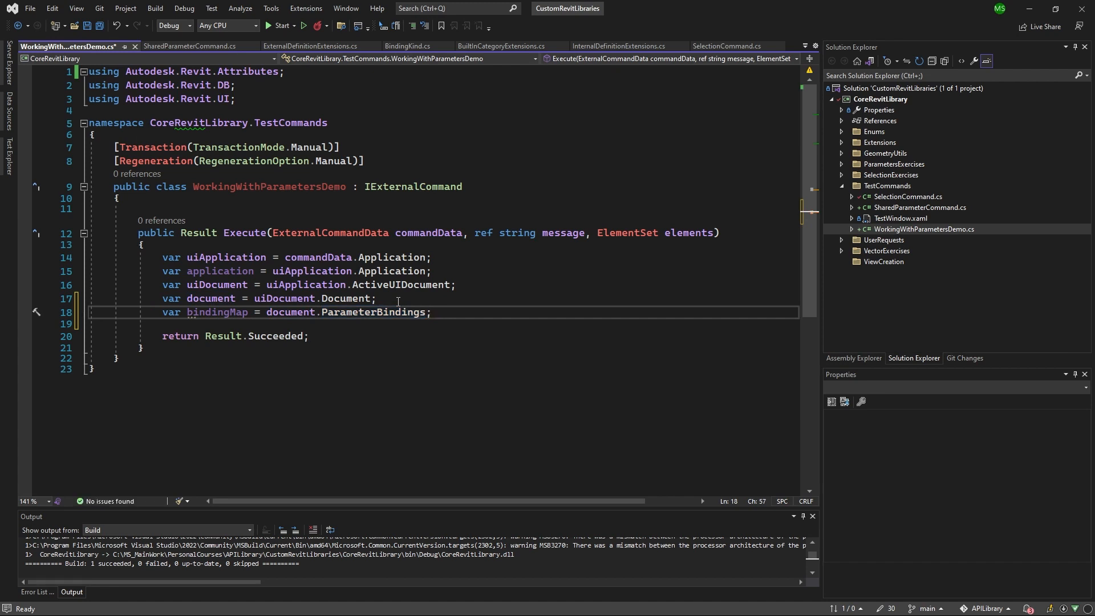
mouse_move(217, 312)
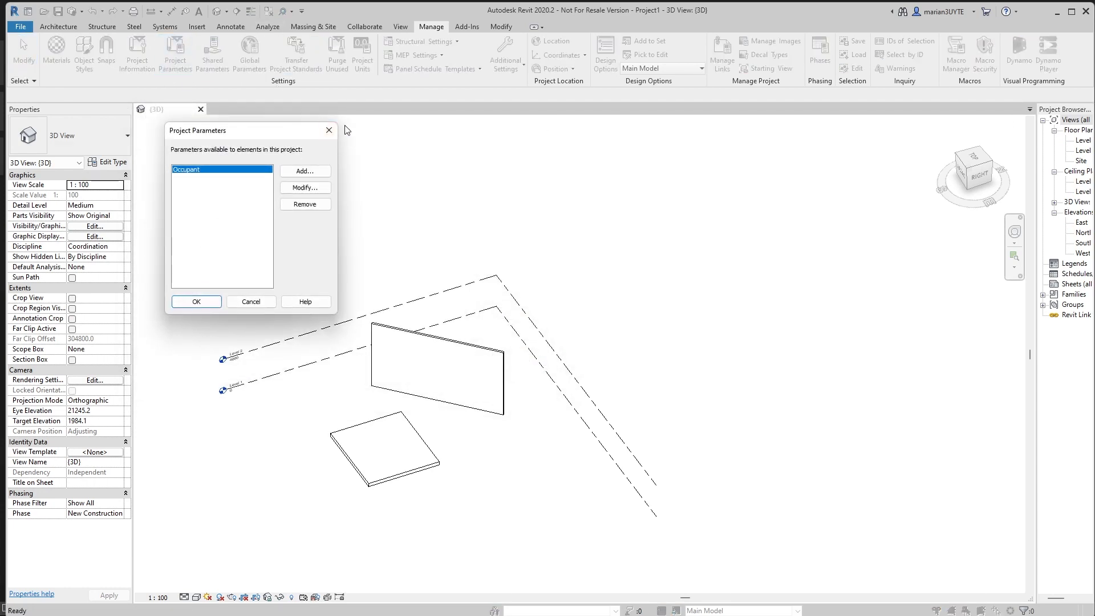
- Close the Project Parameters list after checking that Occupant is the only parameter
click(196, 301)
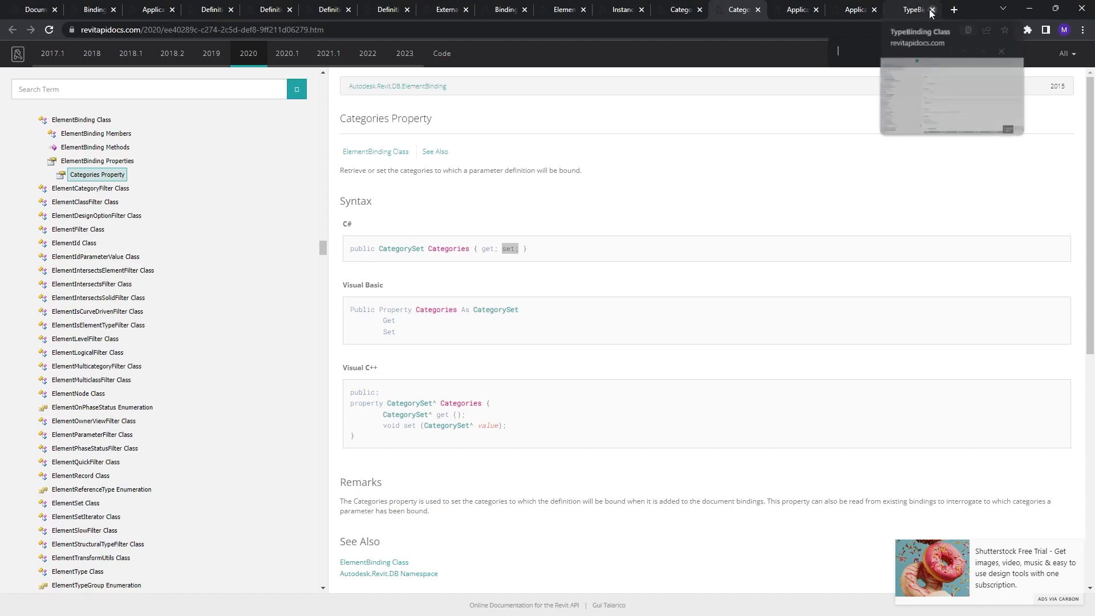
- Close the TypeBinding page, search BindingMap, and follow its DefinitionBindingMap base class link
click(933, 9)
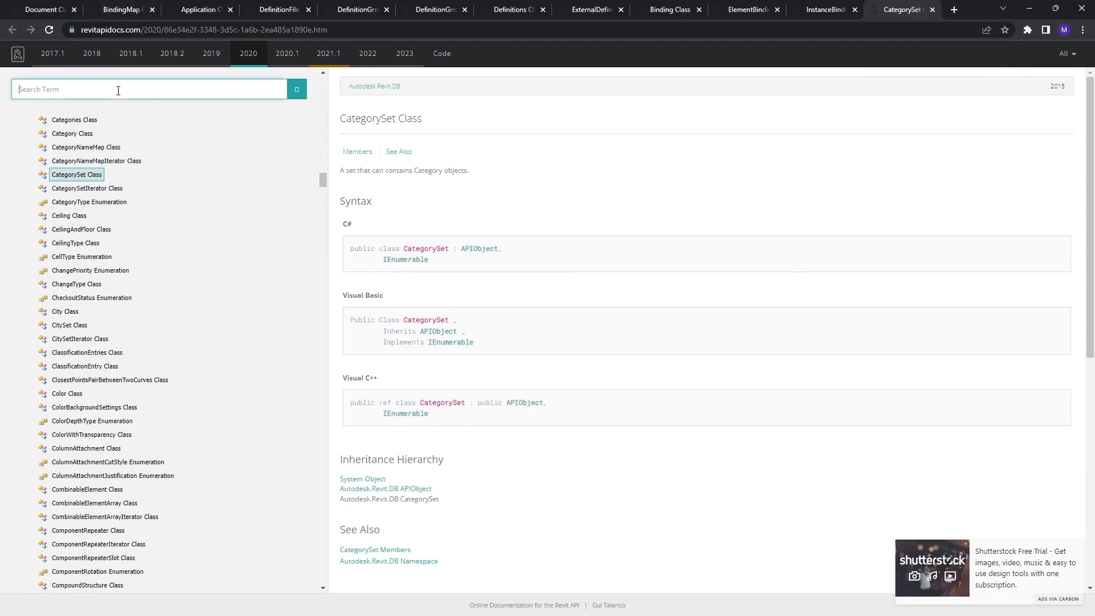
text(BindingMa)
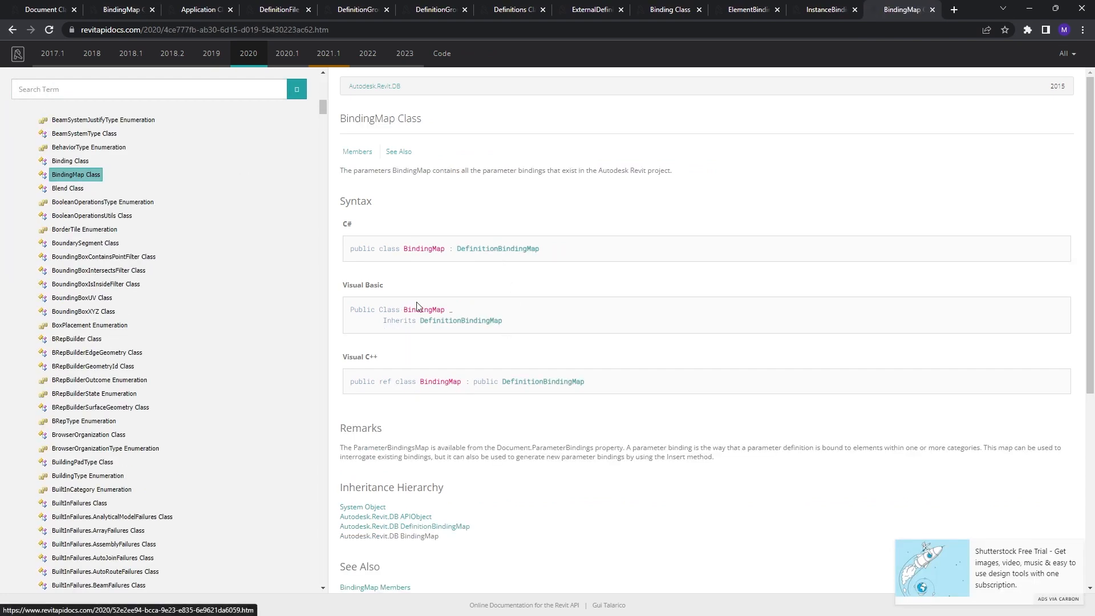
double_click(497, 248)
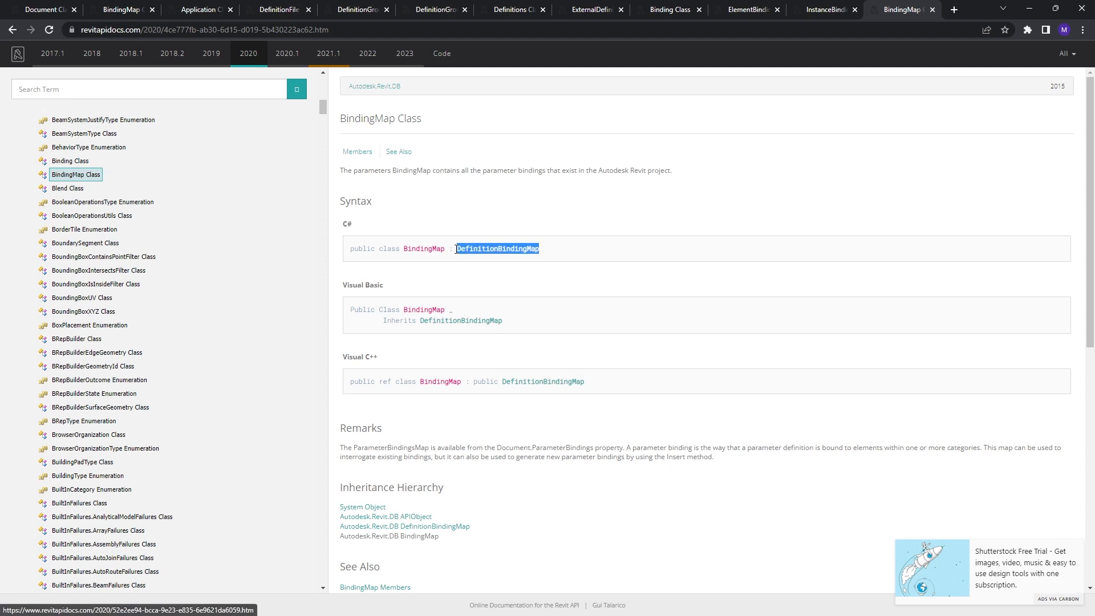
click(555, 255)
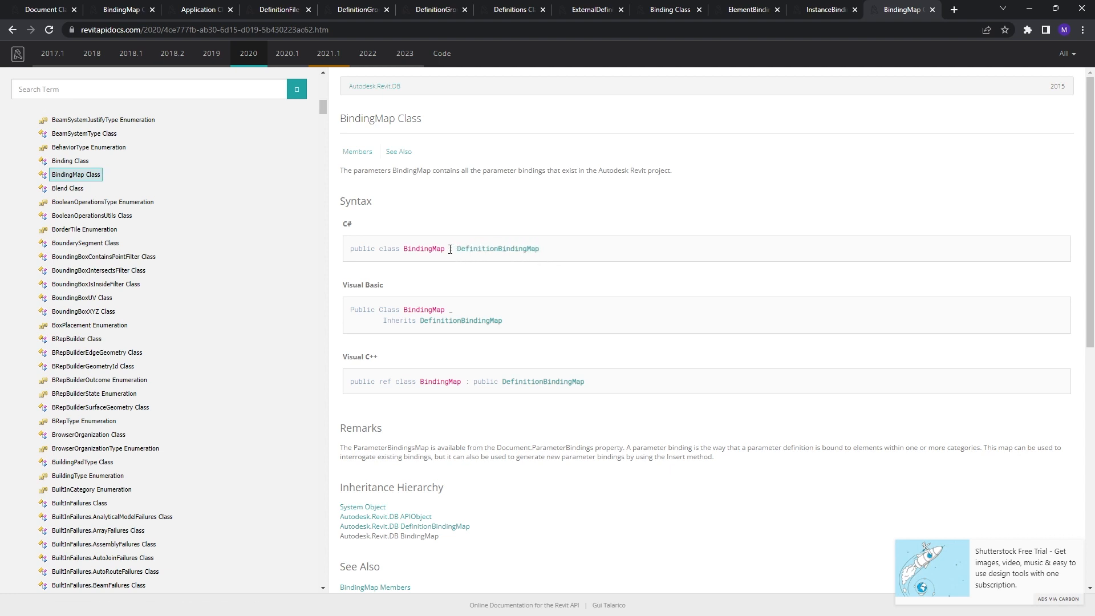
click(497, 248)
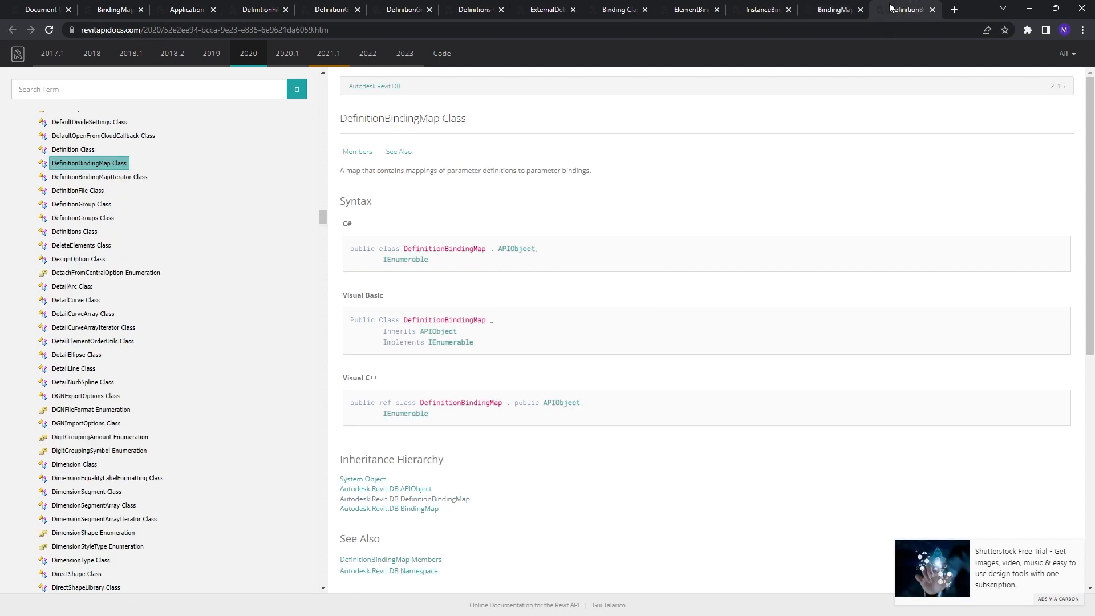
mouse_move(207, 245)
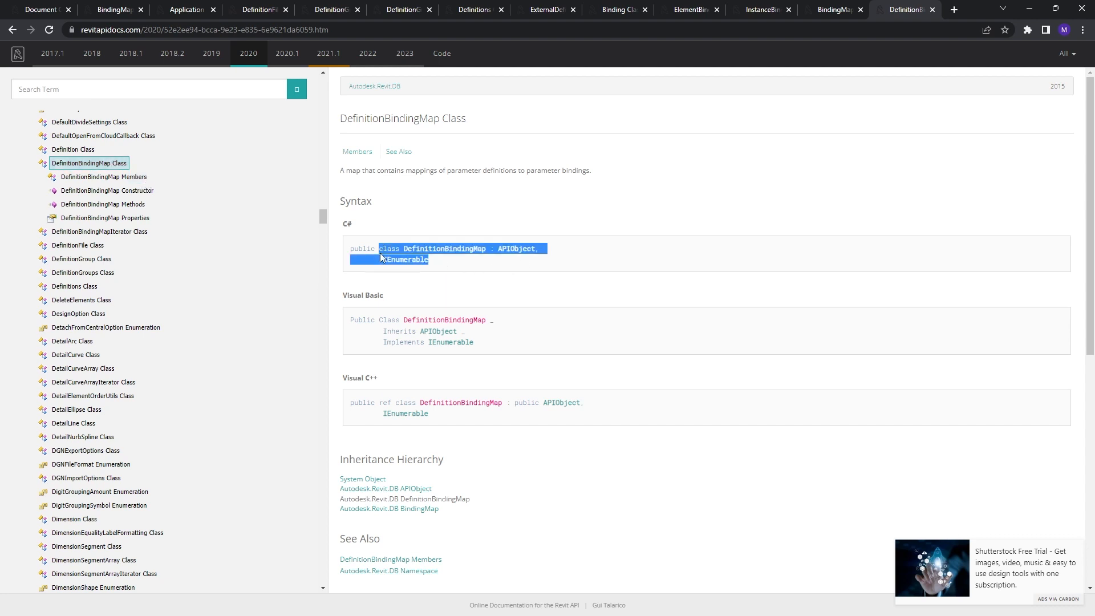
click(495, 261)
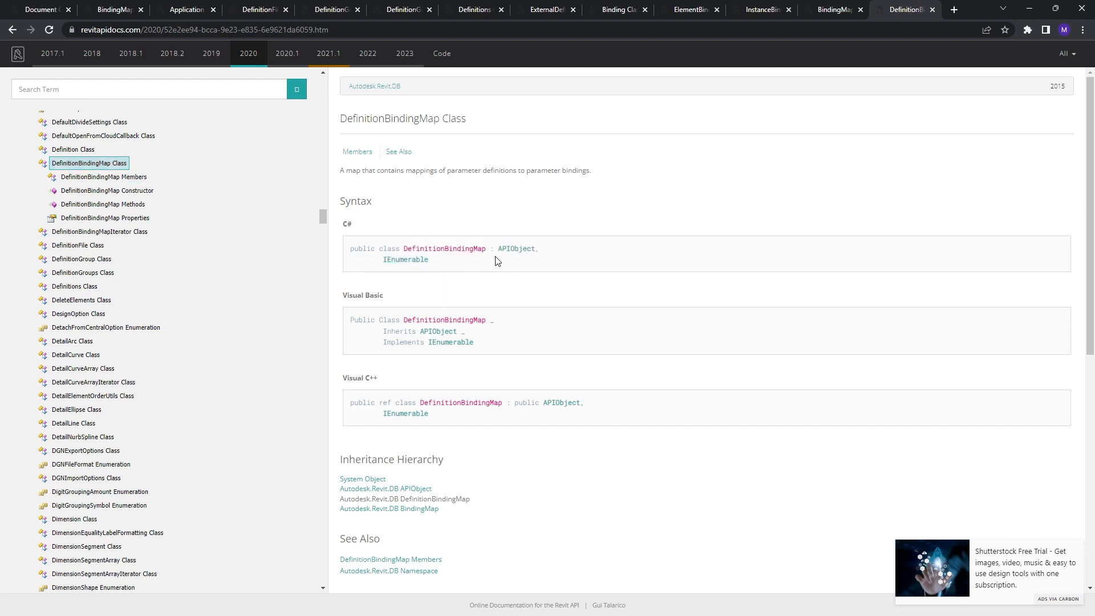
mouse_move(505, 195)
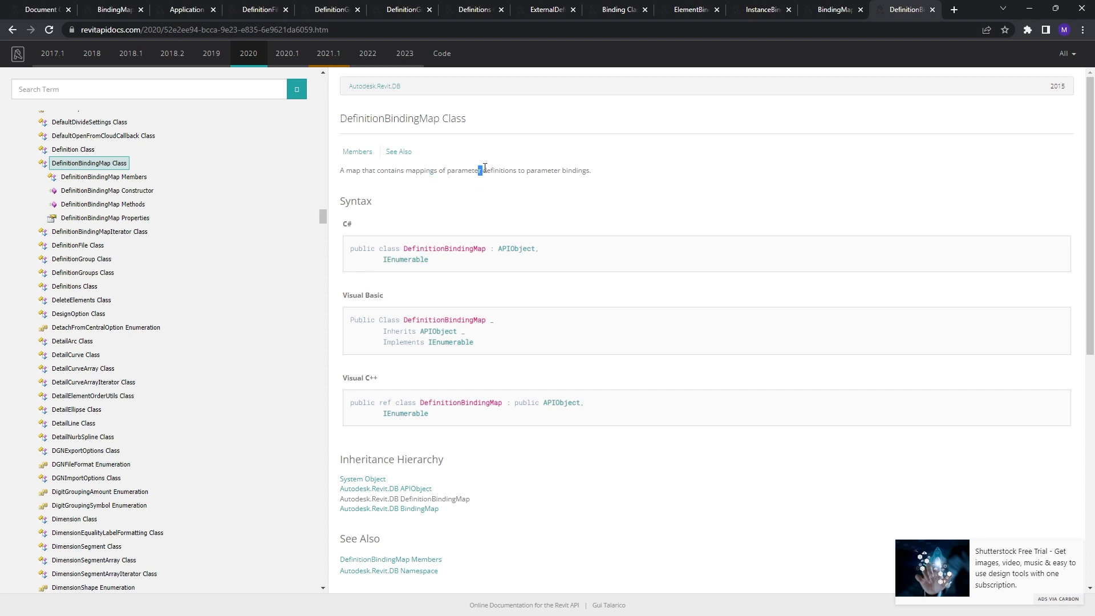
mouse_move(589, 173)
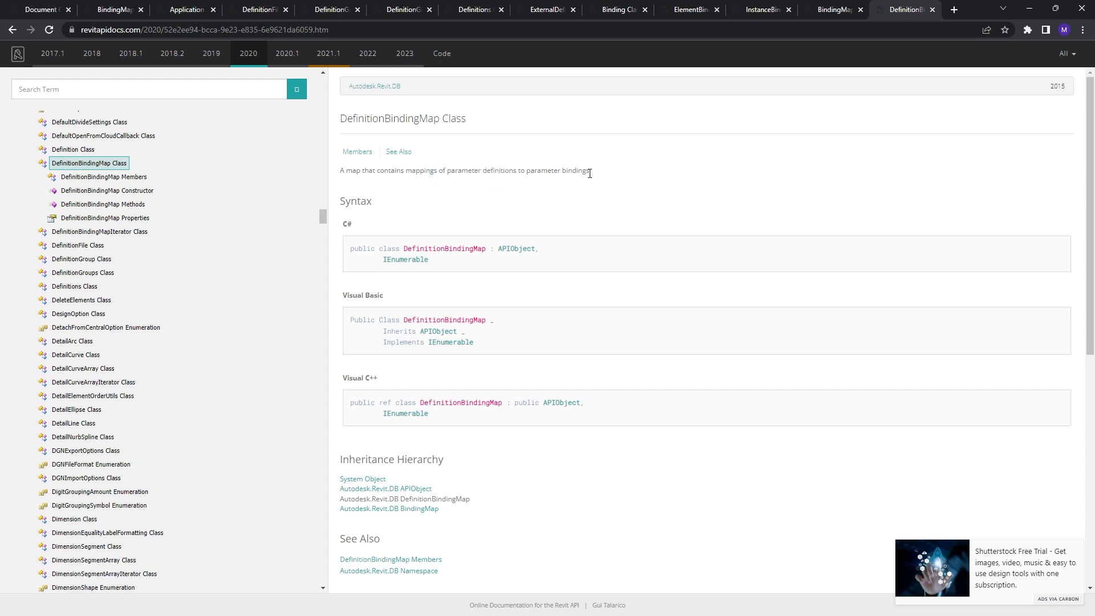
double_click(575, 169)
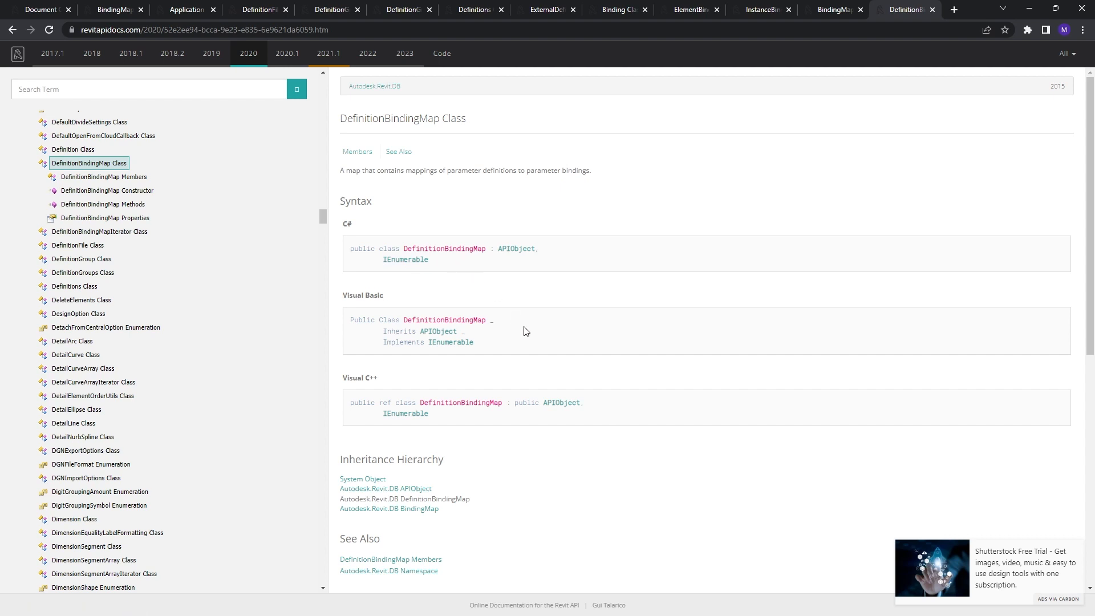
mouse_move(532, 333)
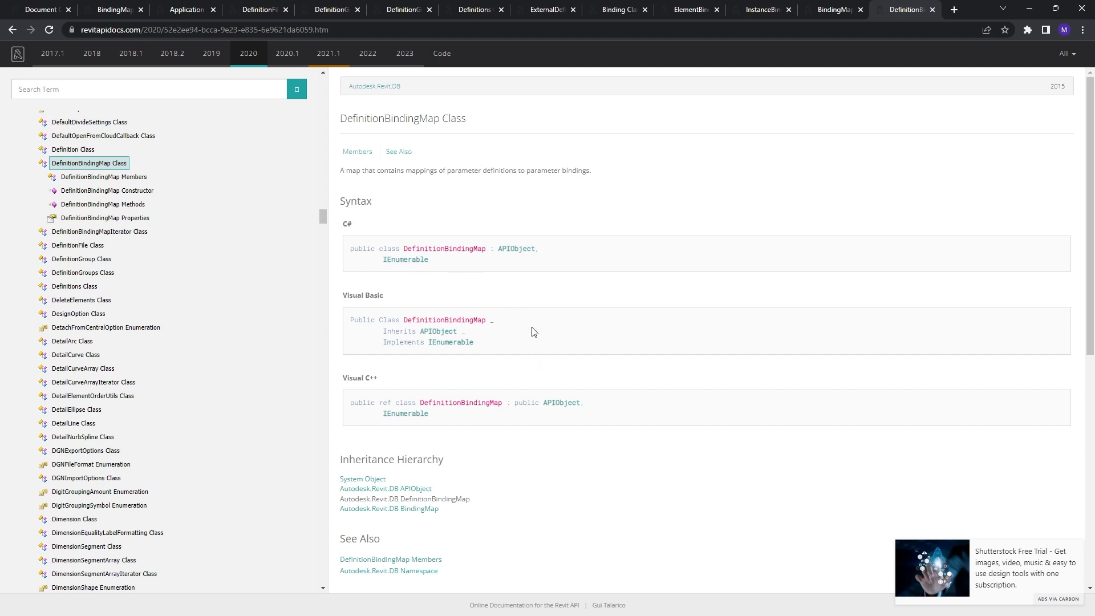
mouse_move(435, 429)
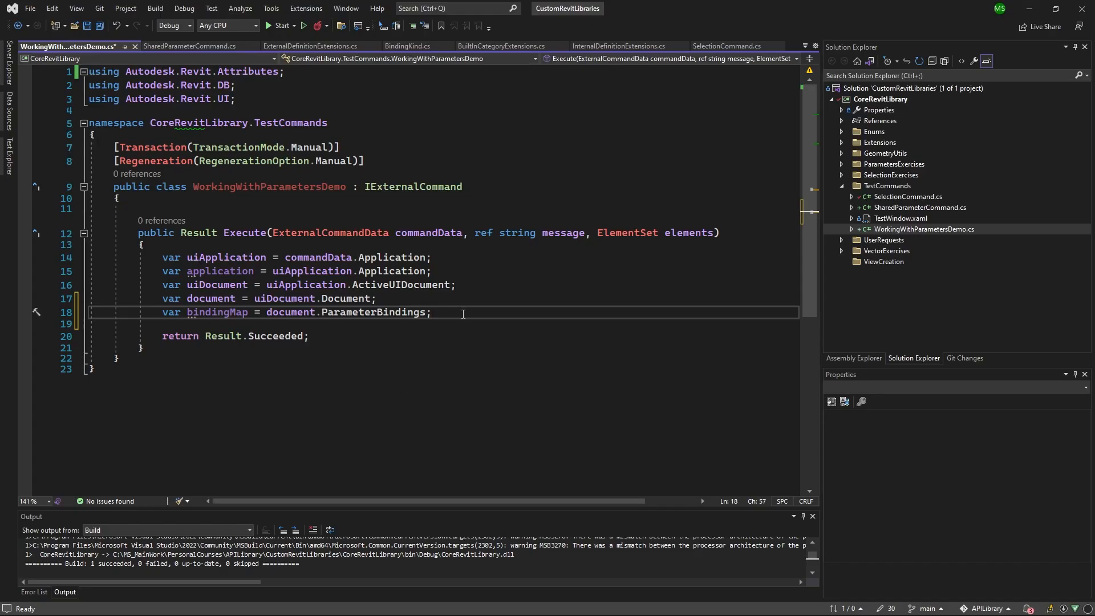
- Write the foreach (var unKnown in bindingMap) loop header before return Result.Succeeded
text(foreach (var VARIABLE in COLLECTION)
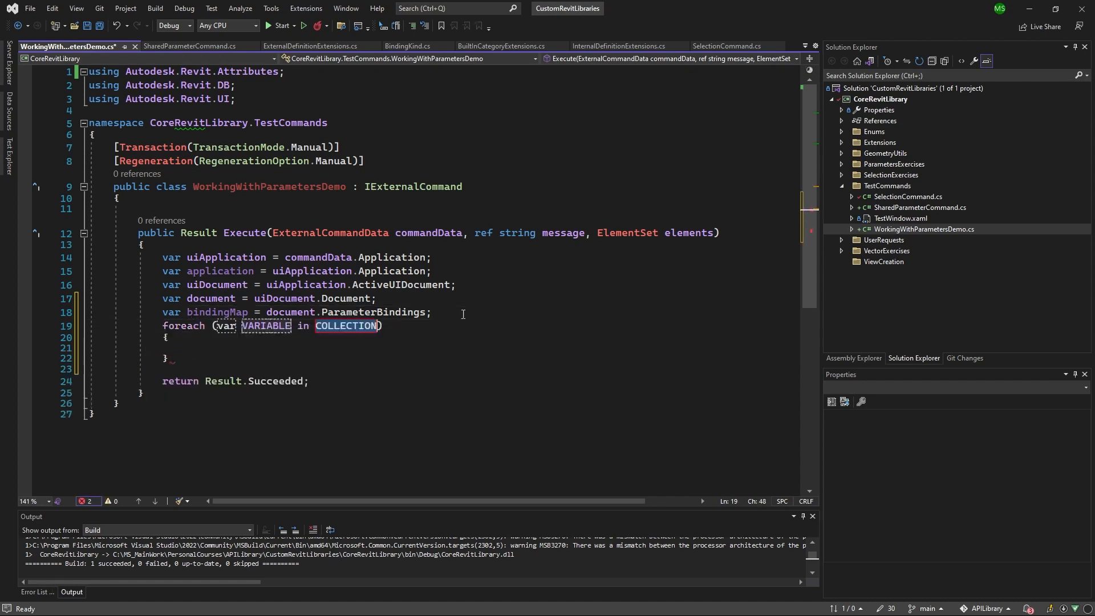
text(bindingMap)
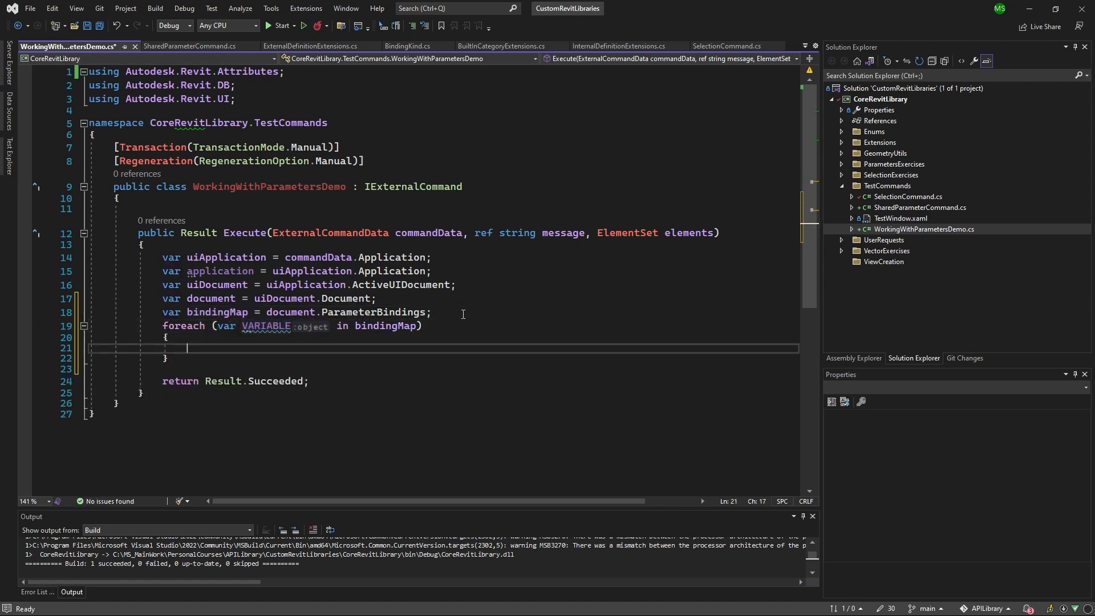
mouse_move(234, 326)
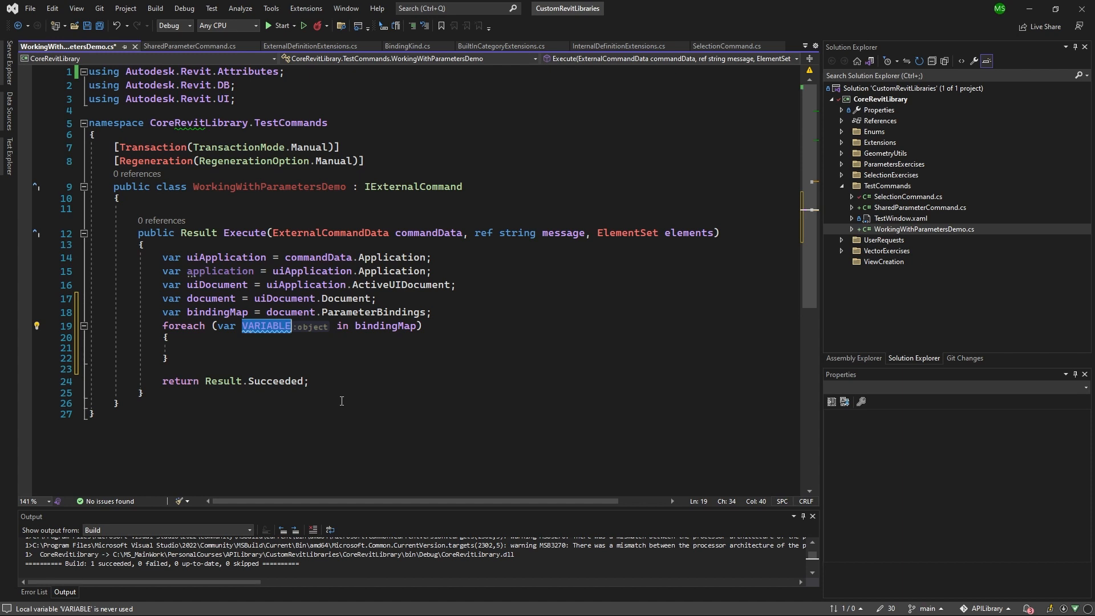
text(unKN)
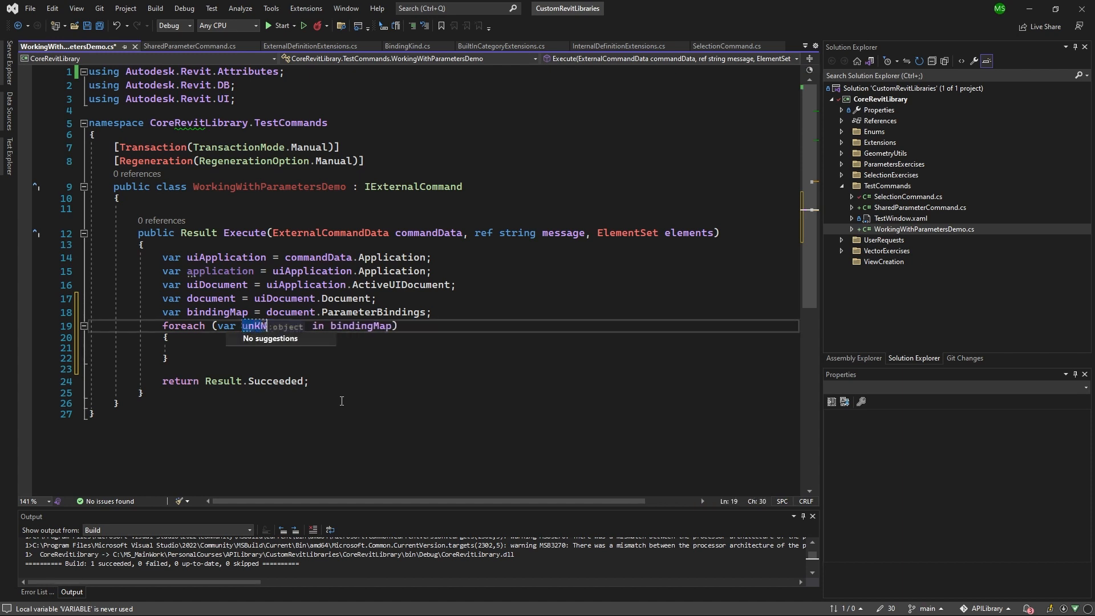
key(Backspace)
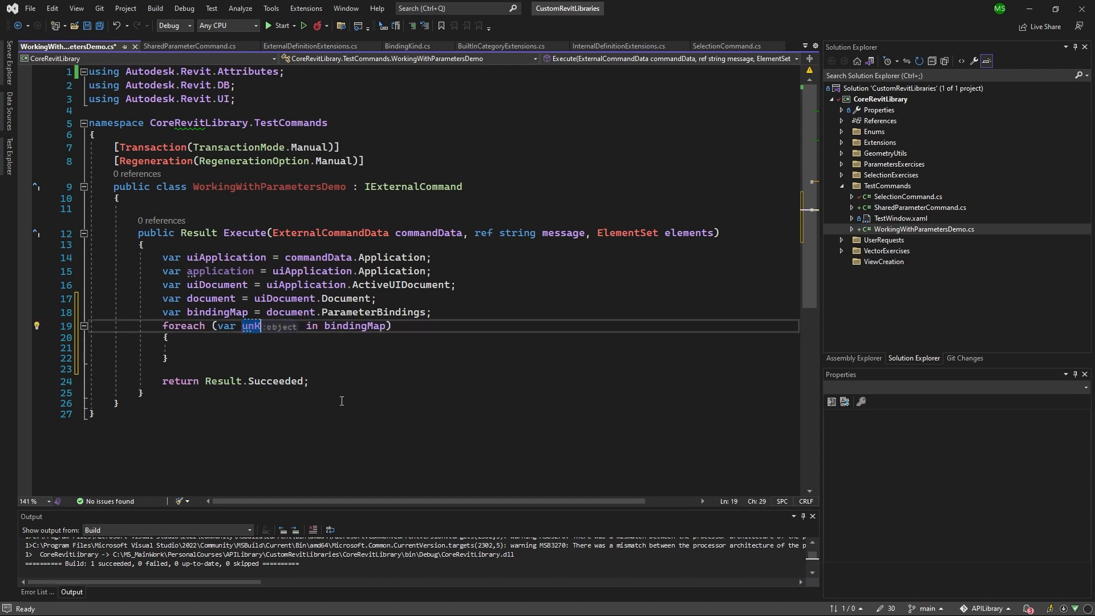
text(Known)
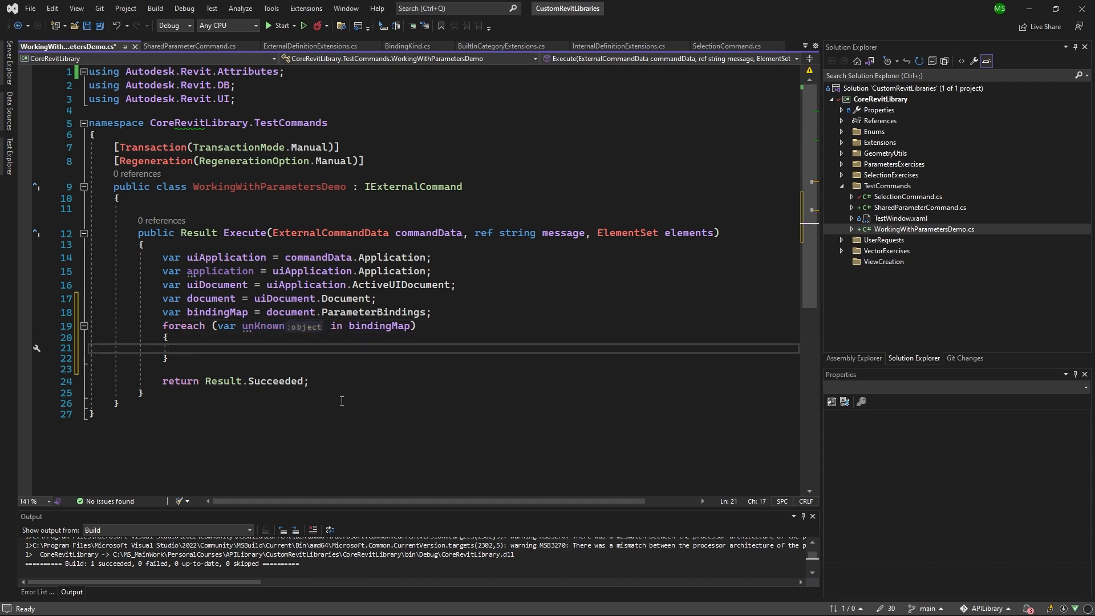
- Inside the loop, show unKnown.GetType().Name in a TaskDialog titled "Message"
click(187, 348)
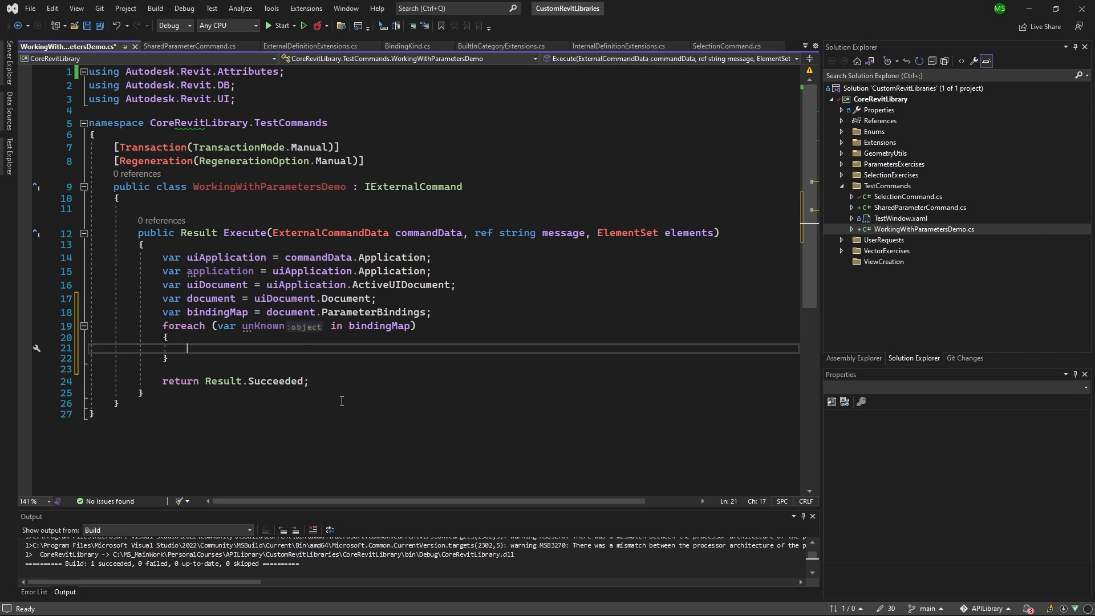
text(TaskDialog.Show()
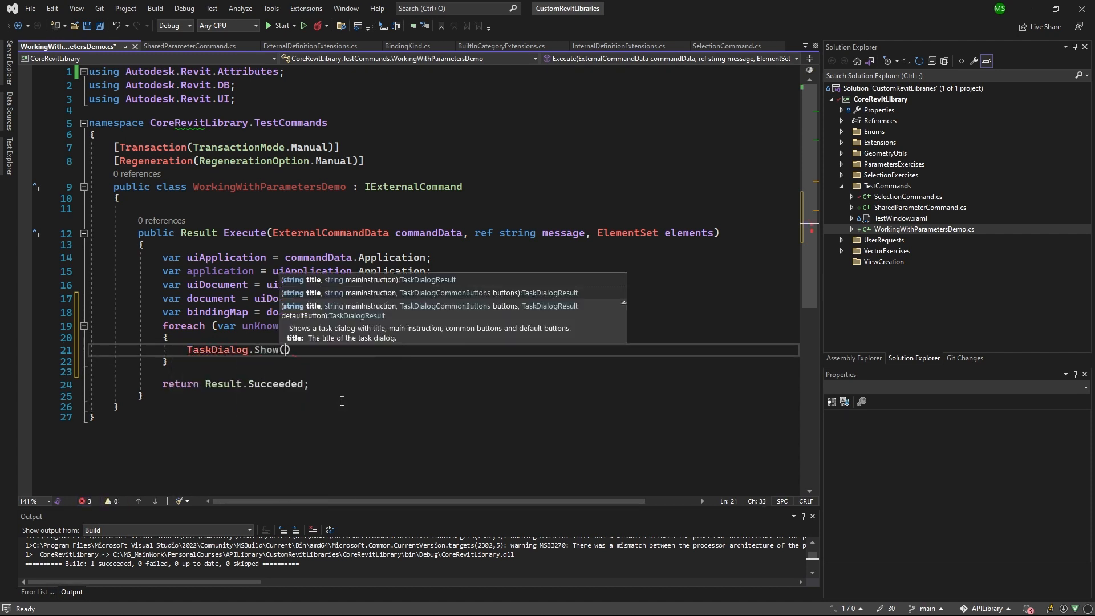
text("Message")
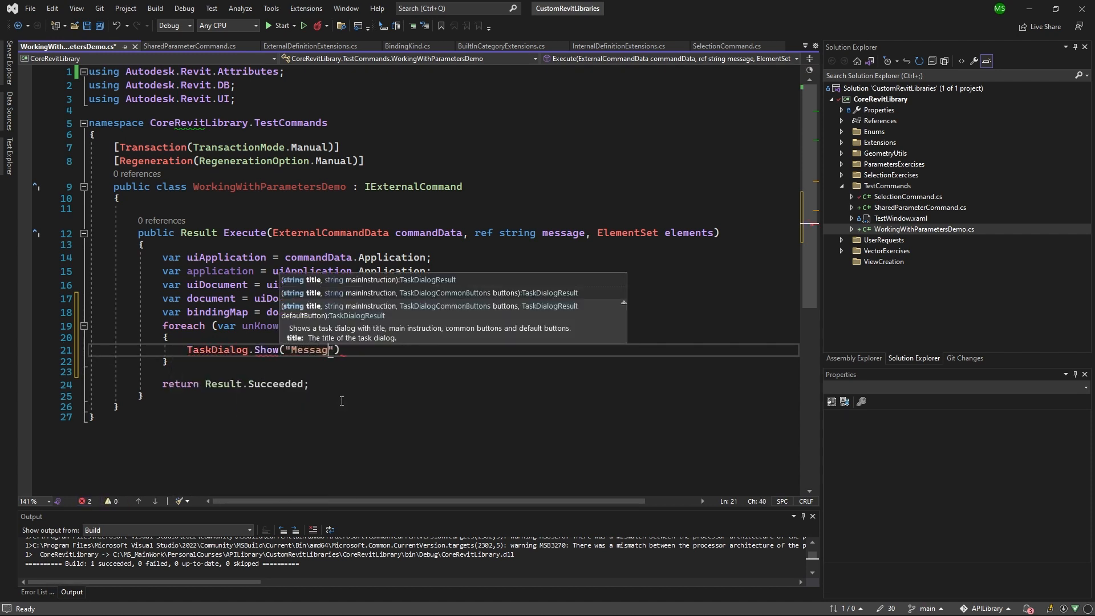
text(, unKnown.GetType()
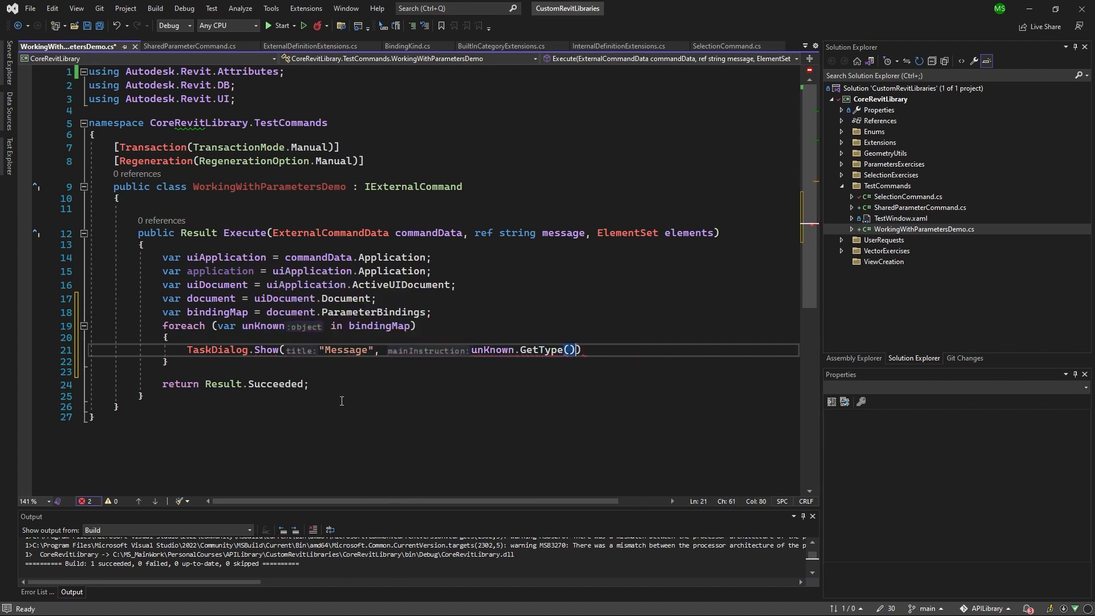
text(.Name)
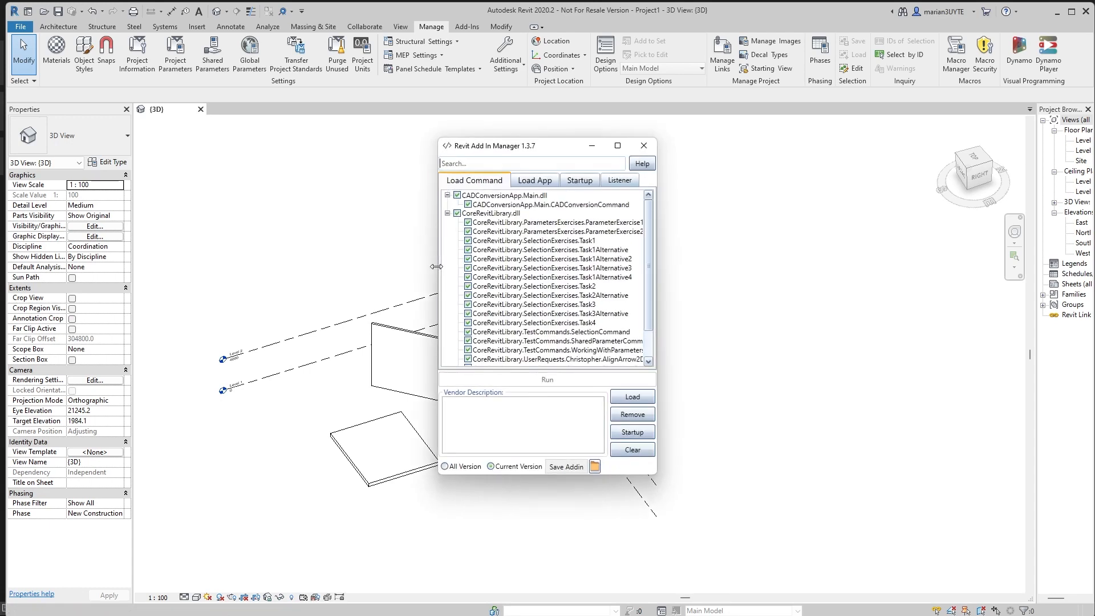
- Run WorkingWithParametersDemo from Add-In Manager and close the InstanceBinding message
click(552, 331)
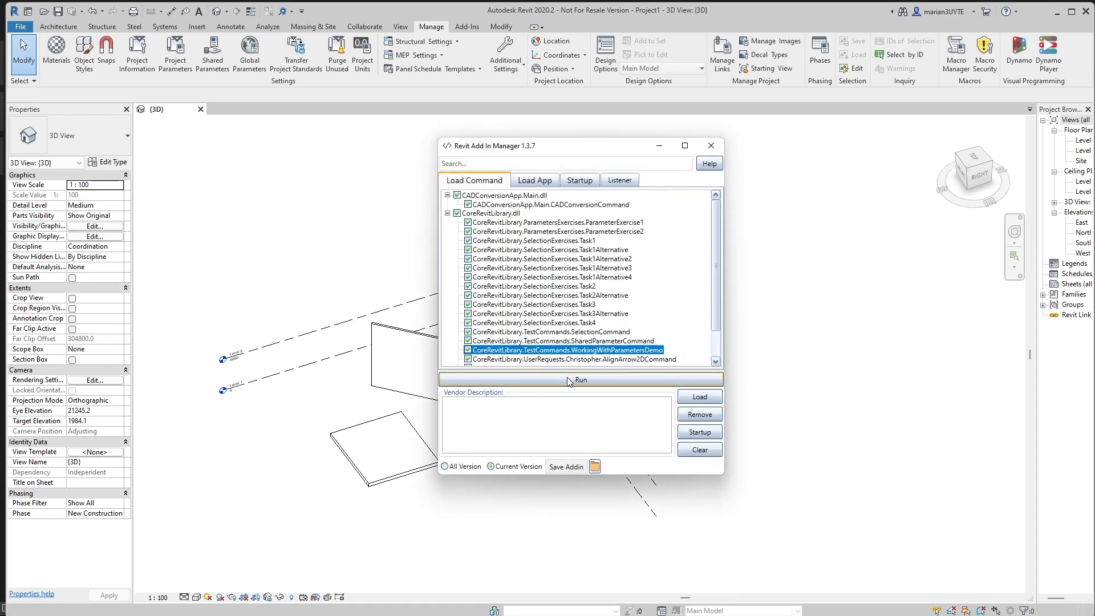
click(581, 379)
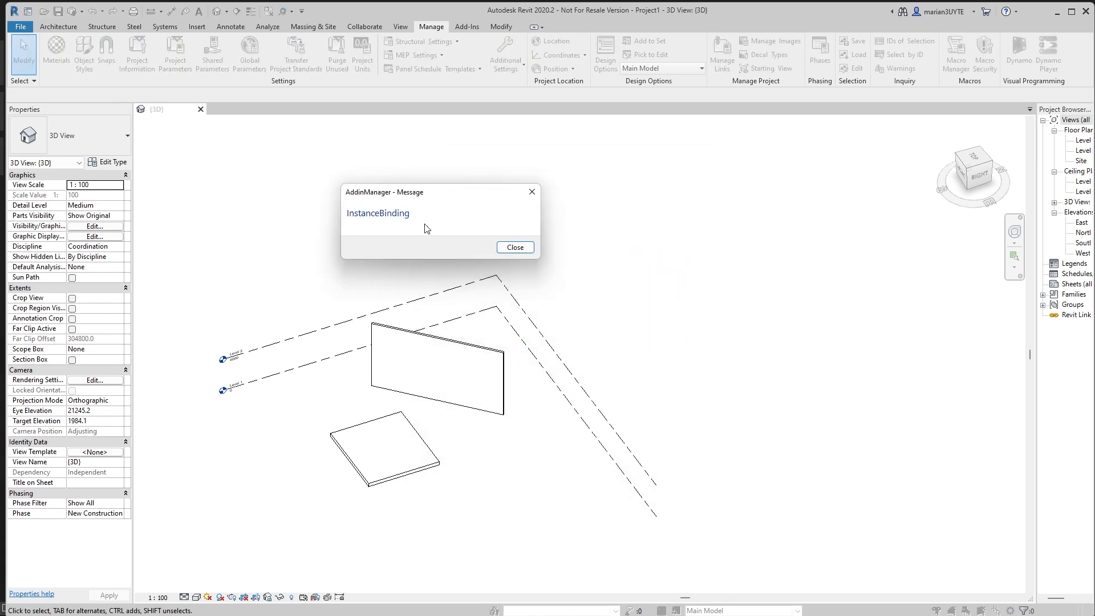
mouse_move(515, 247)
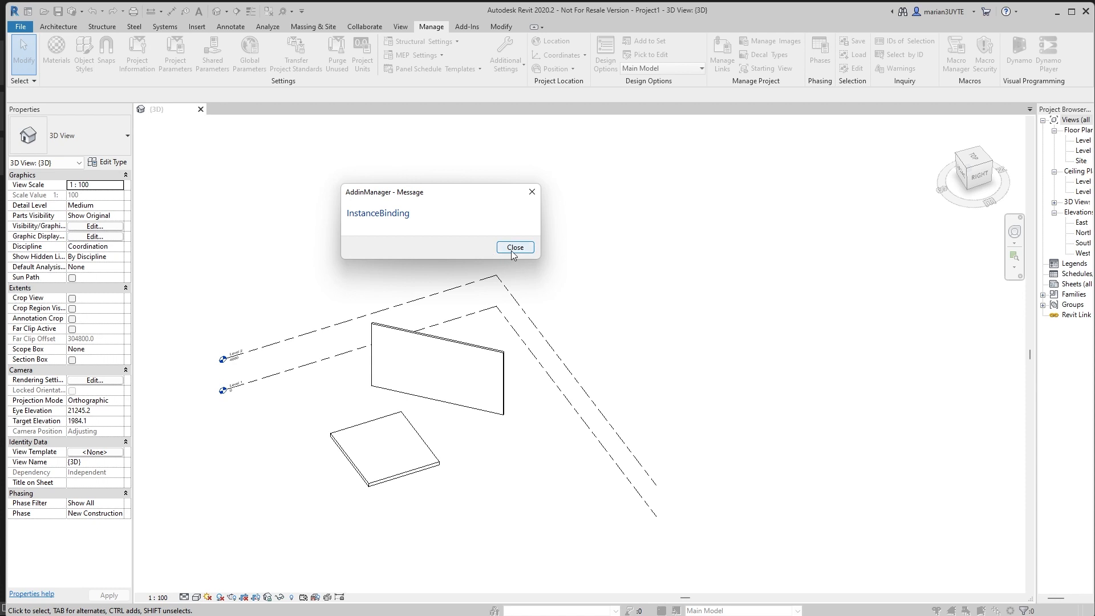
click(515, 247)
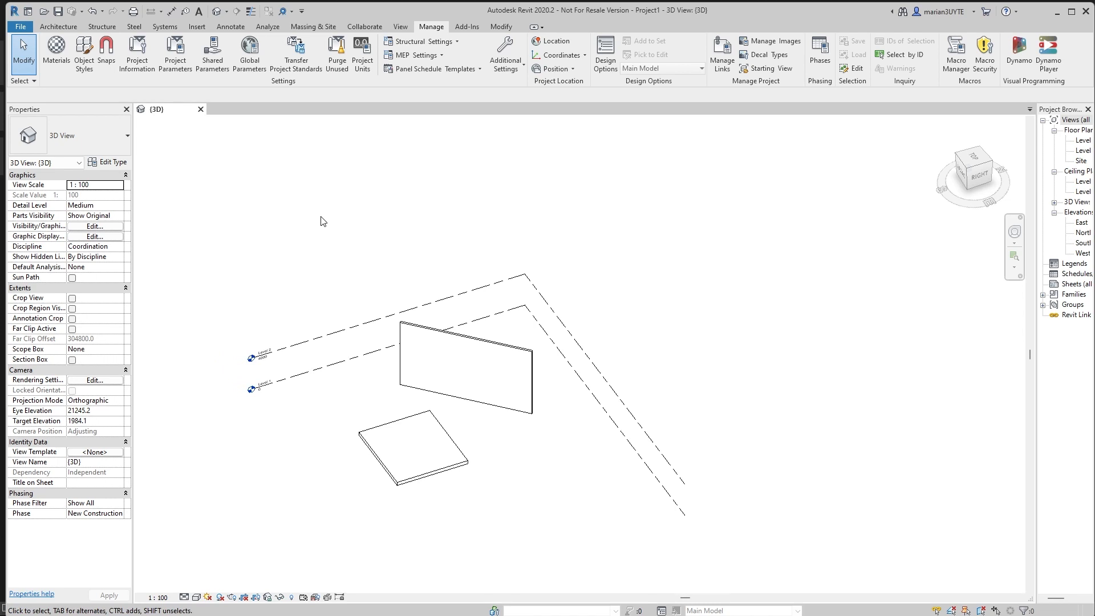
mouse_move(339, 211)
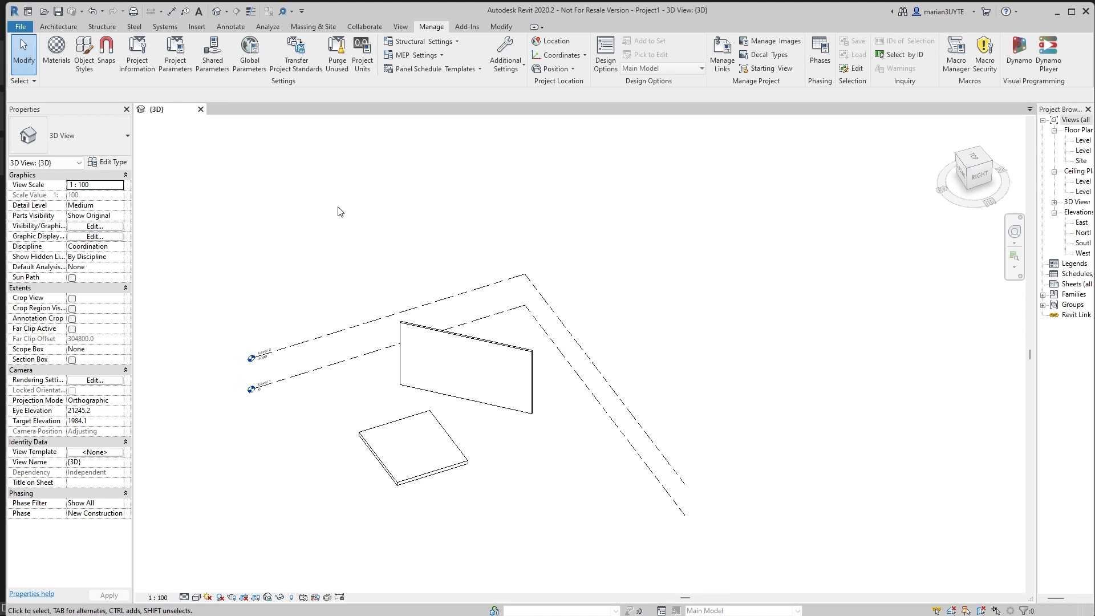
mouse_move(347, 222)
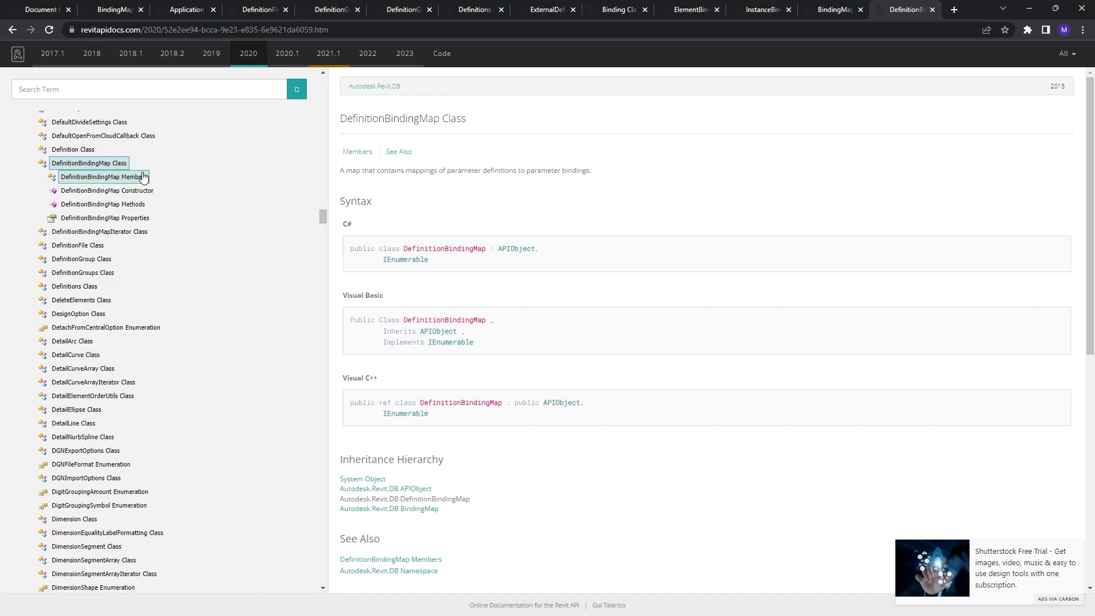
- Open the DefinitionBindingMap Class page from the revitapidocs 2020 tree
click(103, 205)
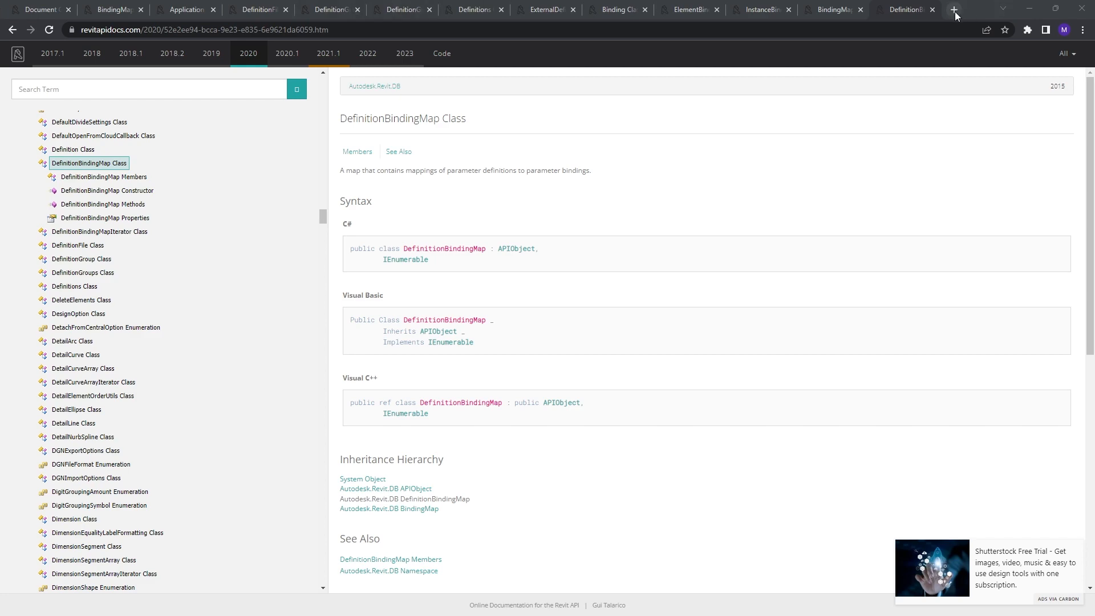
- Open the IEnumerator Interface reference in a new tab and scroll through its example code
click(953, 9)
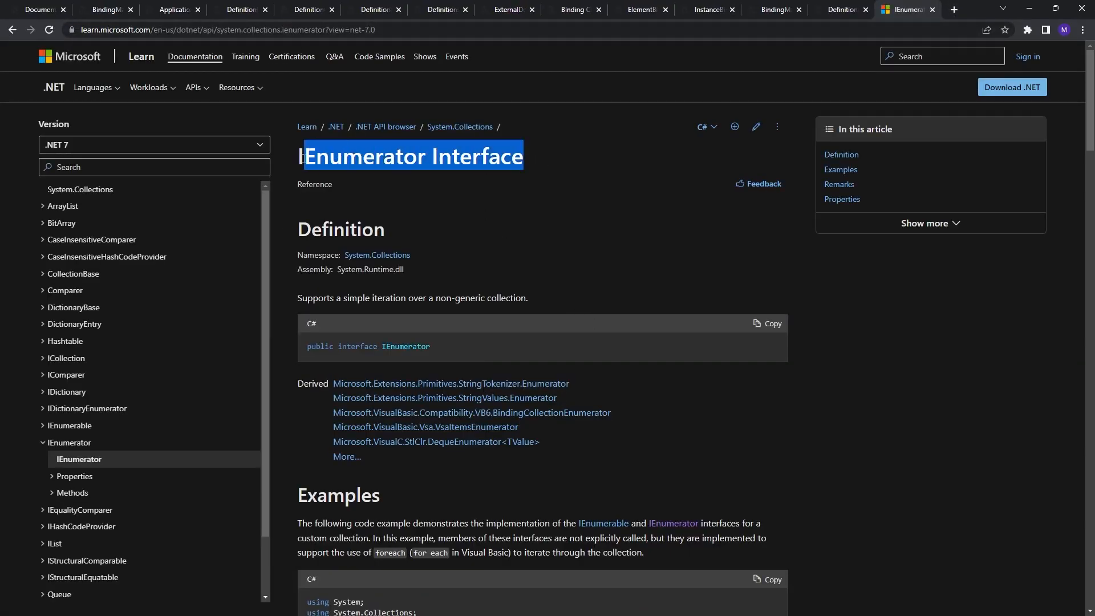
scroll(down, 3)
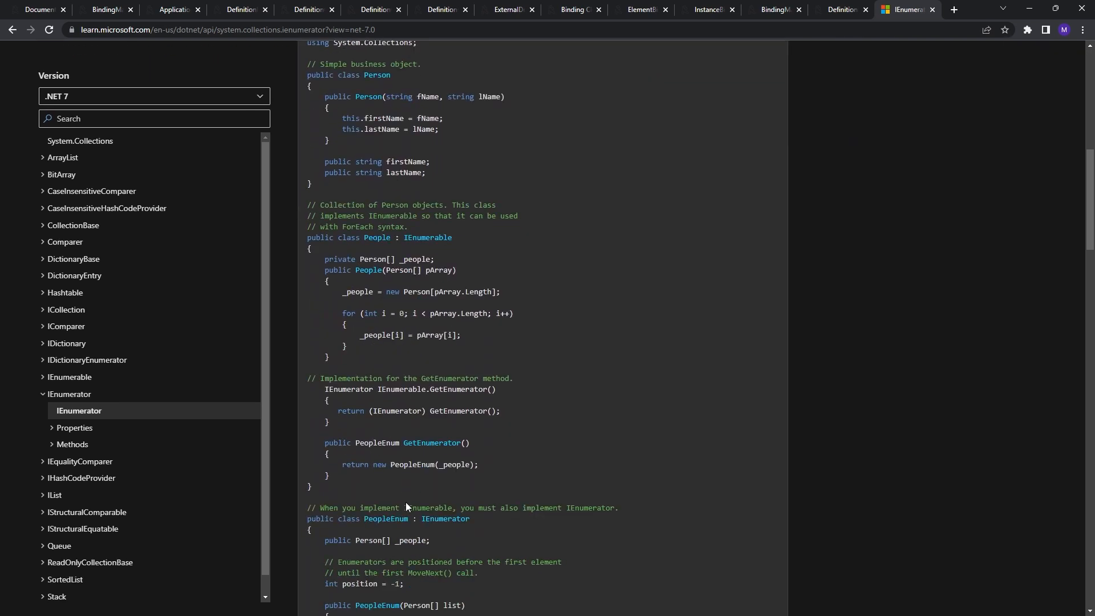
scroll(down, 3)
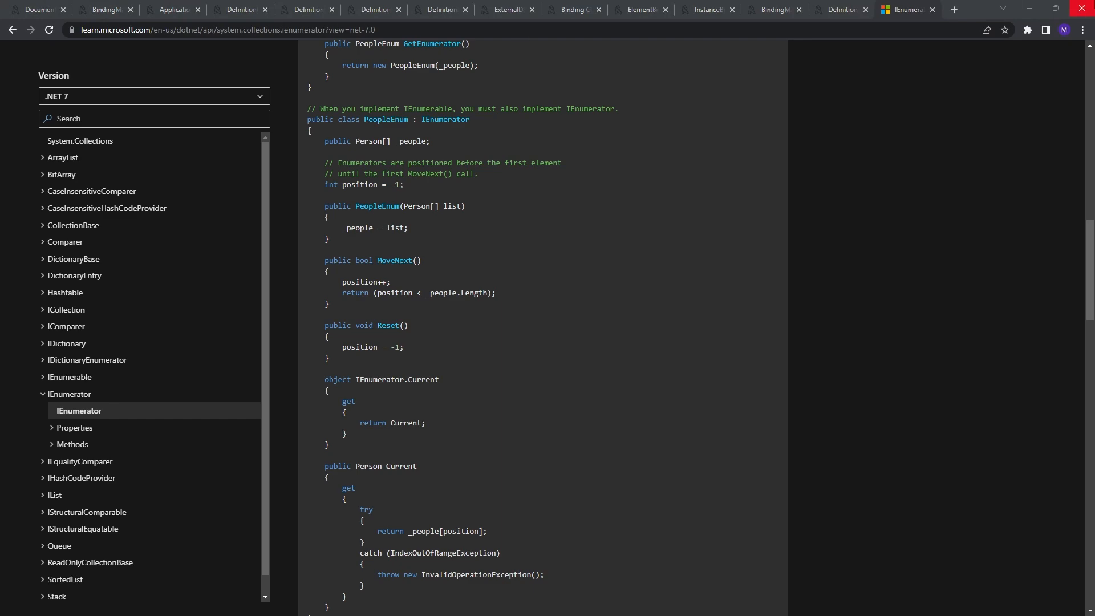
click(953, 9)
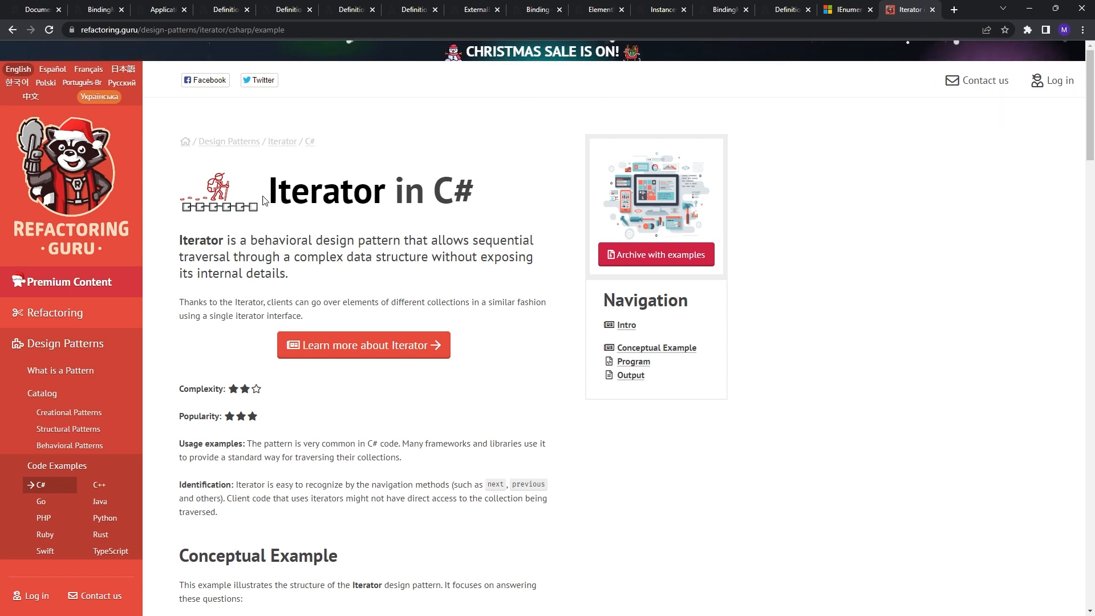
mouse_move(344, 235)
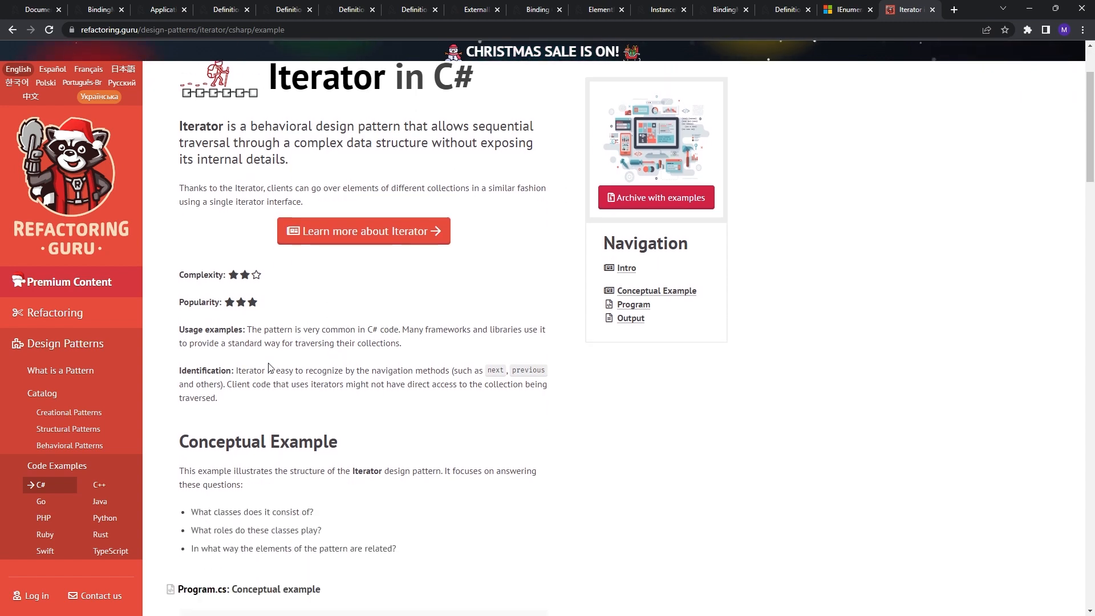
- Highlight the iterator identification sentence, scroll the C# example, then return to IEnumerator
drag(249, 343, 403, 343)
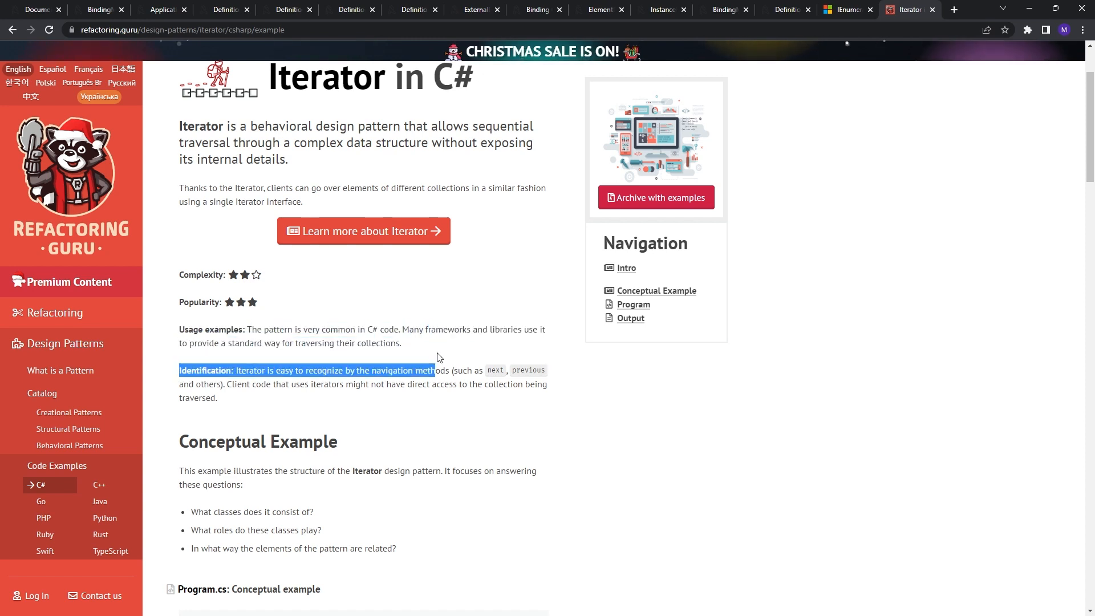
scroll(down, 3)
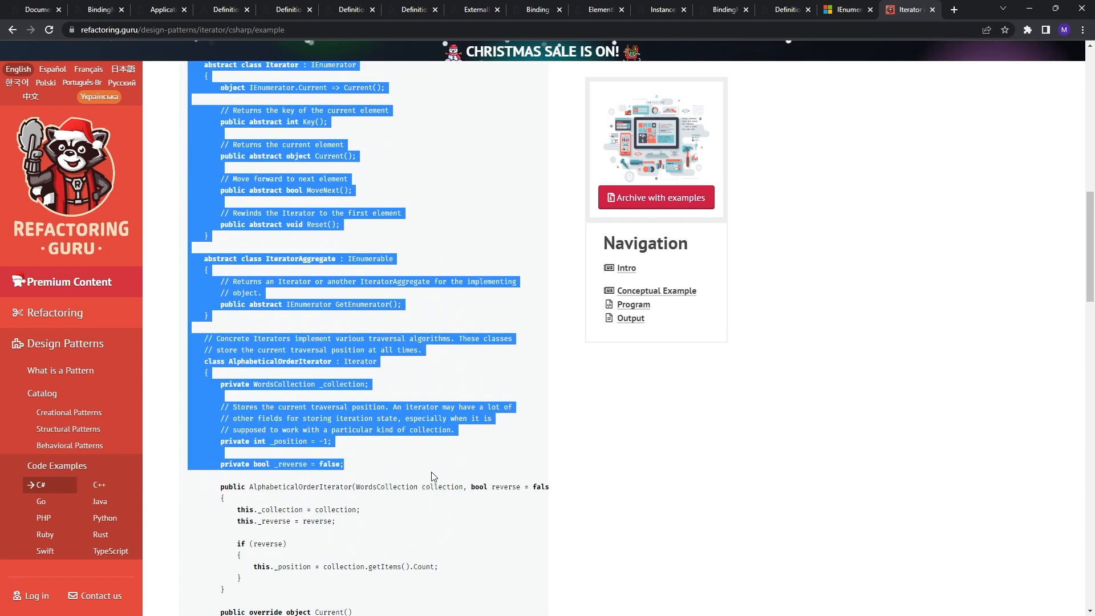
scroll(down, 3)
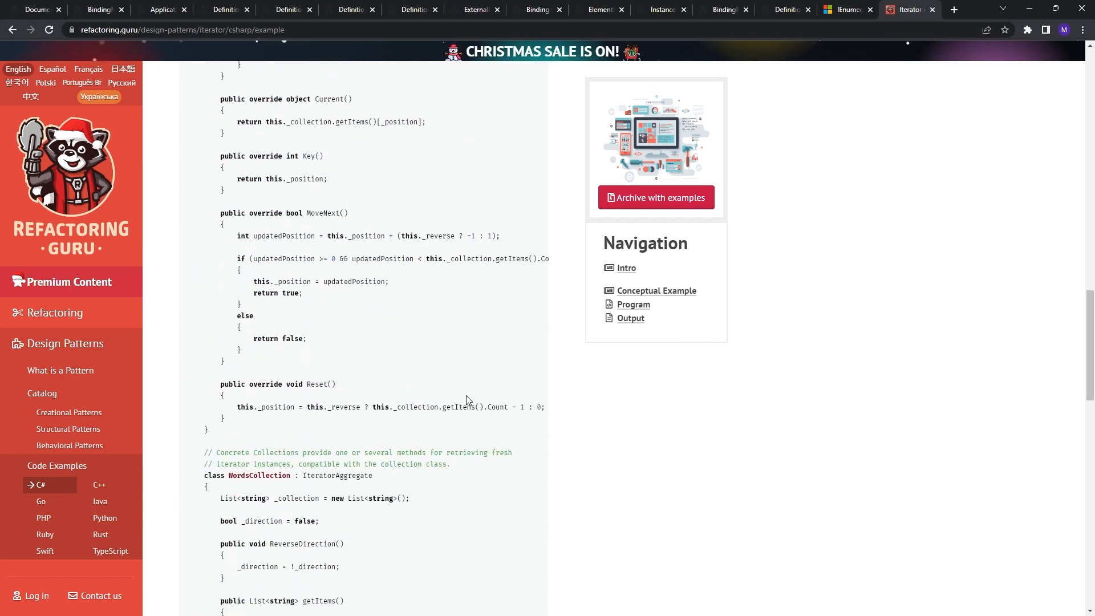
scroll(down, 3)
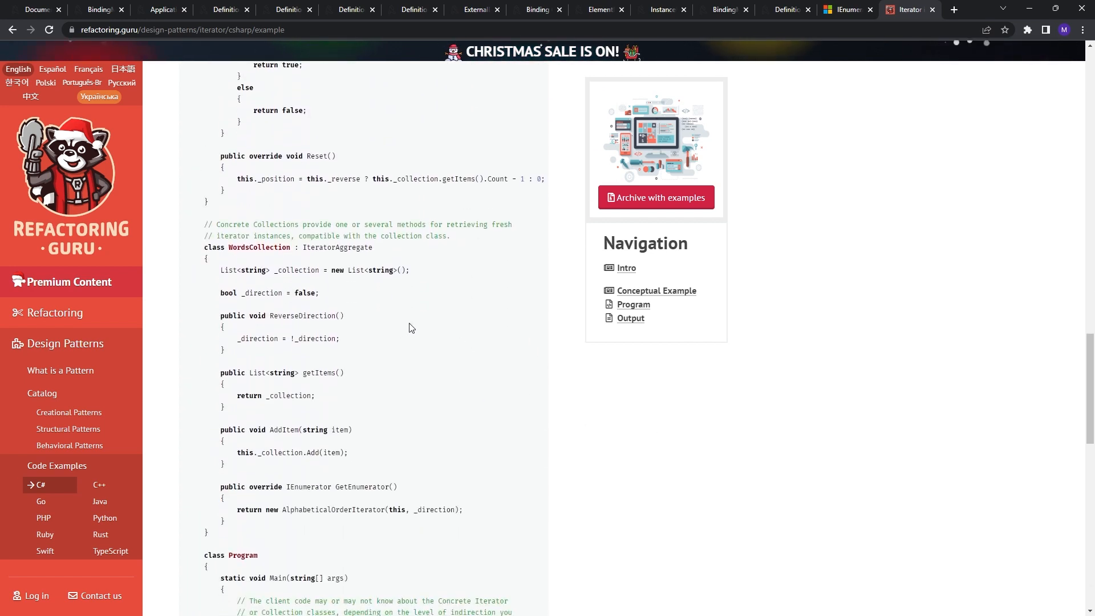
scroll(down, 3)
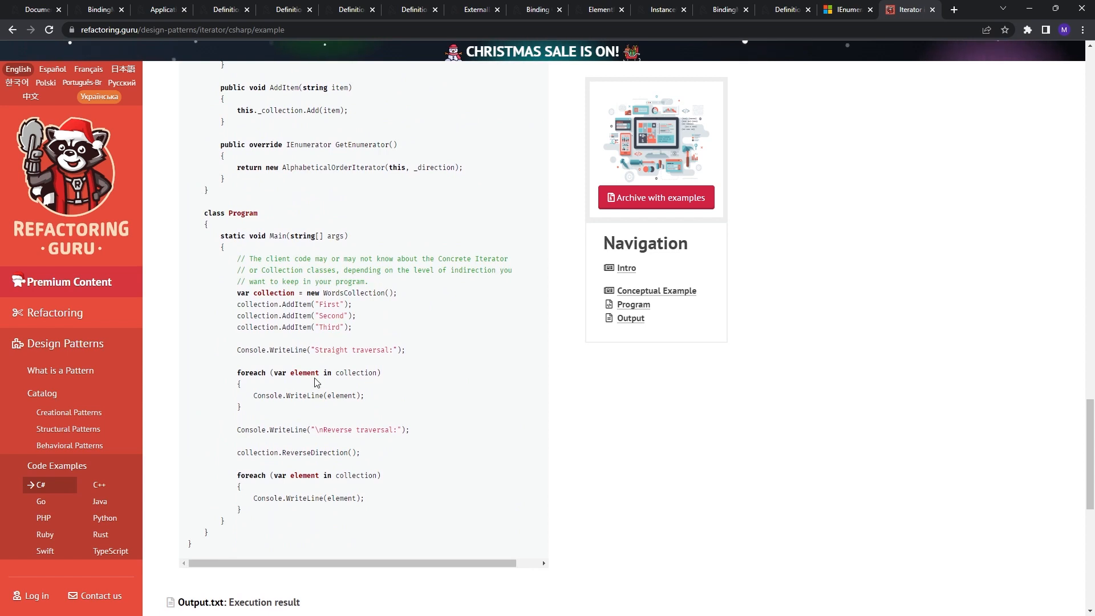
click(847, 9)
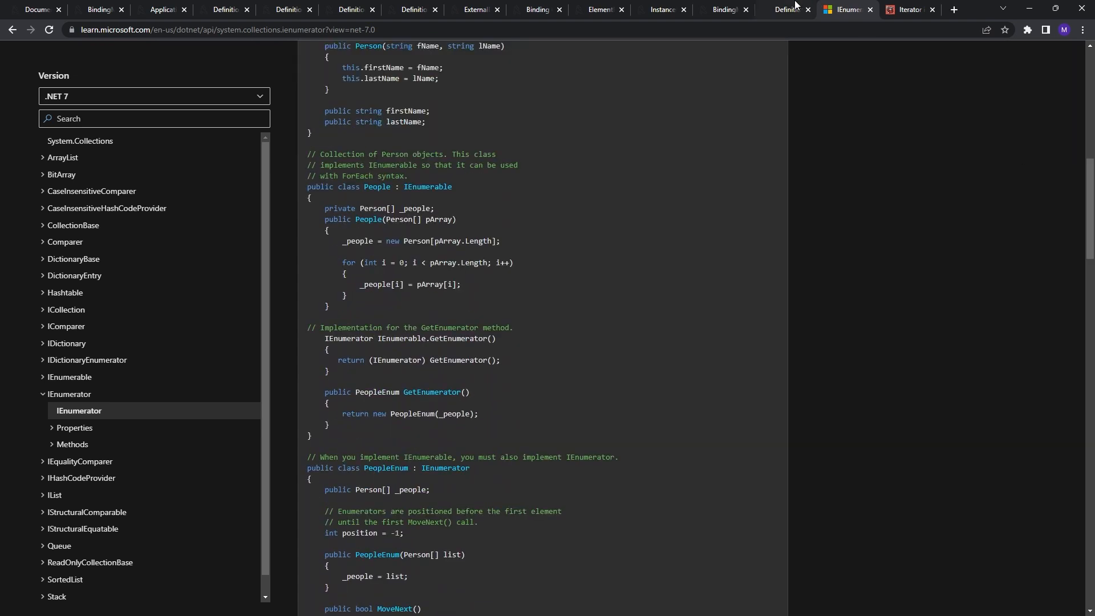
- Switch to the DefinitionBindingMap docs, revisit the IEnumerator example, then return to revitapidocs
click(784, 9)
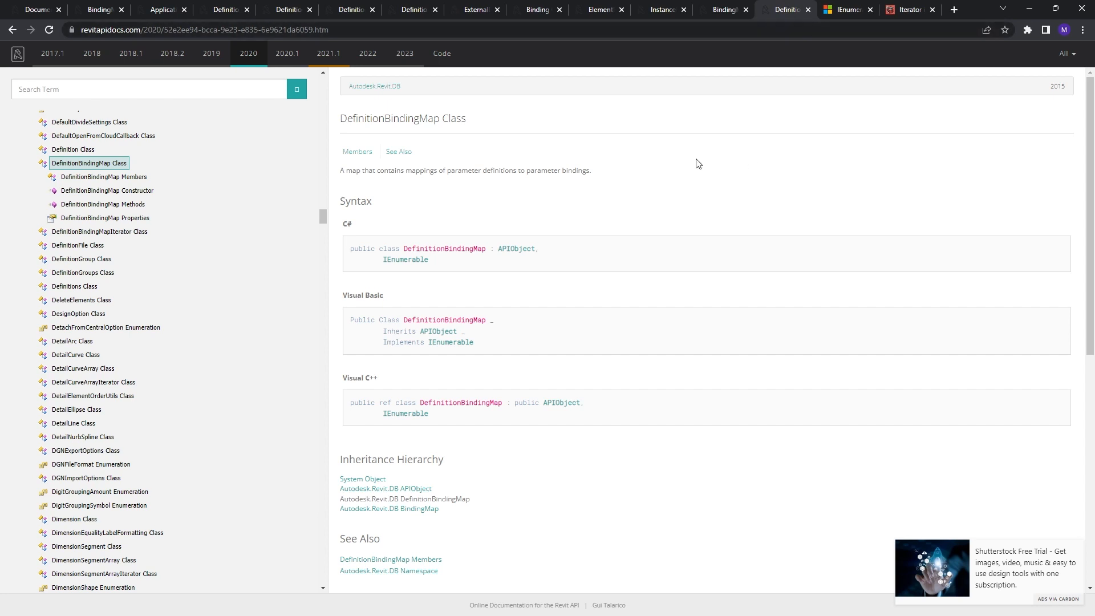
mouse_move(110, 174)
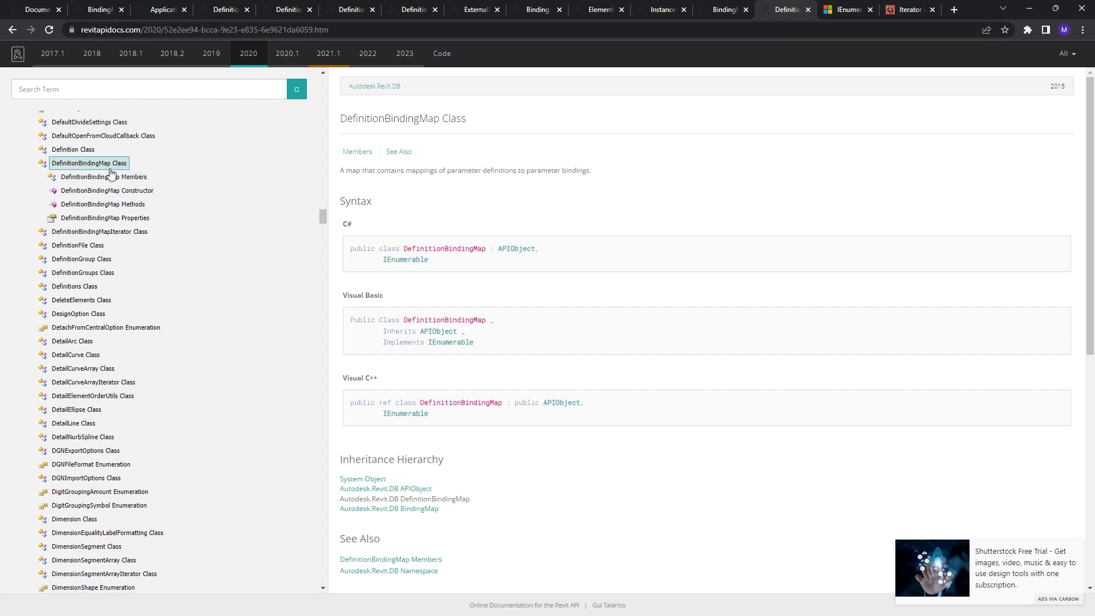
click(105, 217)
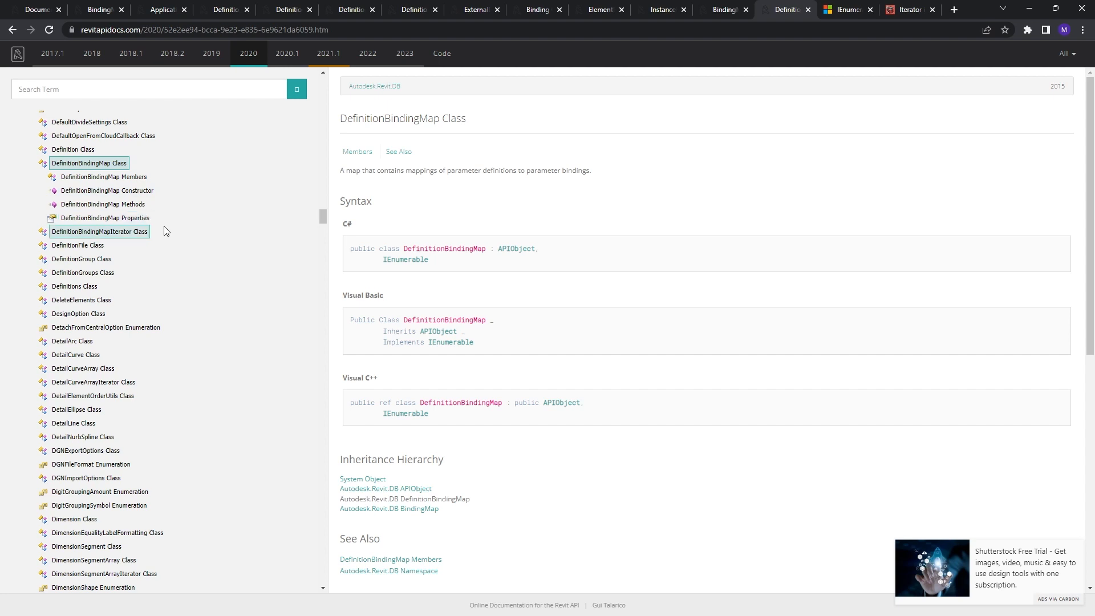
mouse_move(147, 238)
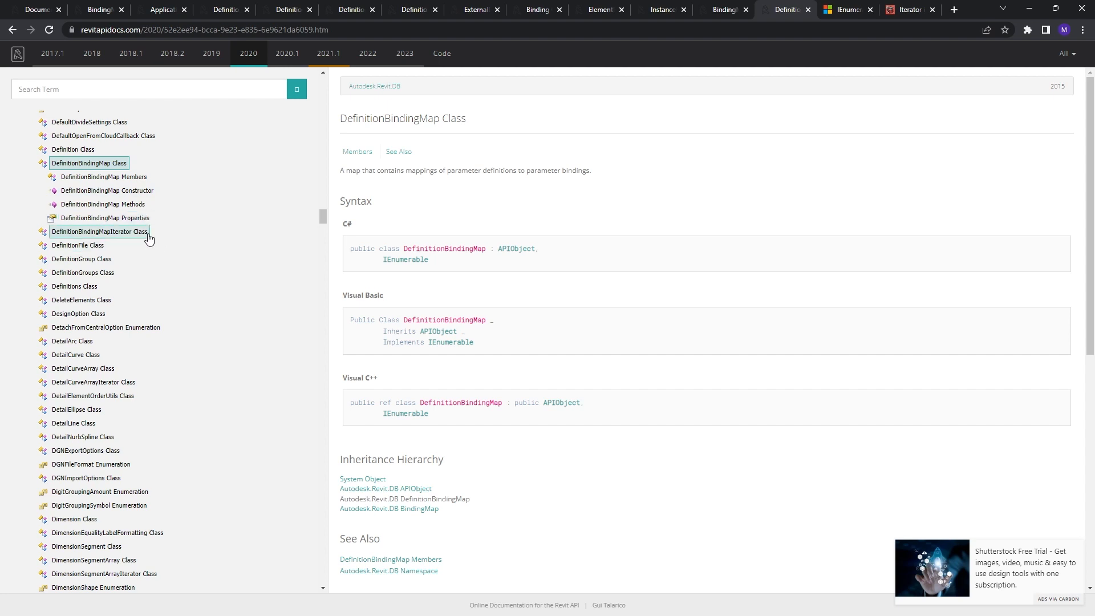
mouse_move(165, 236)
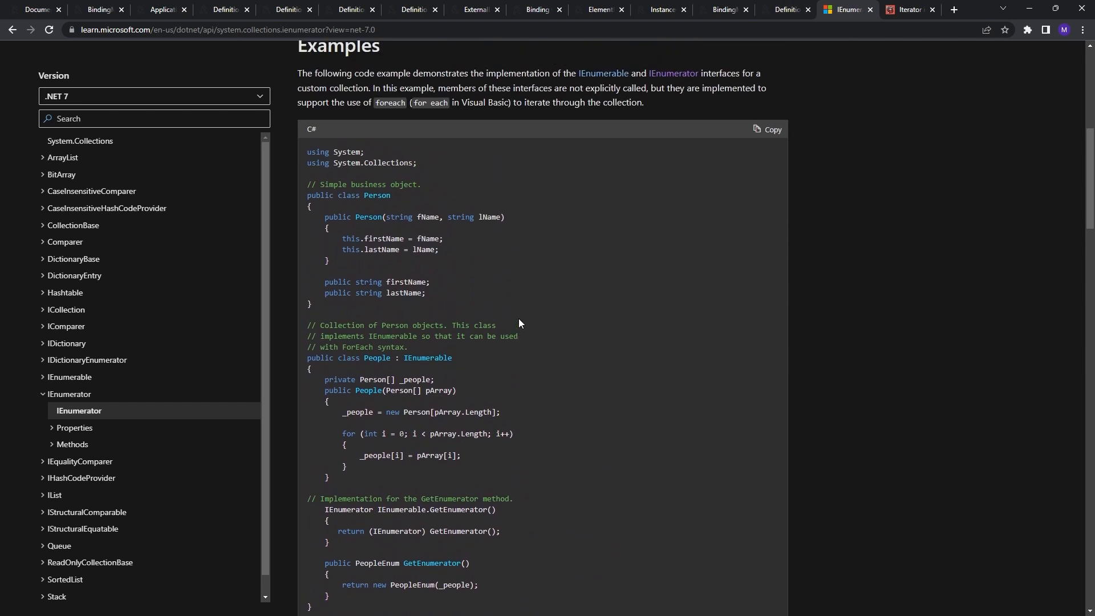
click(786, 9)
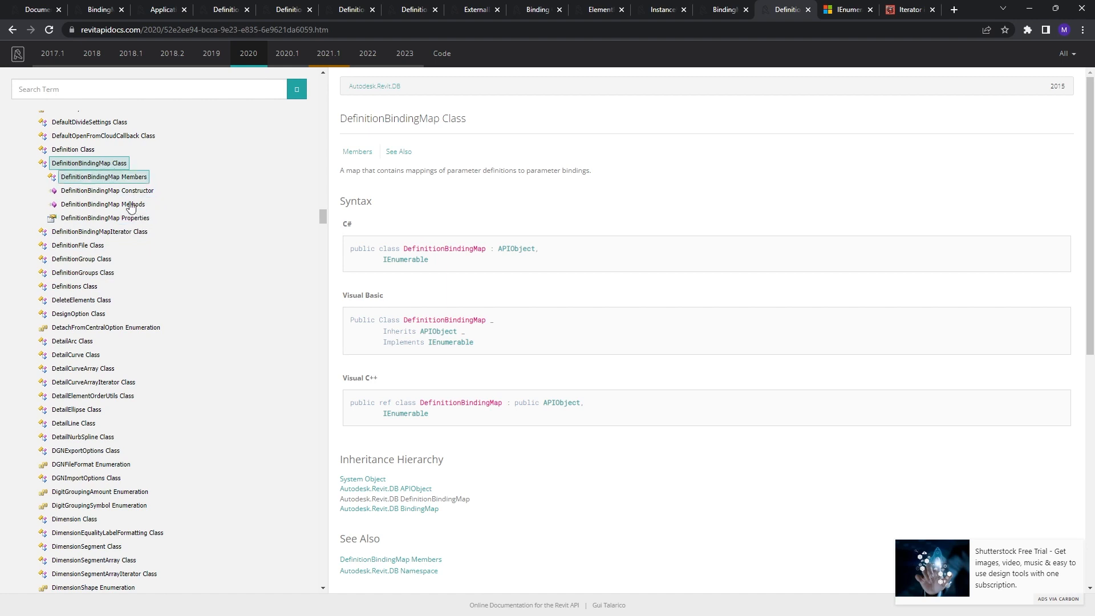
- Read the DefinitionBindingMapIterator Key and Current property docs, then return to the code editor
click(103, 204)
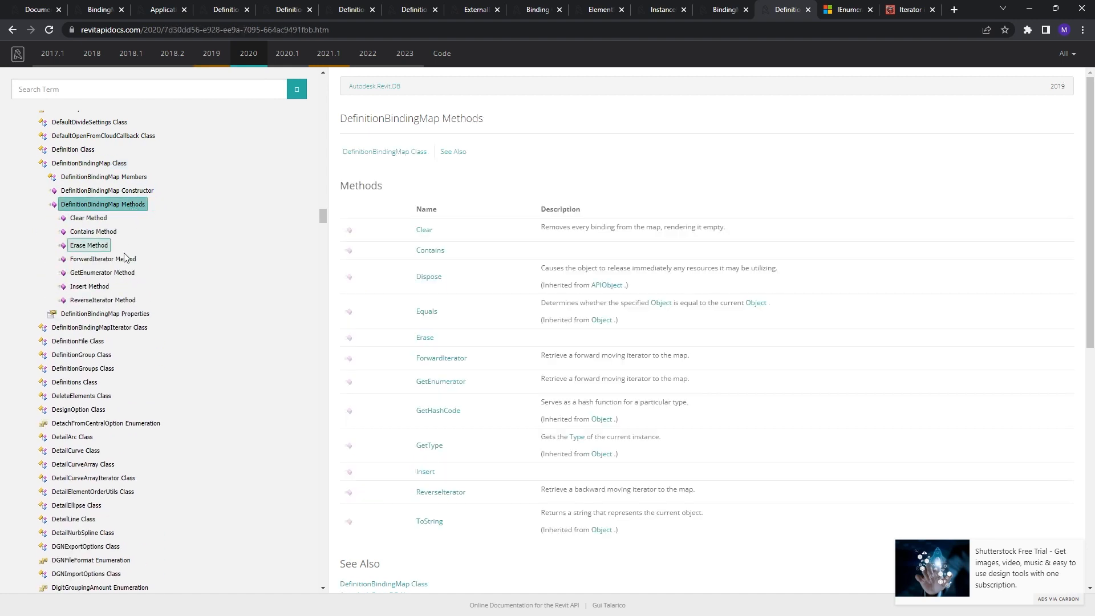
click(102, 258)
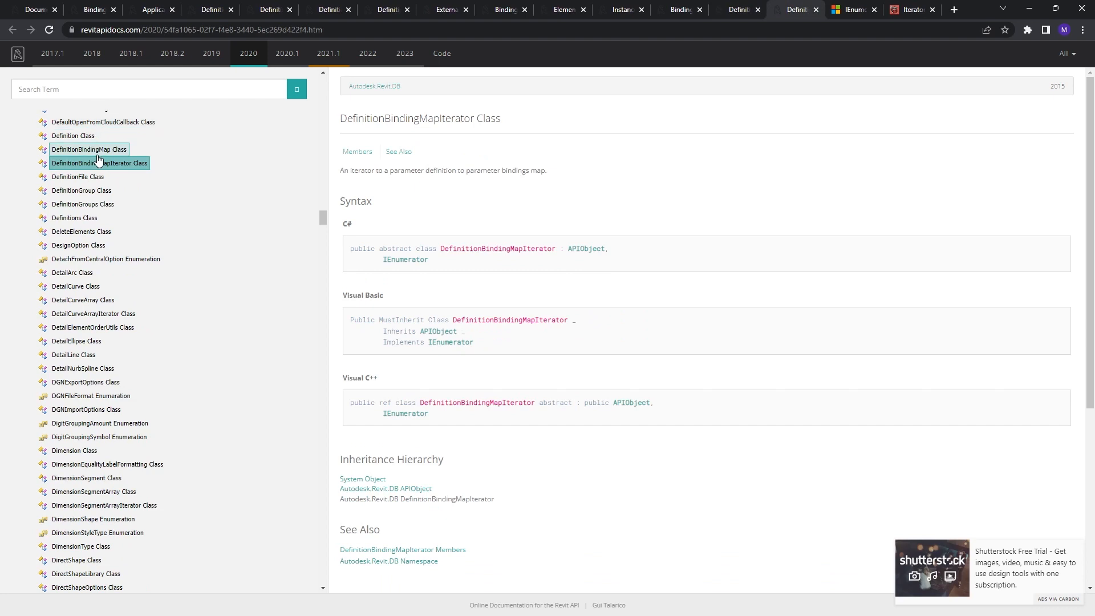
click(116, 217)
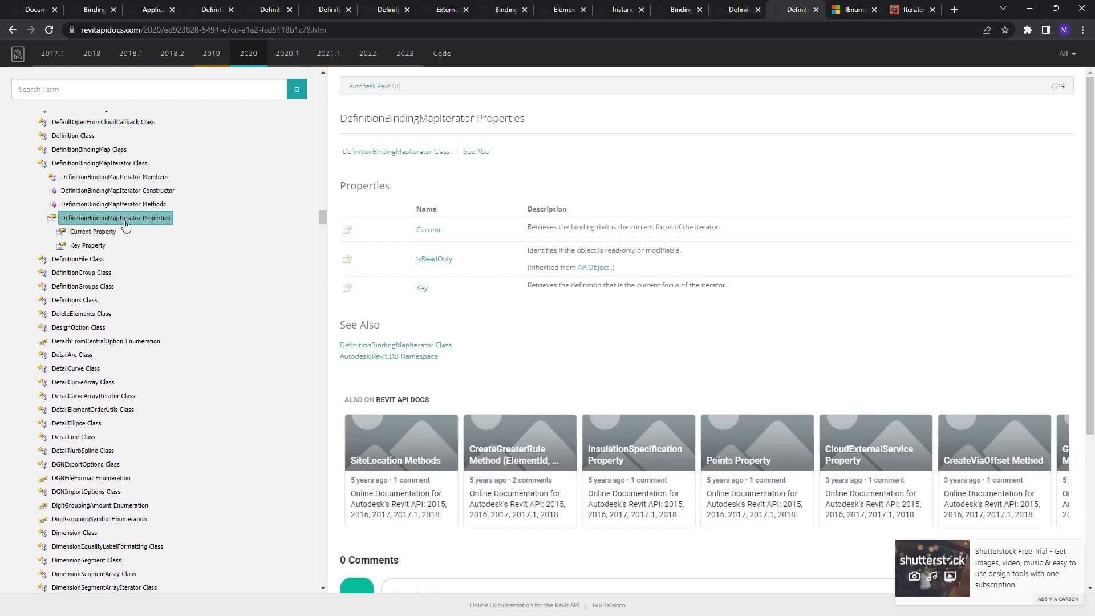
click(87, 246)
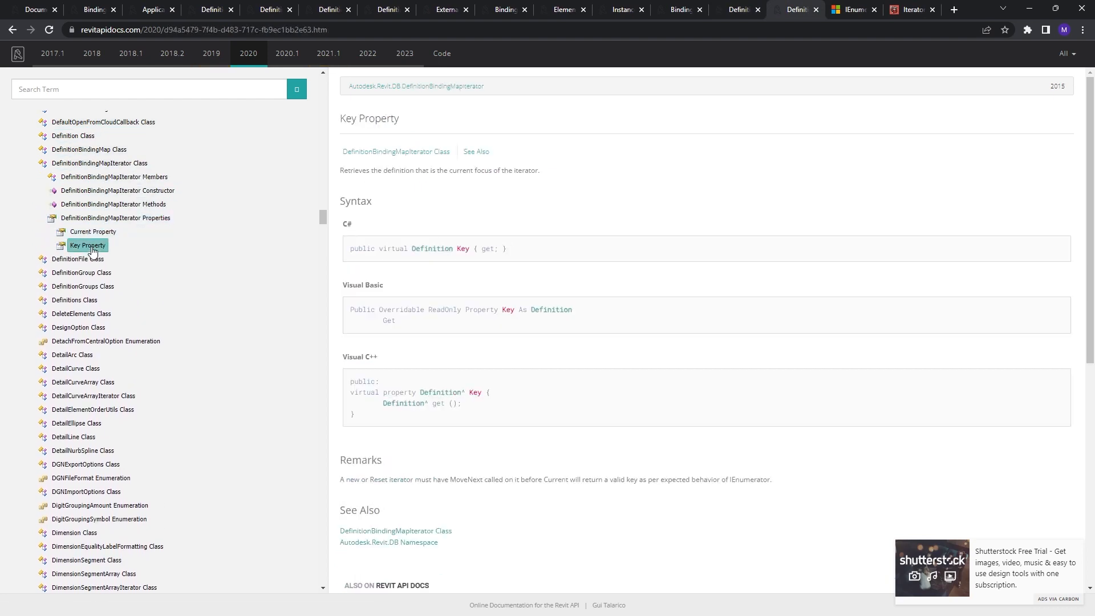
click(93, 231)
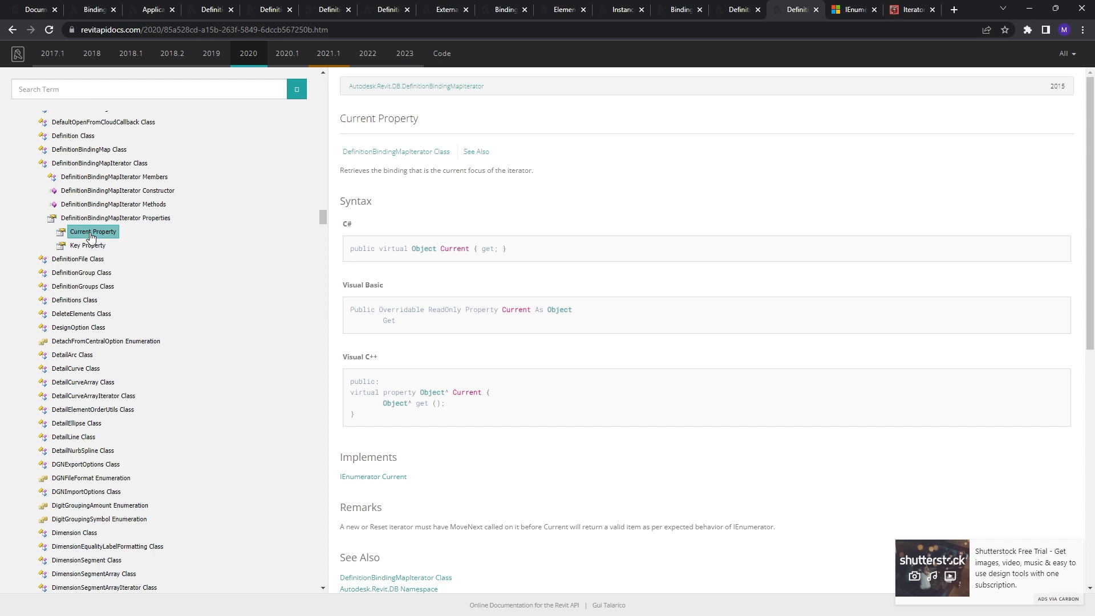
click(87, 246)
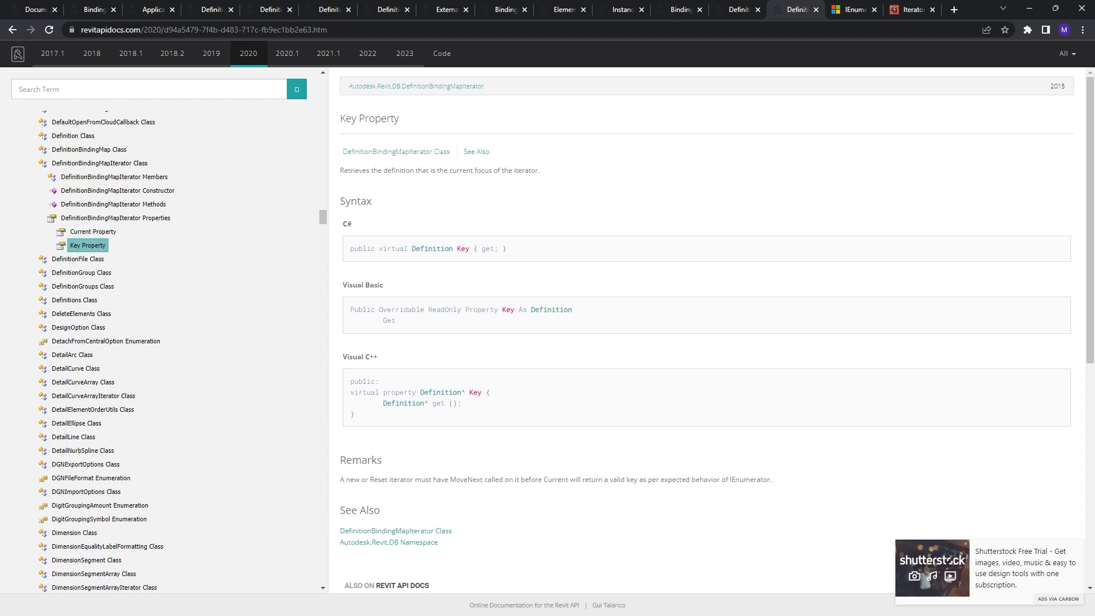
key(alt+tab)
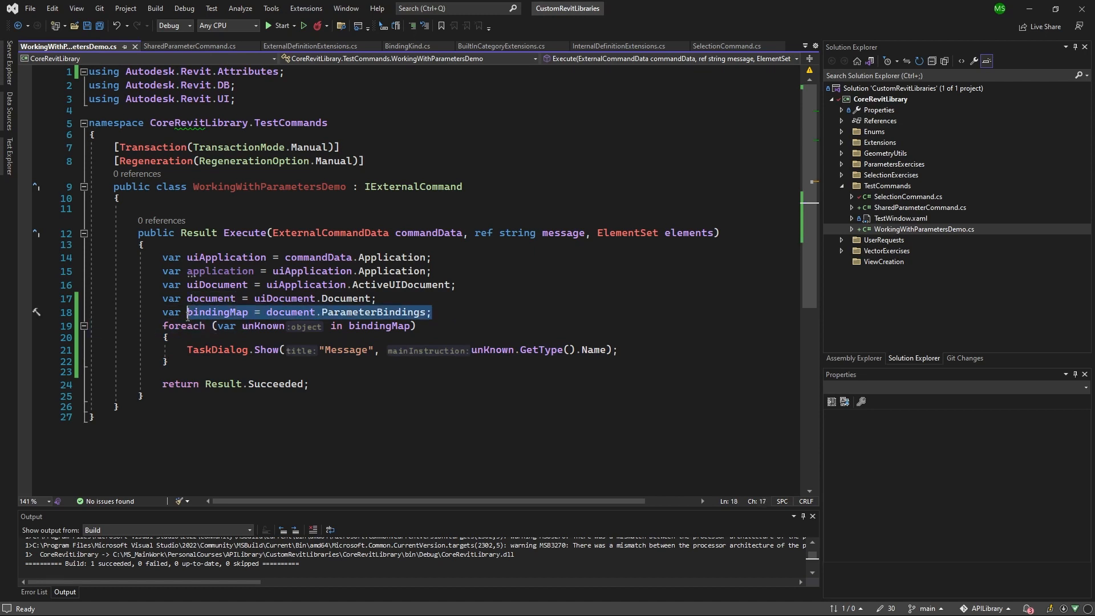
- Declare 'var iterator = bindingMap.ForwardIterator()' below the bindingMap declaration
click(454, 312)
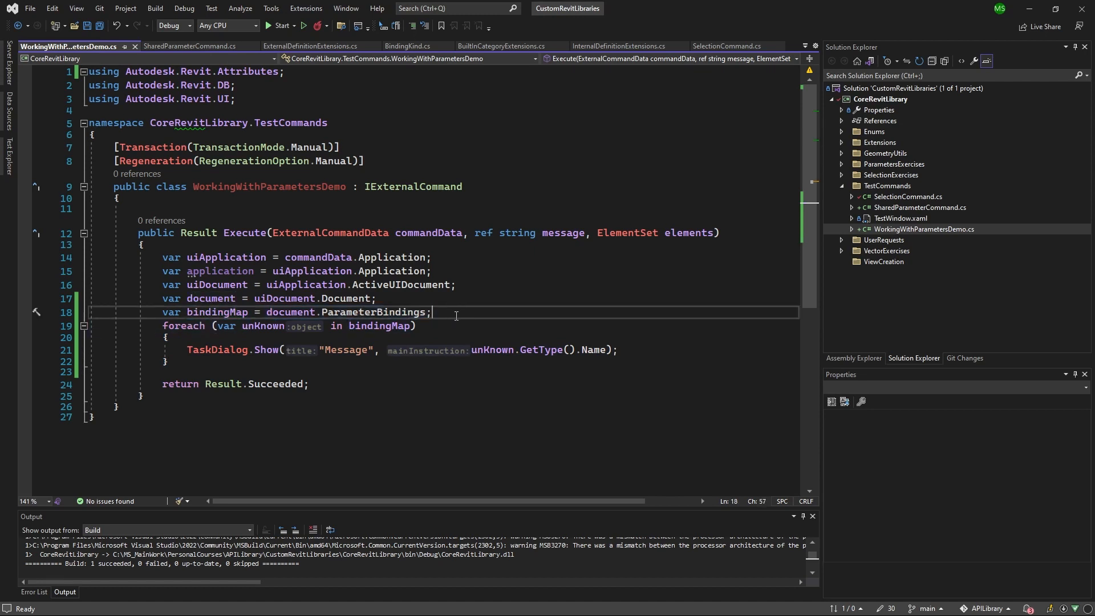
text(var iterat)
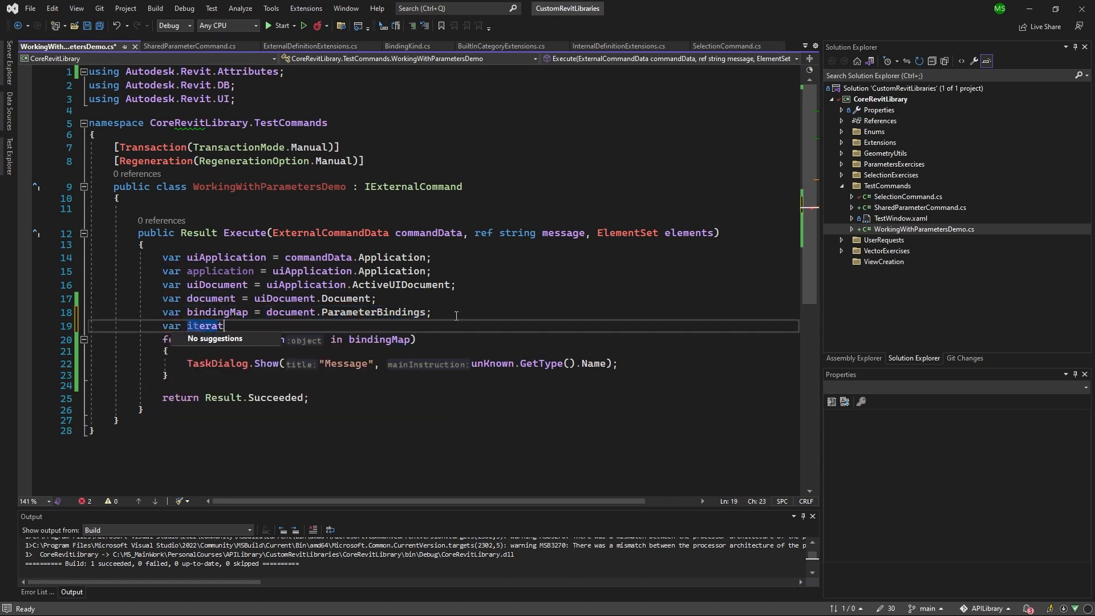
text(or =)
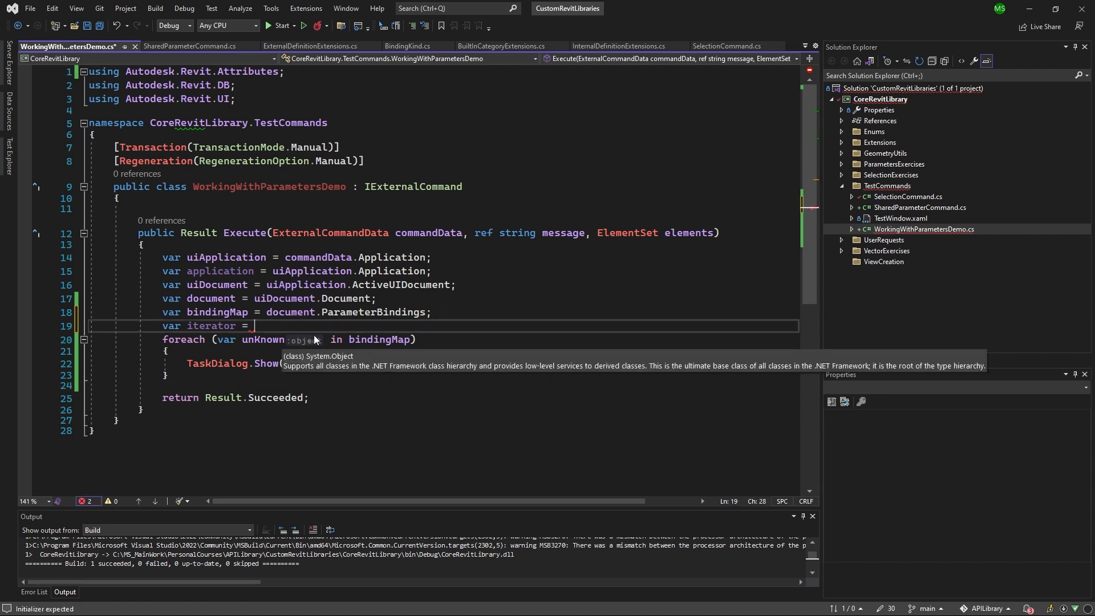
text(bindingMap.ForwardIterator();)
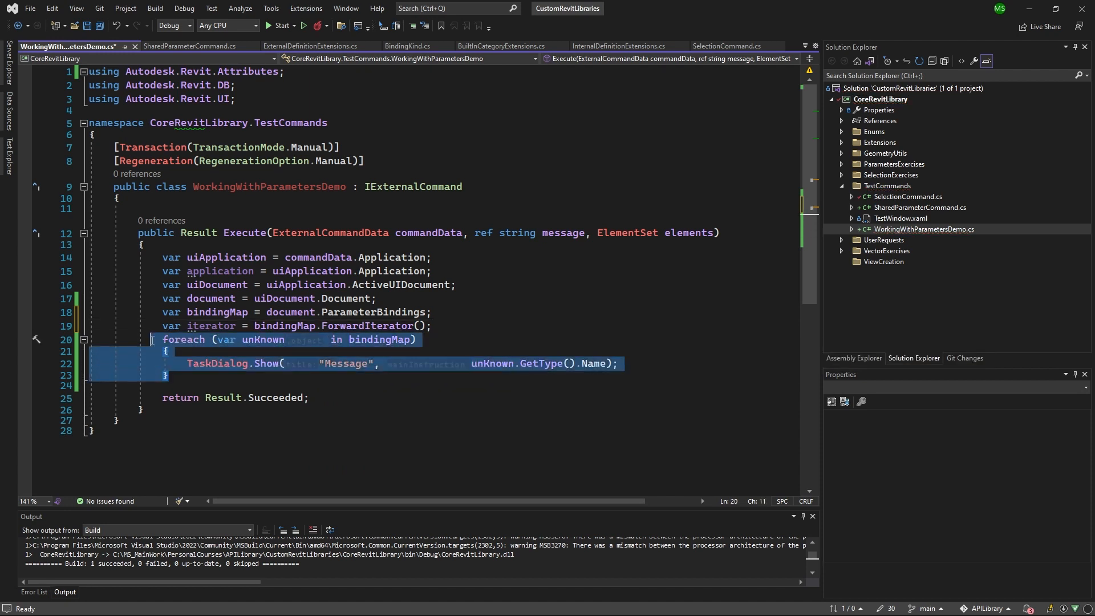
- Replace the foreach block with an empty 'while (iterator.MoveNext())' loop
key(Delete)
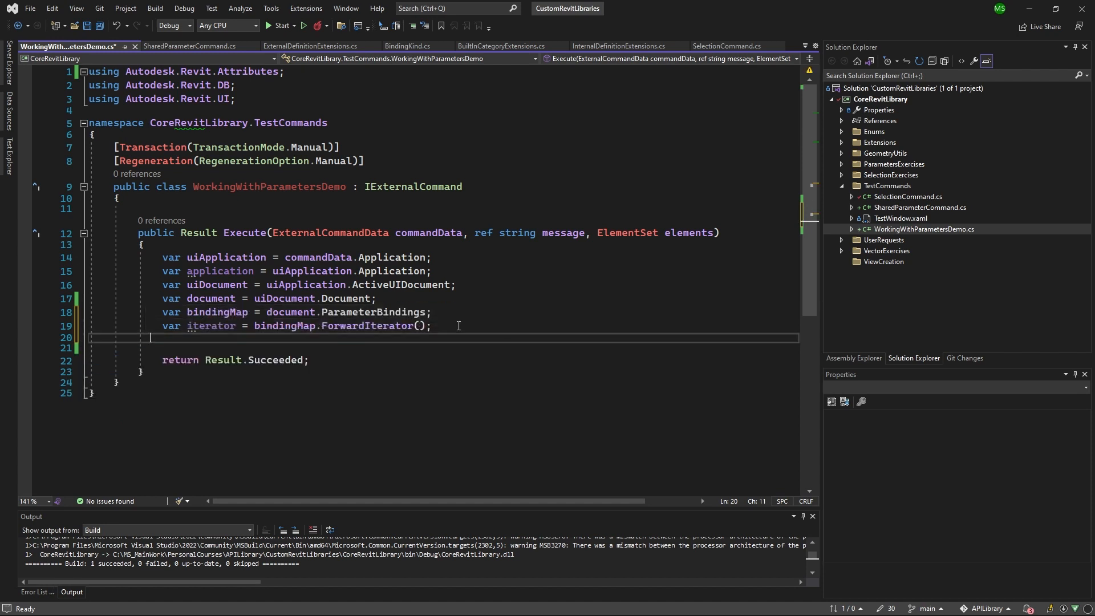
text(while (iterator.MoveNext()
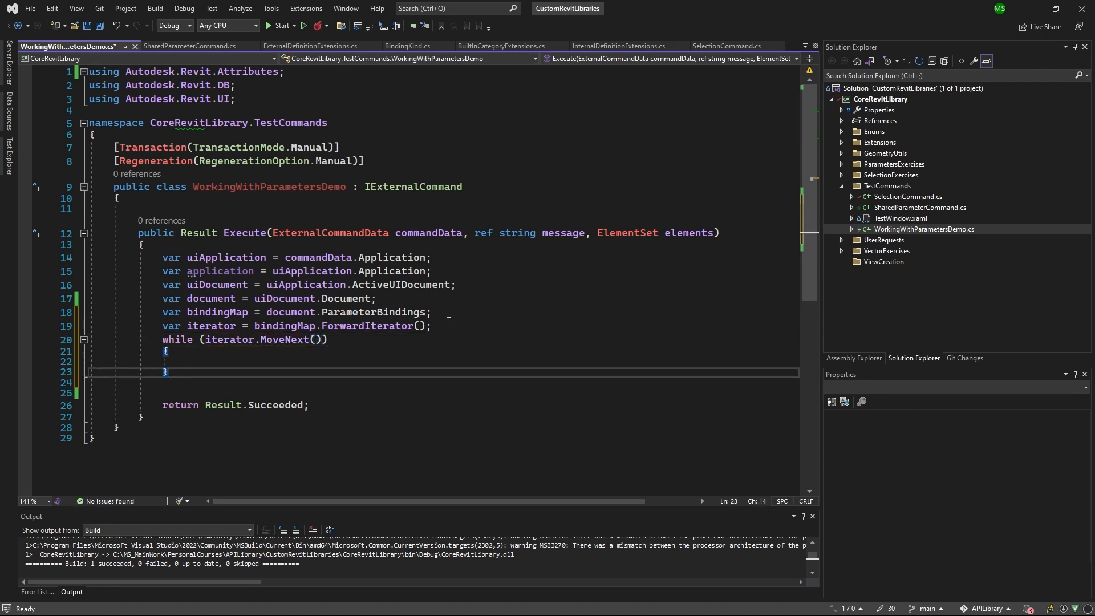
double_click(211, 326)
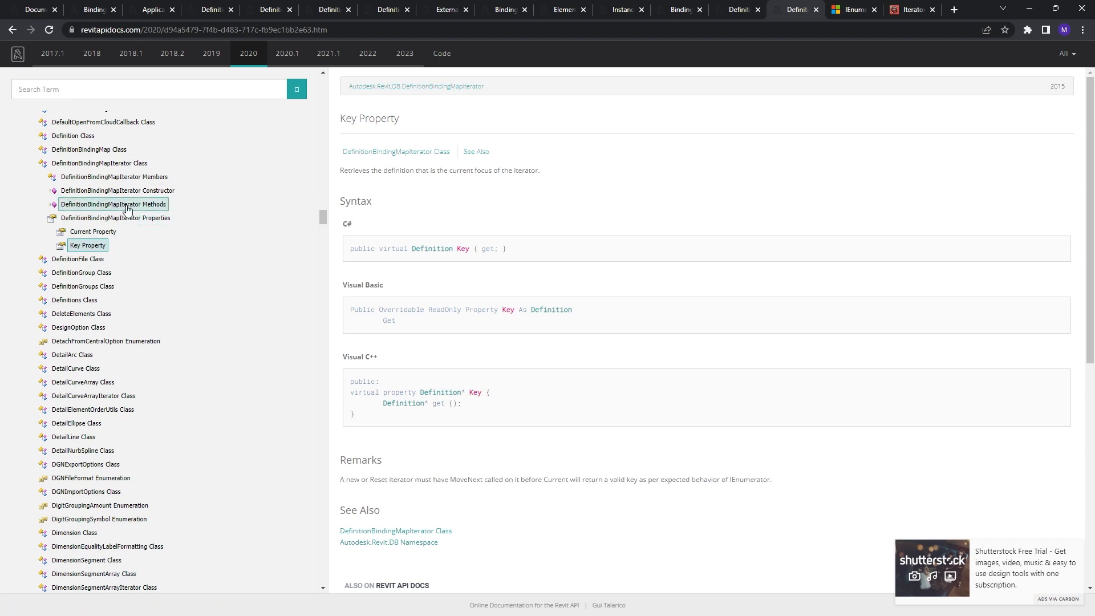
- Read the DefinitionBindingMapIterator MoveNext method page on revitapidocs.com
click(113, 204)
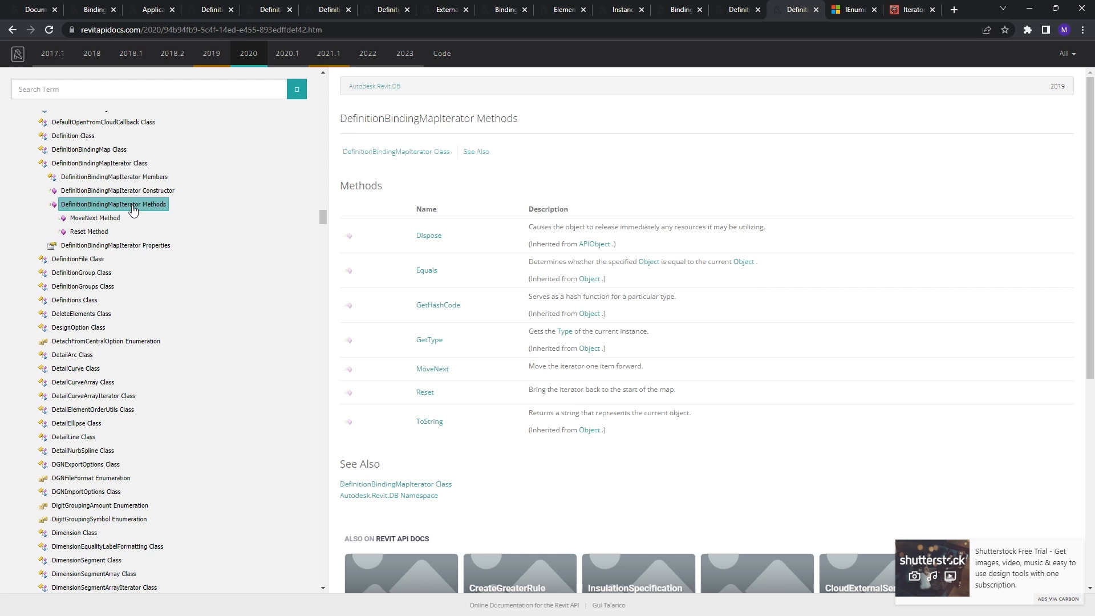
click(95, 217)
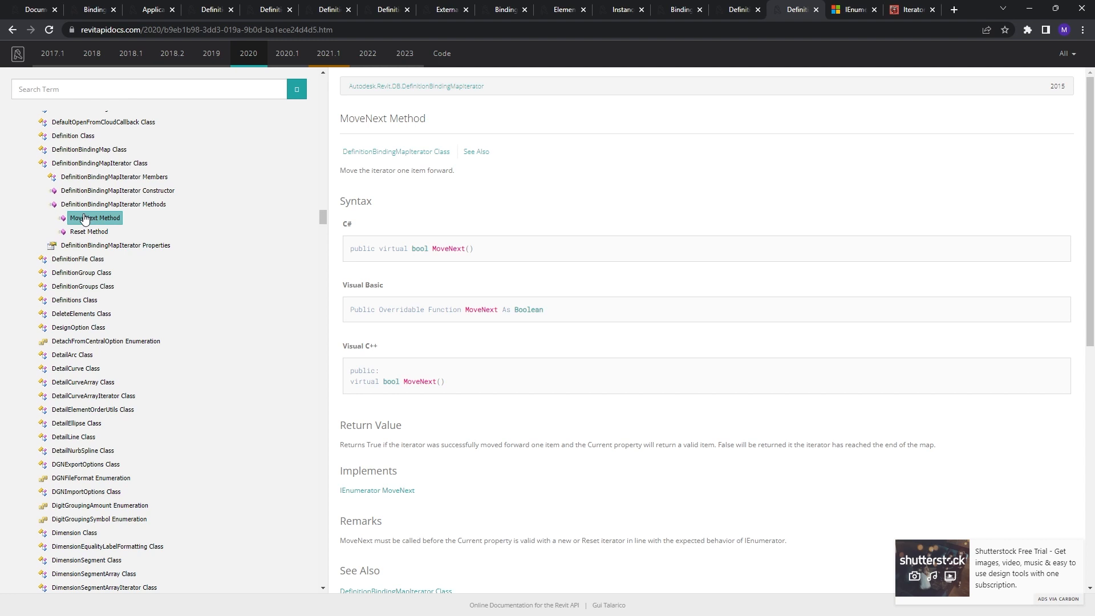
double_click(420, 249)
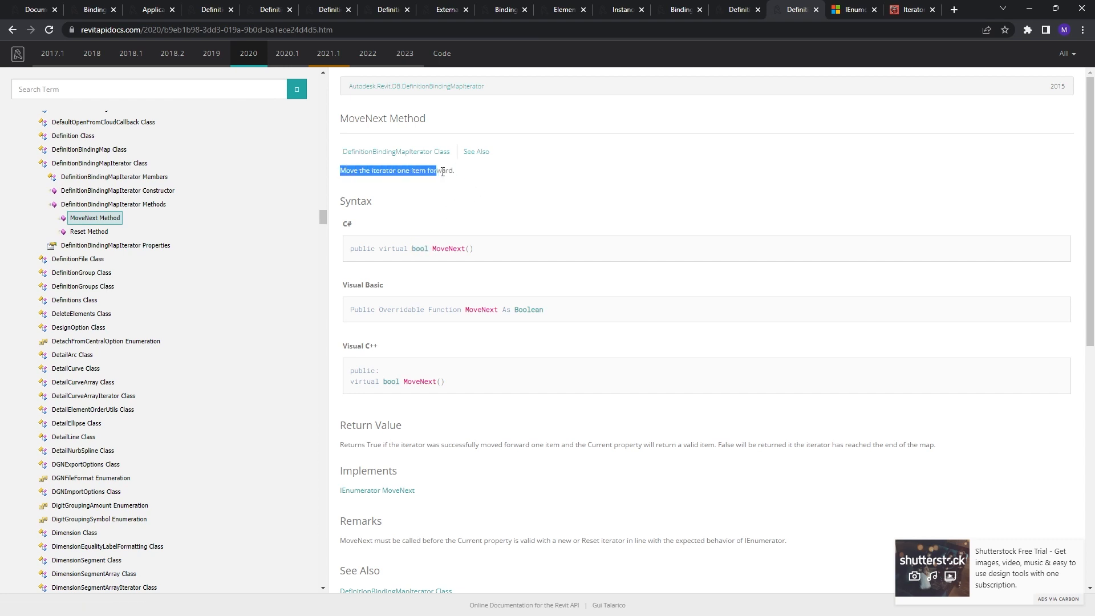
click(476, 174)
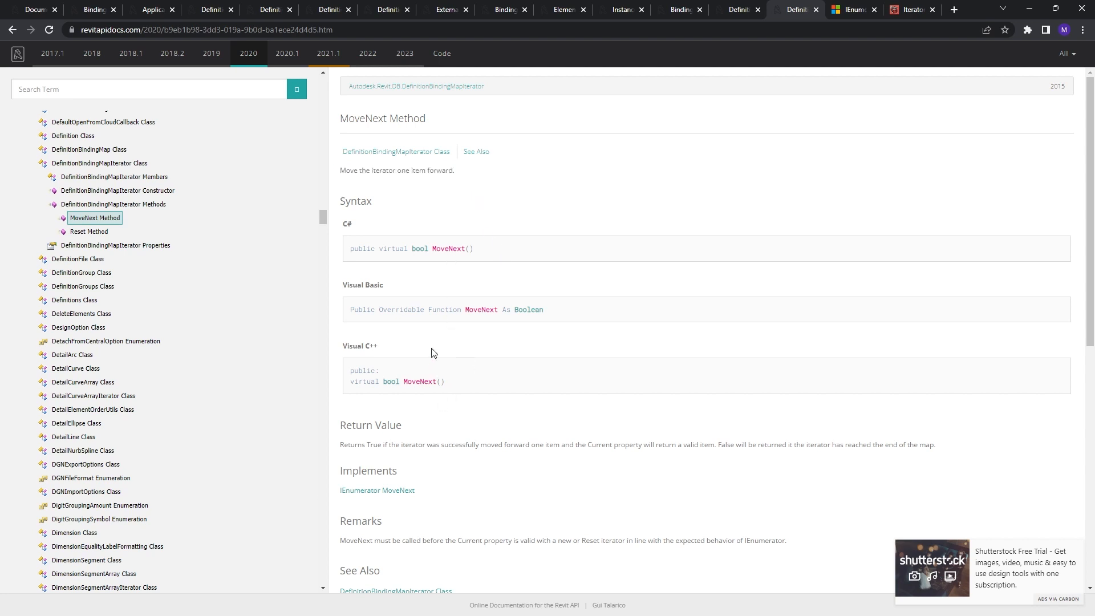
mouse_move(429, 273)
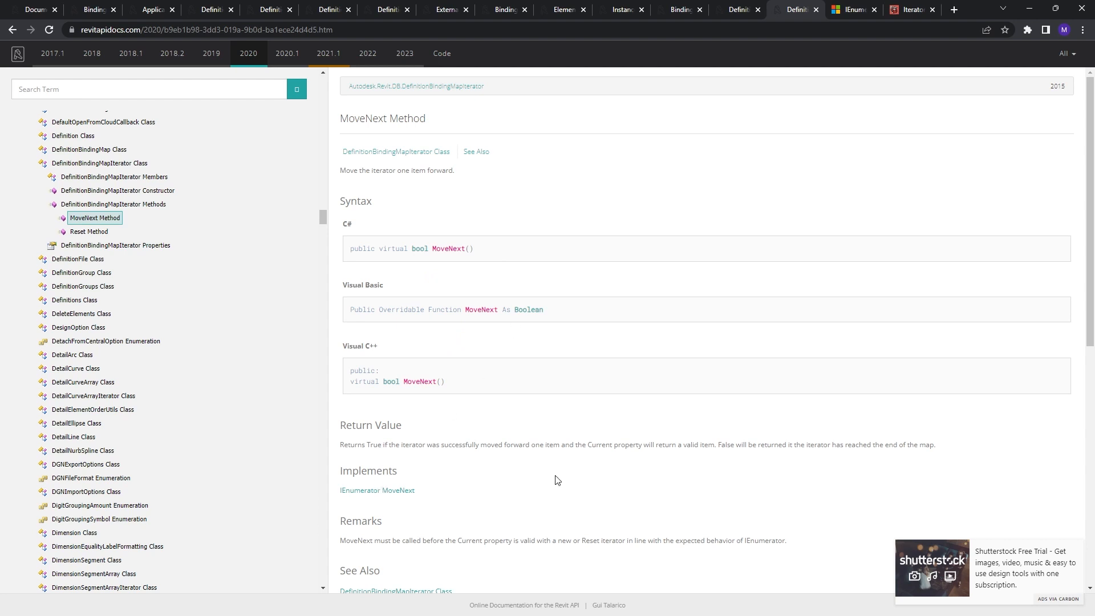
mouse_move(578, 479)
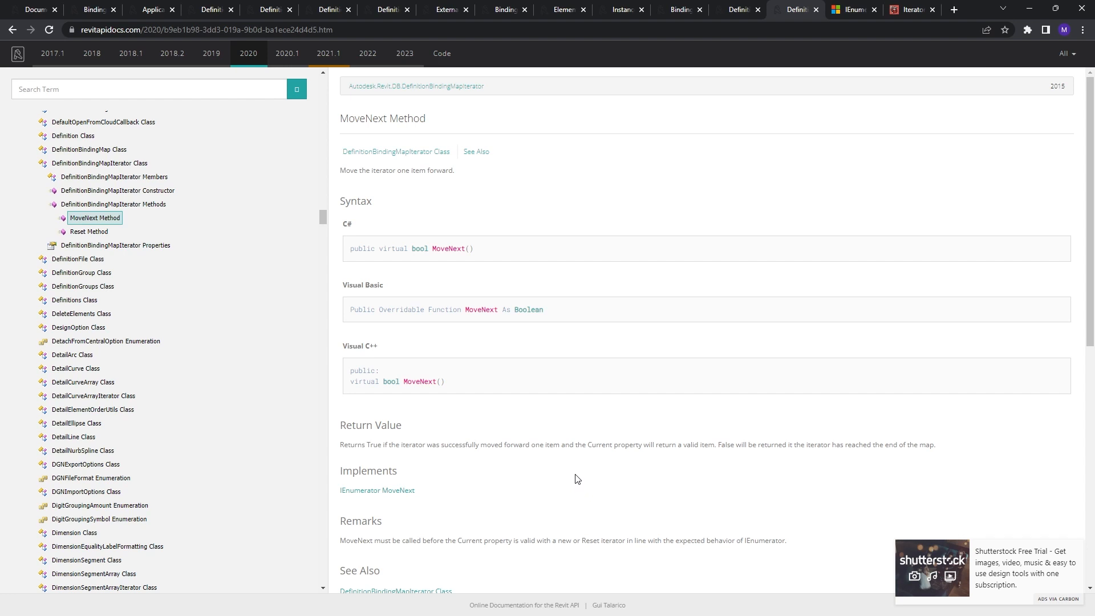
mouse_move(578, 477)
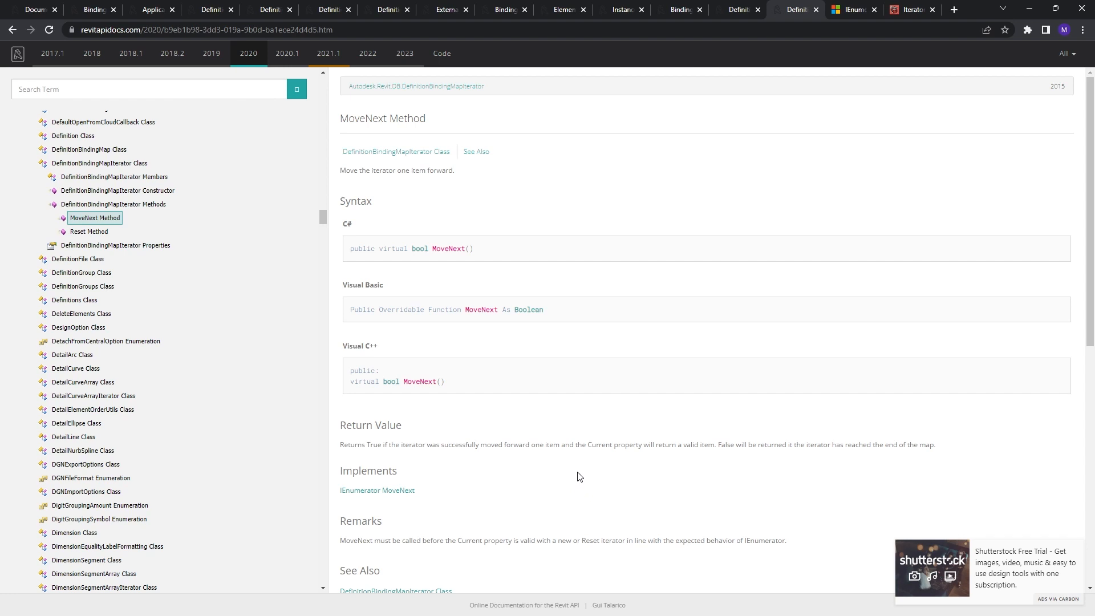
mouse_move(767, 483)
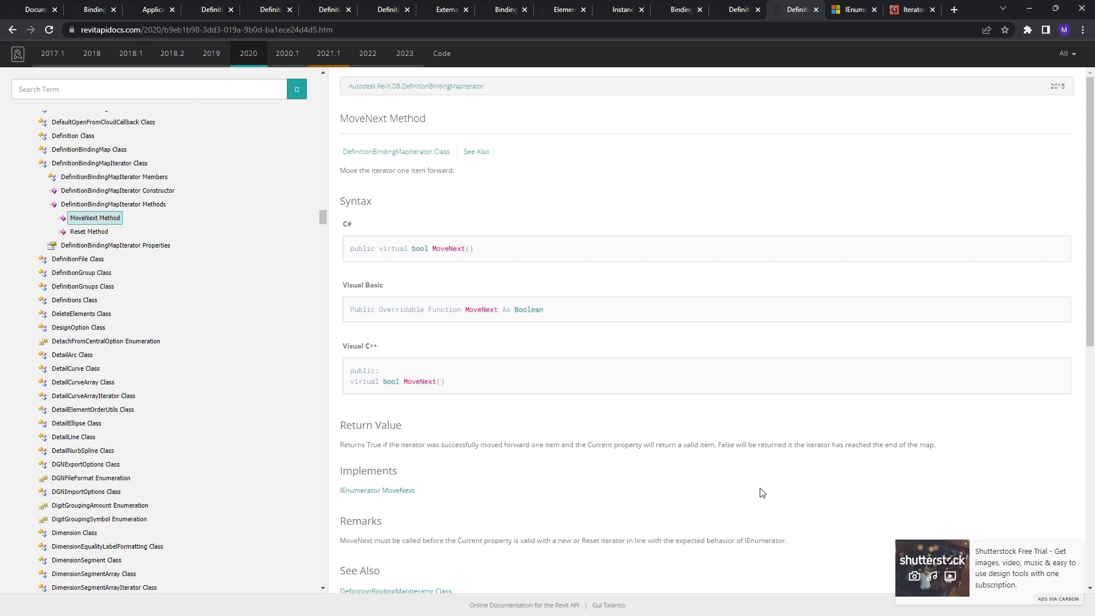
mouse_move(716, 442)
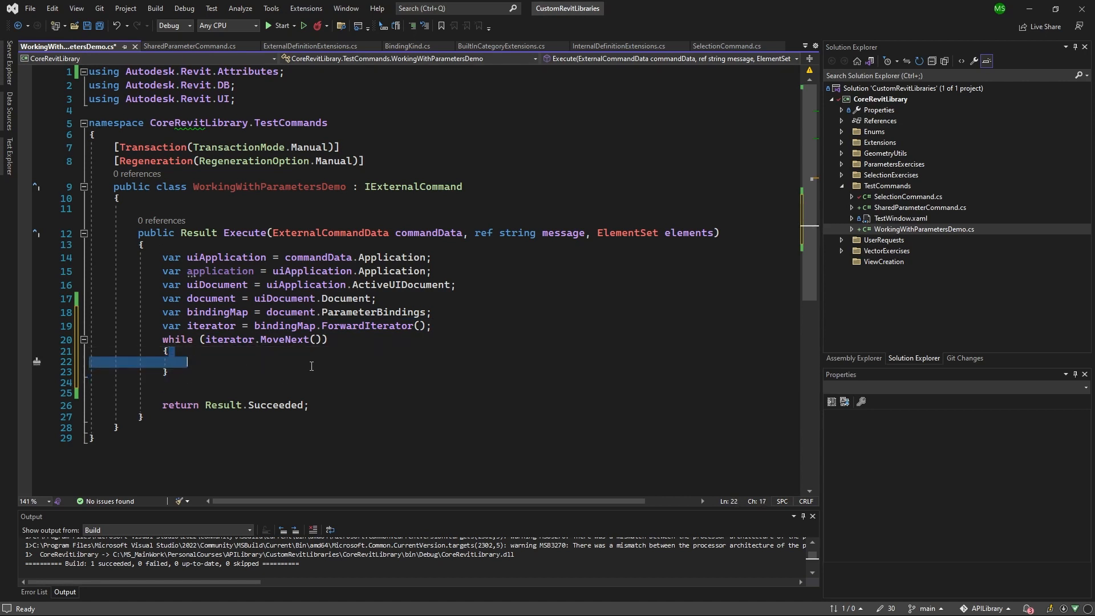
- Place the cursor inside the empty while loop body in Visual Studio
click(330, 361)
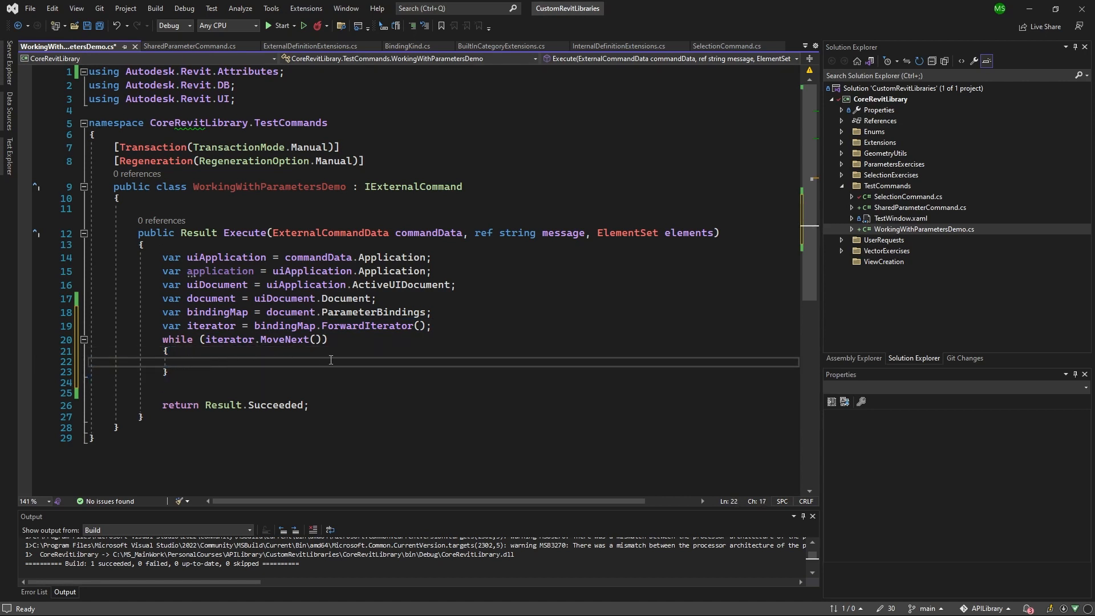
click(168, 350)
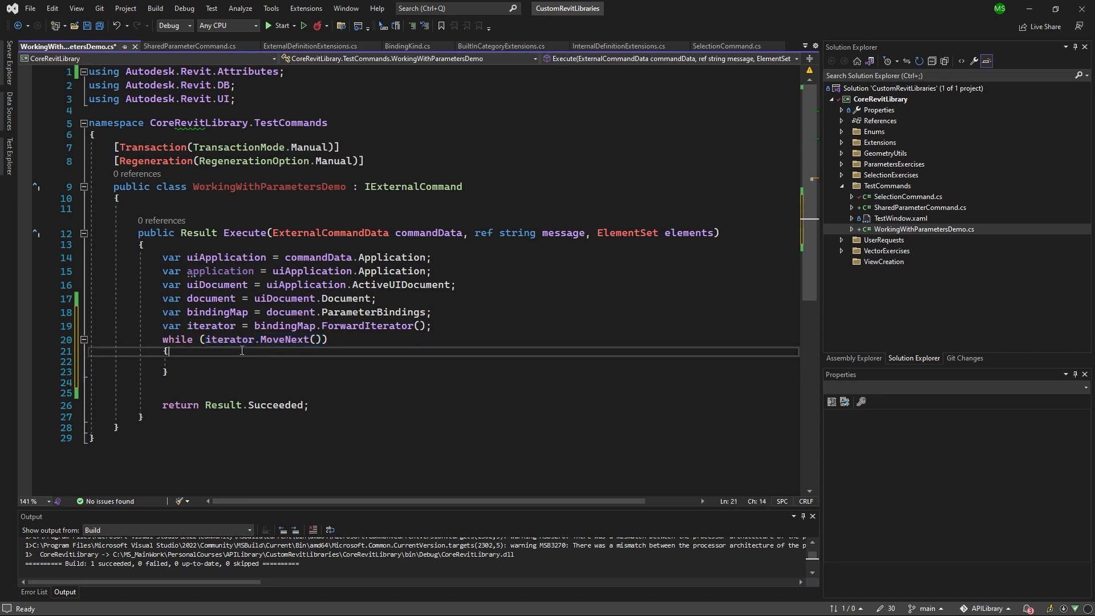
mouse_move(313, 349)
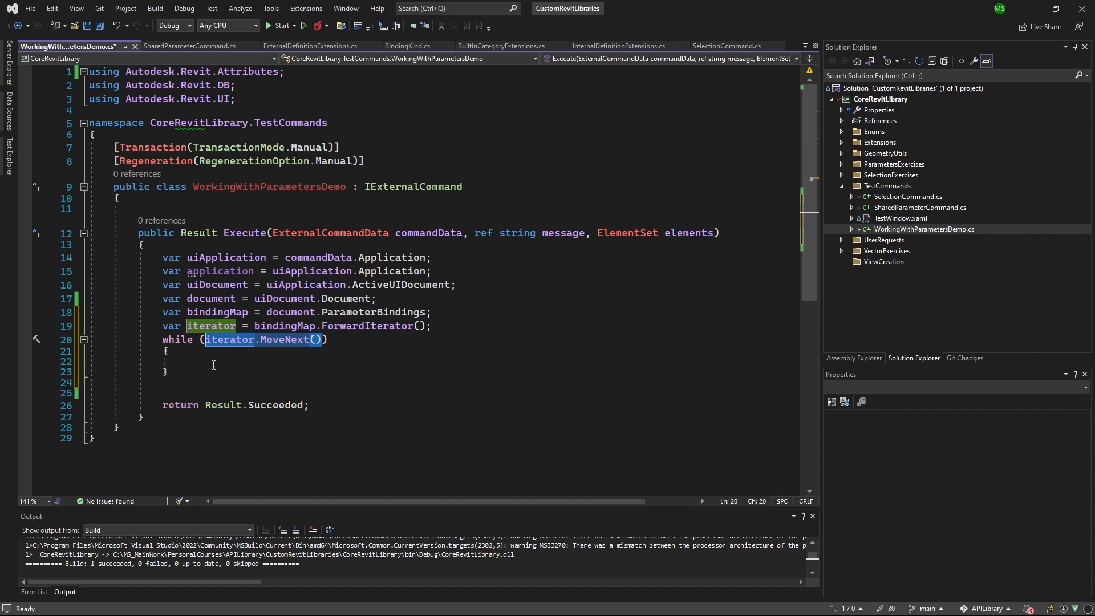
click(212, 364)
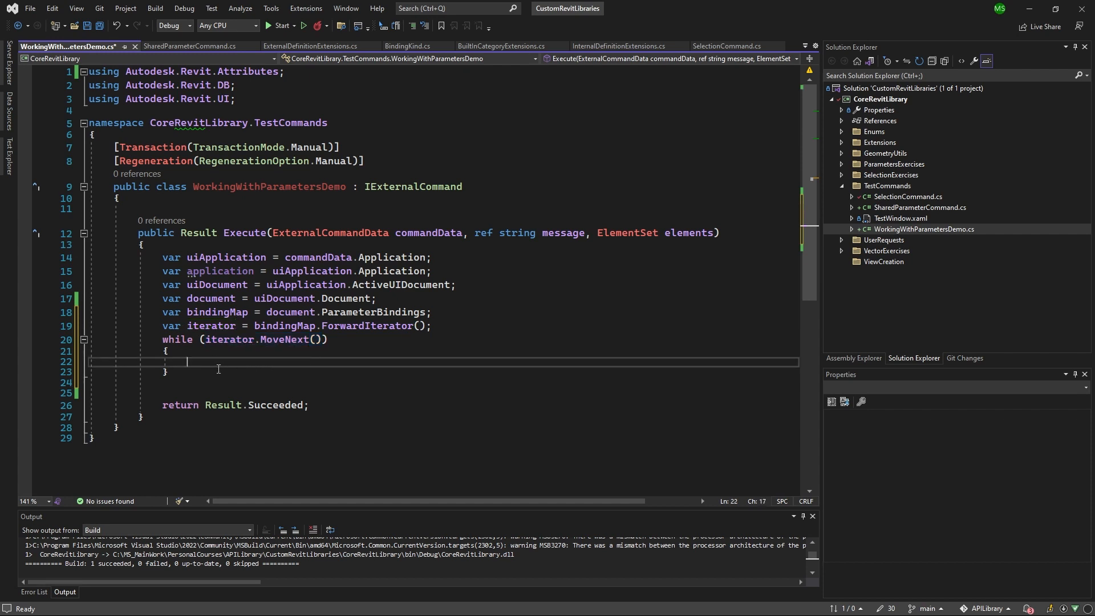
mouse_move(209, 364)
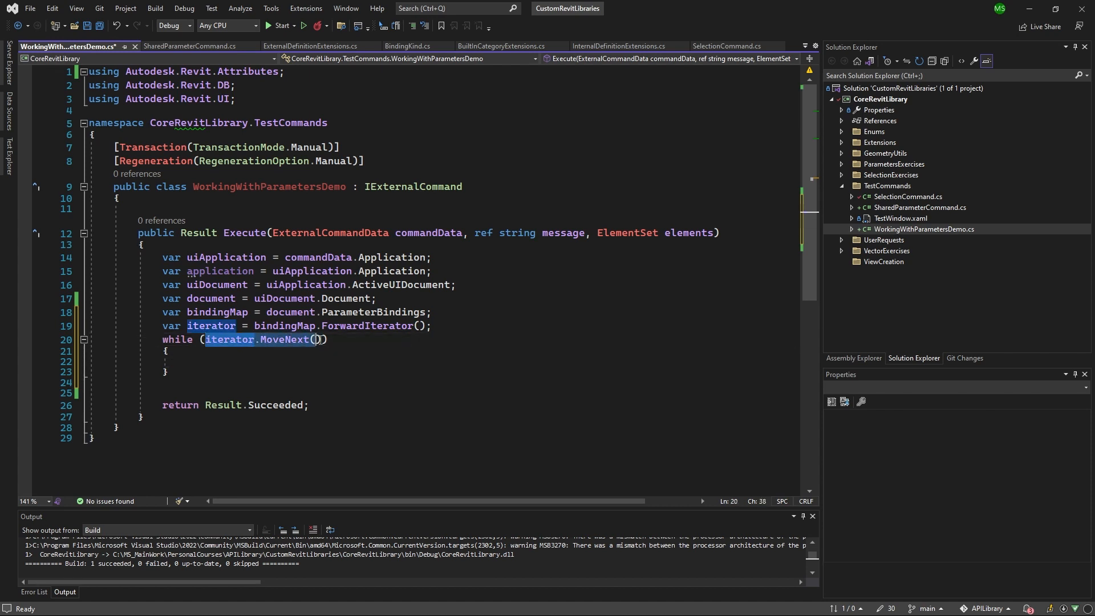
click(206, 361)
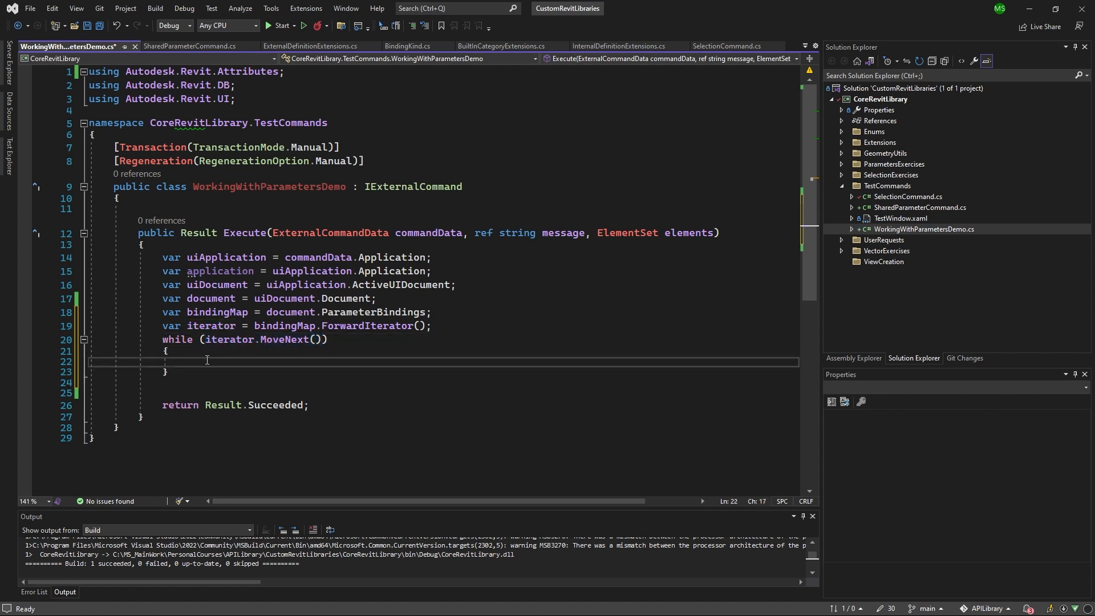
- In the loop, declare 'binding = iterator.Current as Binding' and an internalDefinition variable
text(var)
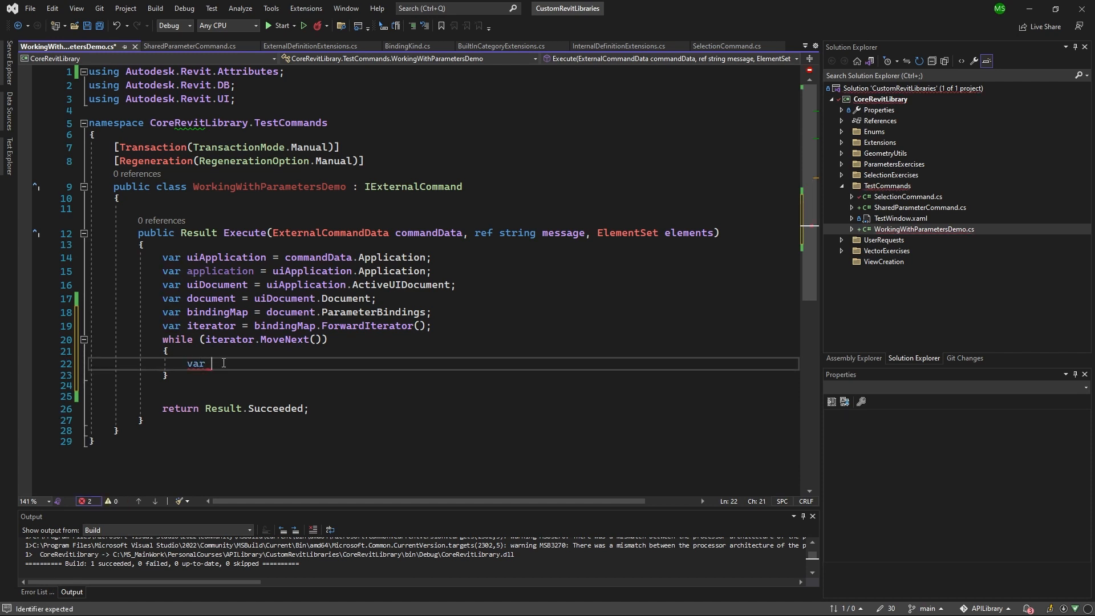
text(bindi)
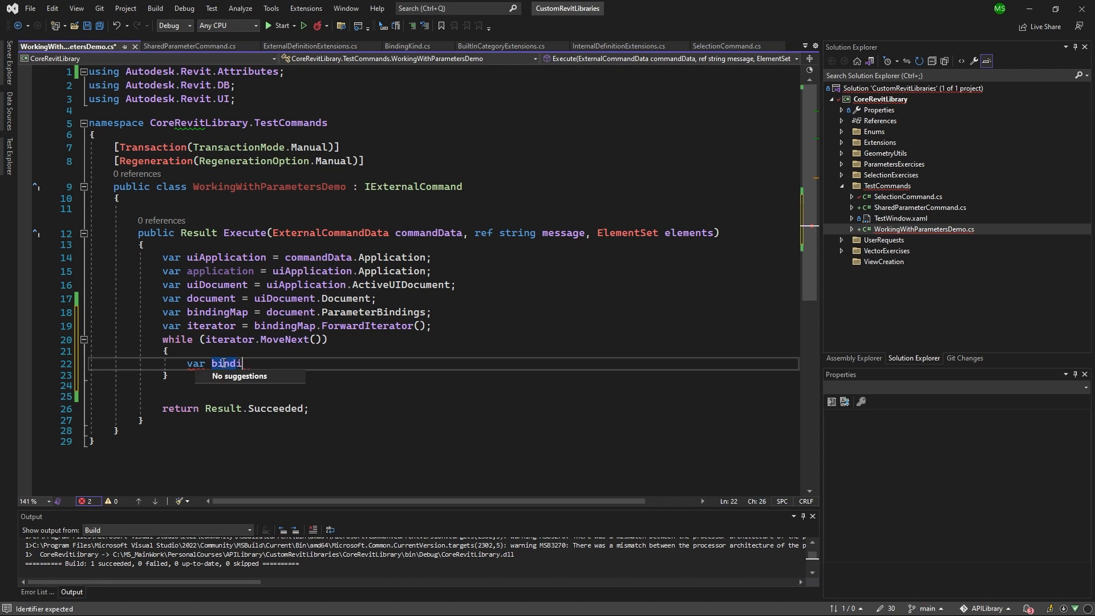
text(ng = iterator)
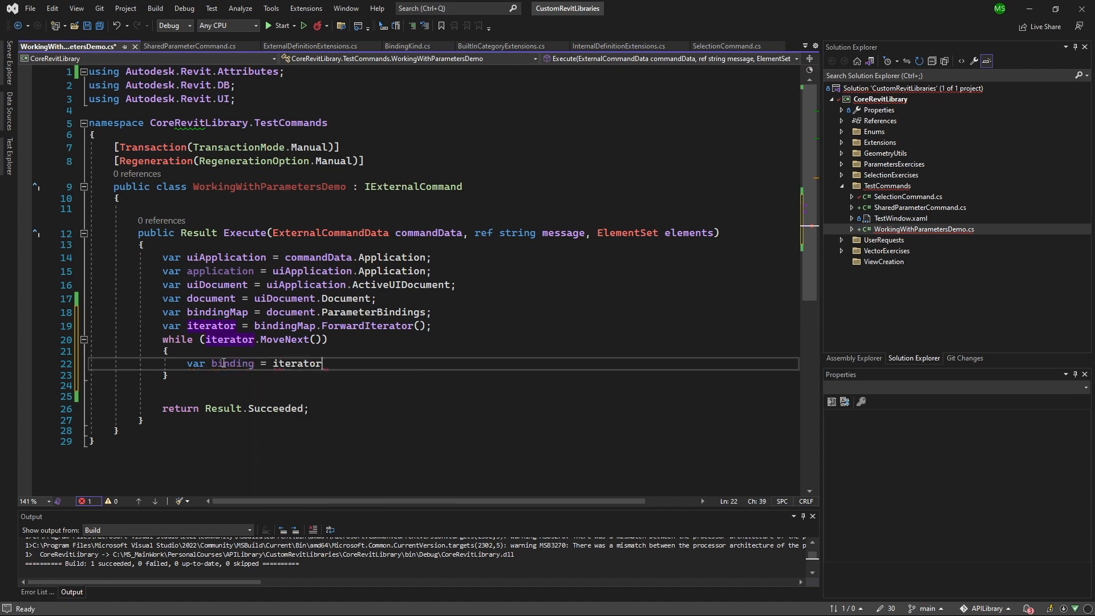
text(.)
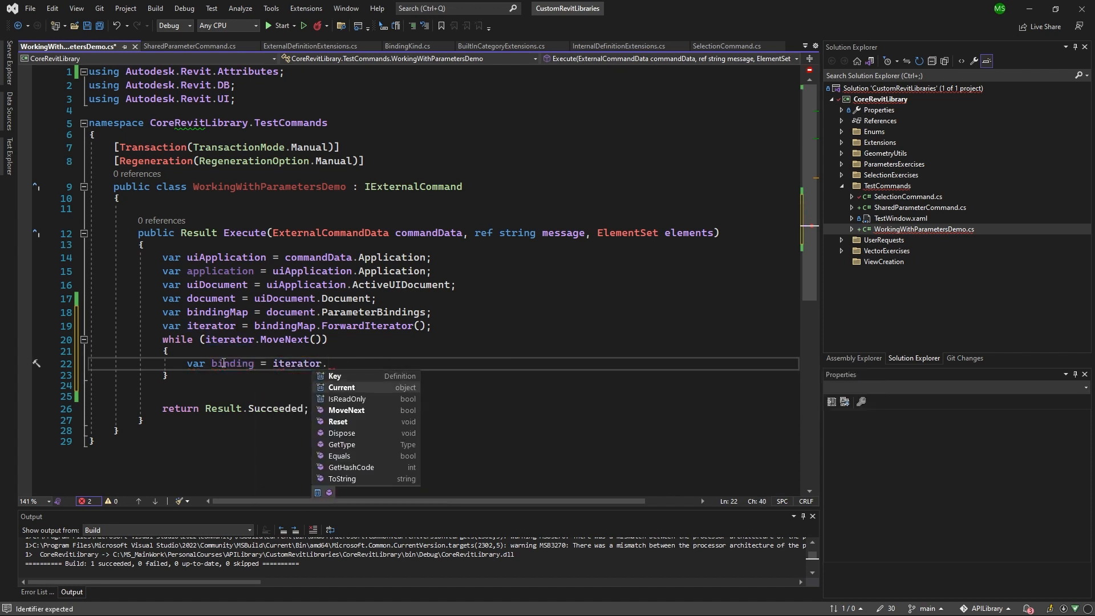
text(Current as Binding;)
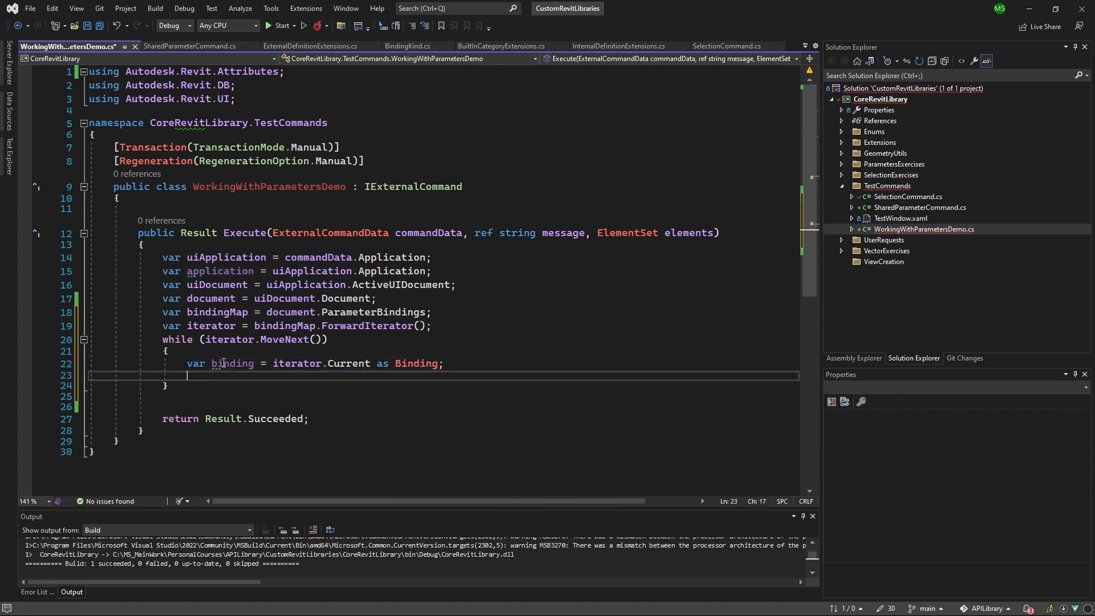
text(var in)
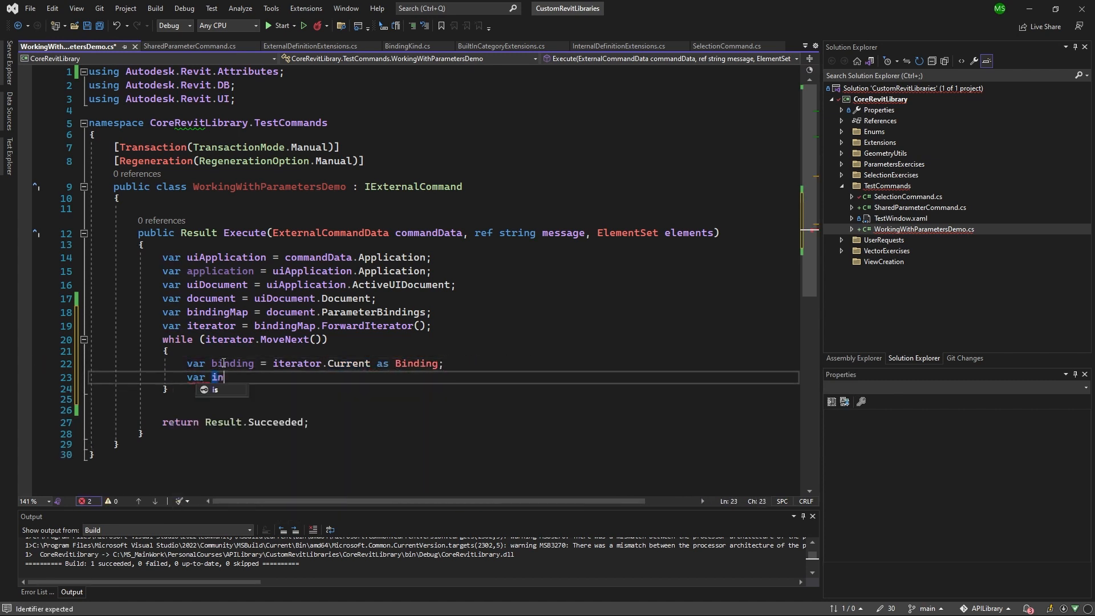
text(ternalDefinition)
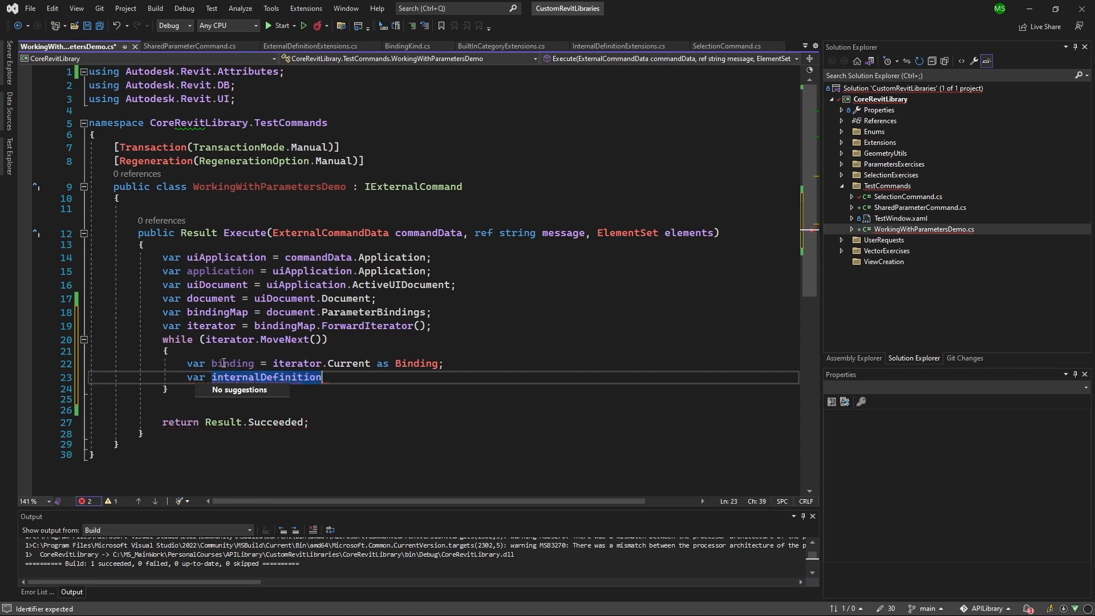
text(=)
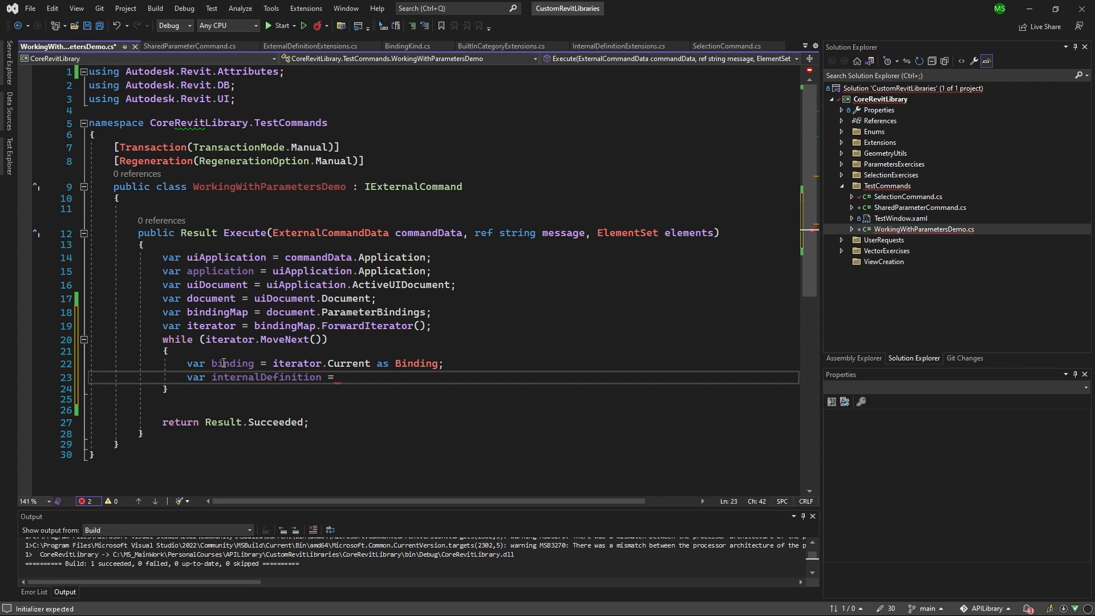
text(iterator.Current as InternalDefinition;)
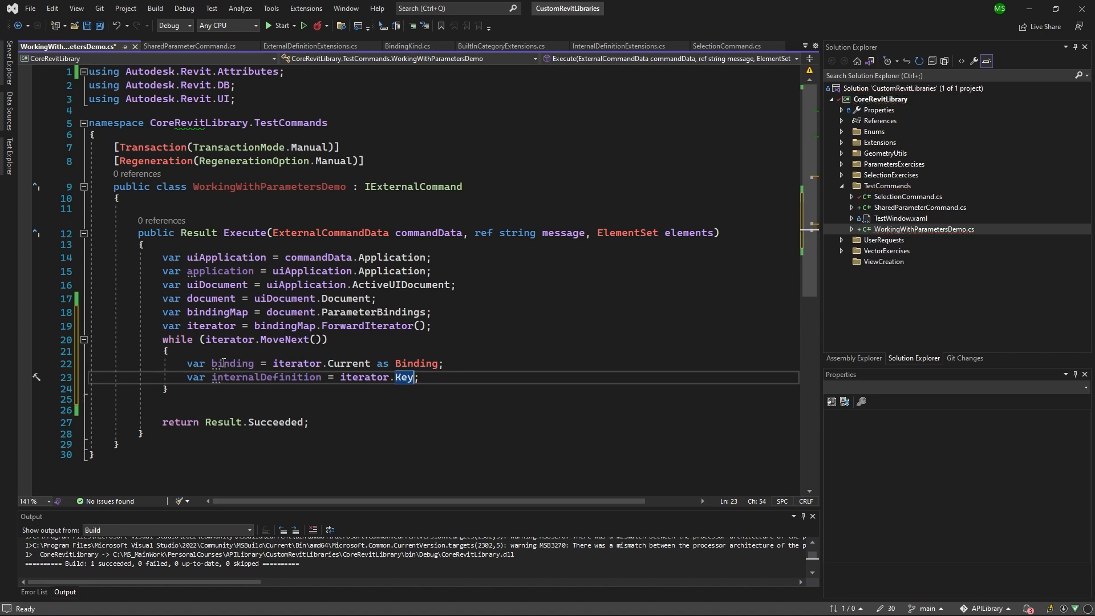
- Add a TaskDialog.Show line whose message starts with '{binding.GetType().Name},'
text(TaskDialog.Show("Message", $")
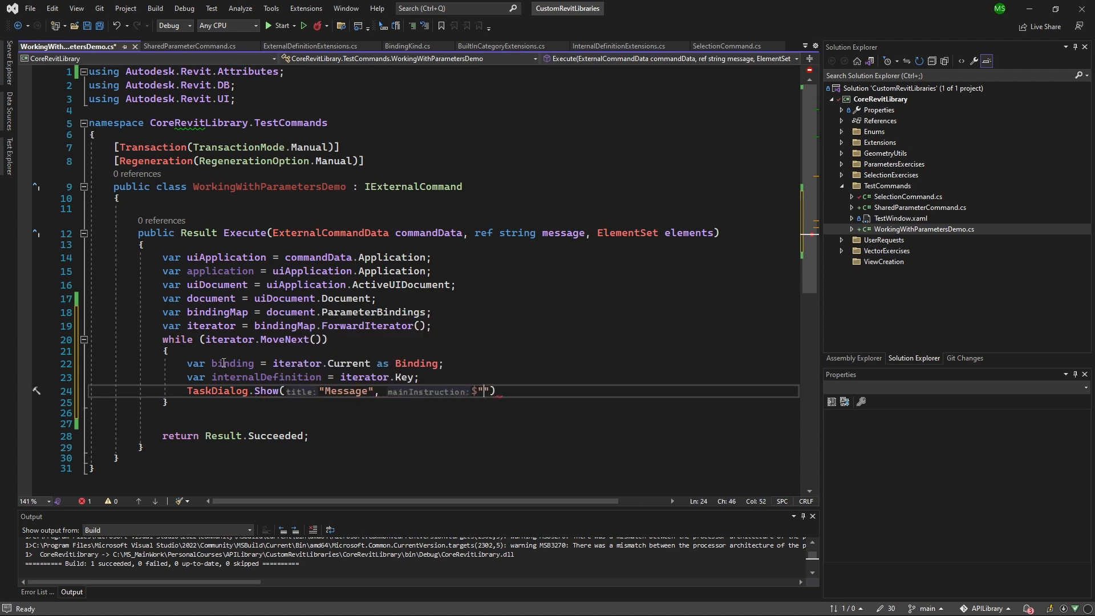
text({})
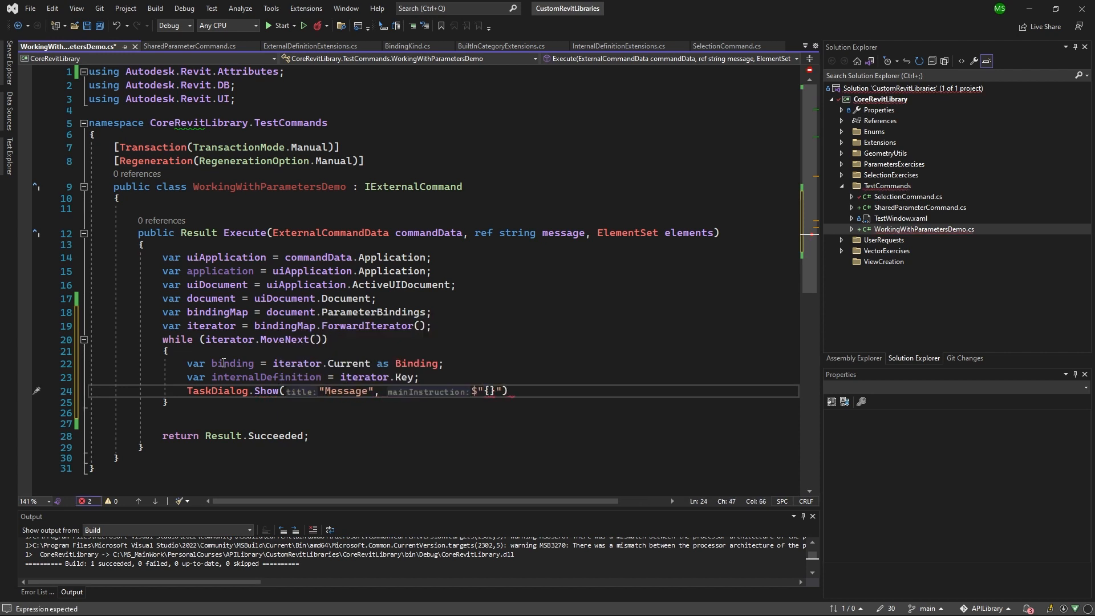
text(bi)
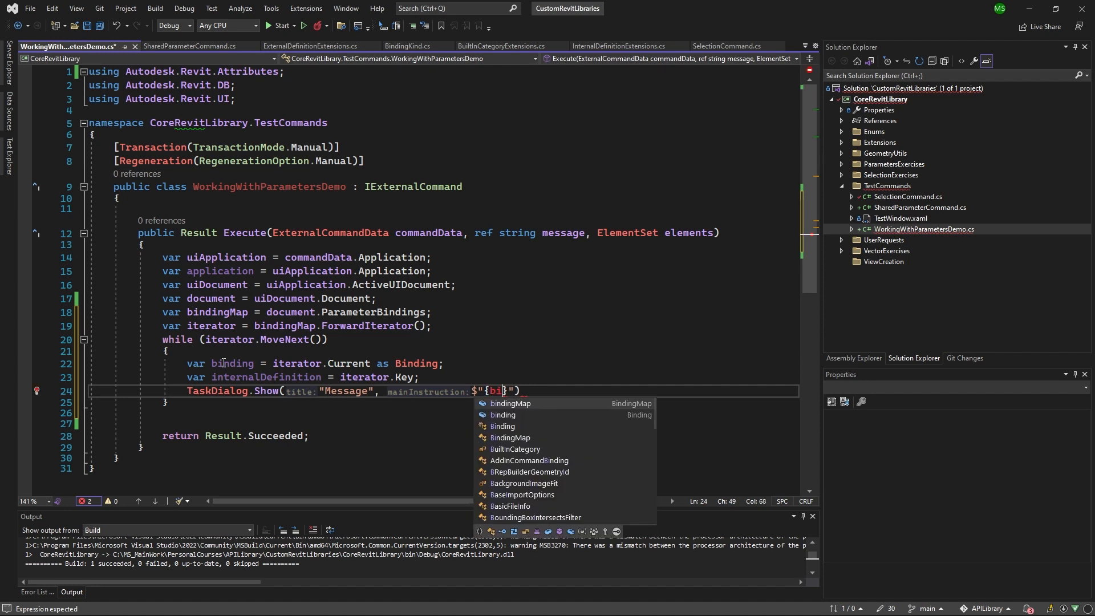
text(binding.GetType())
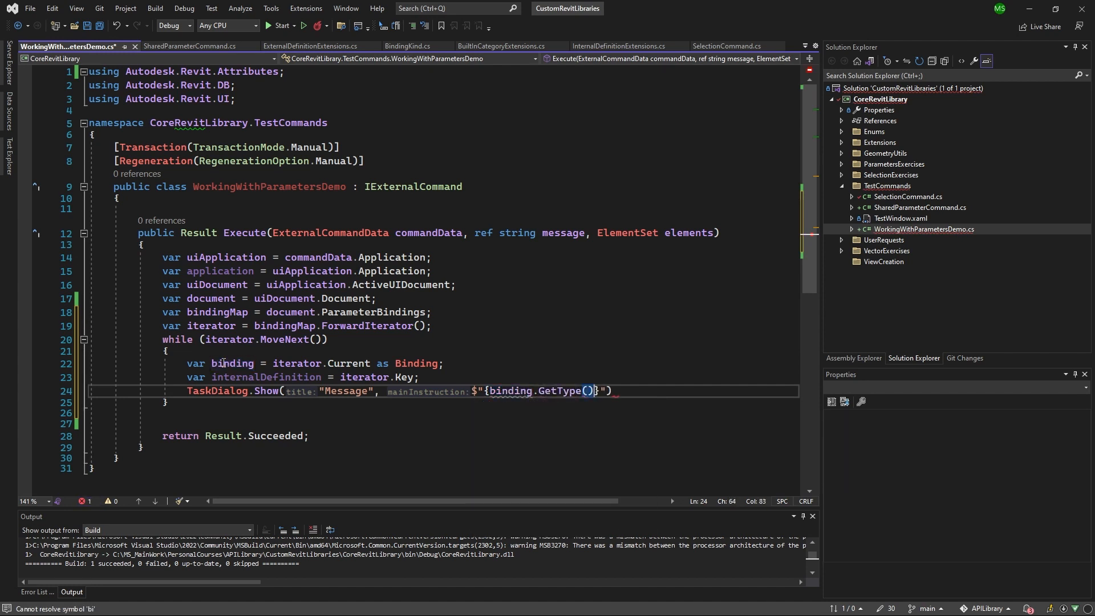
text(.Name)
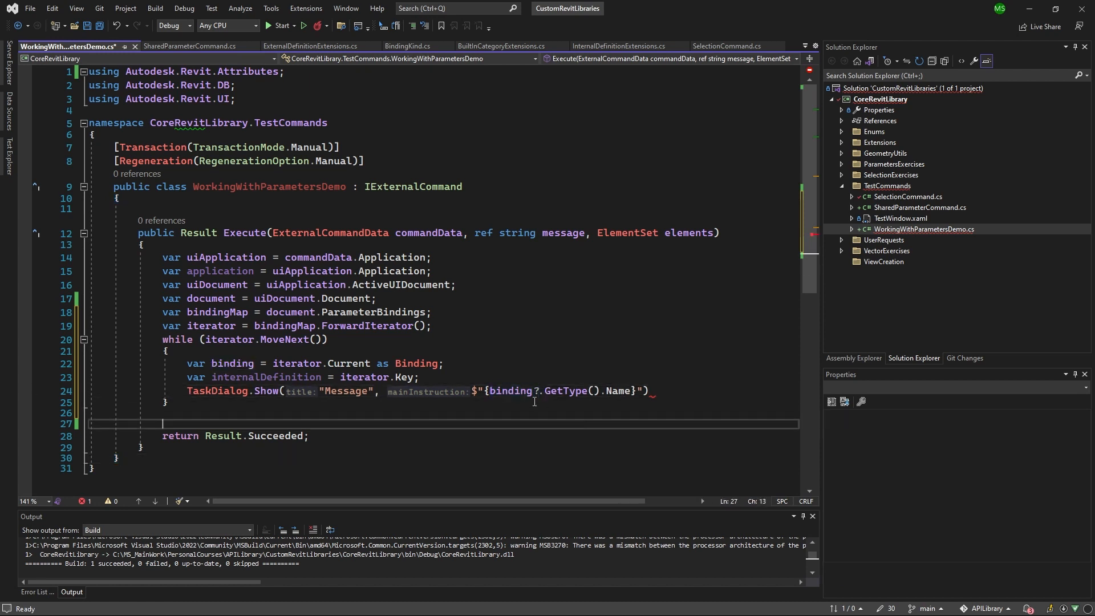
double_click(510, 390)
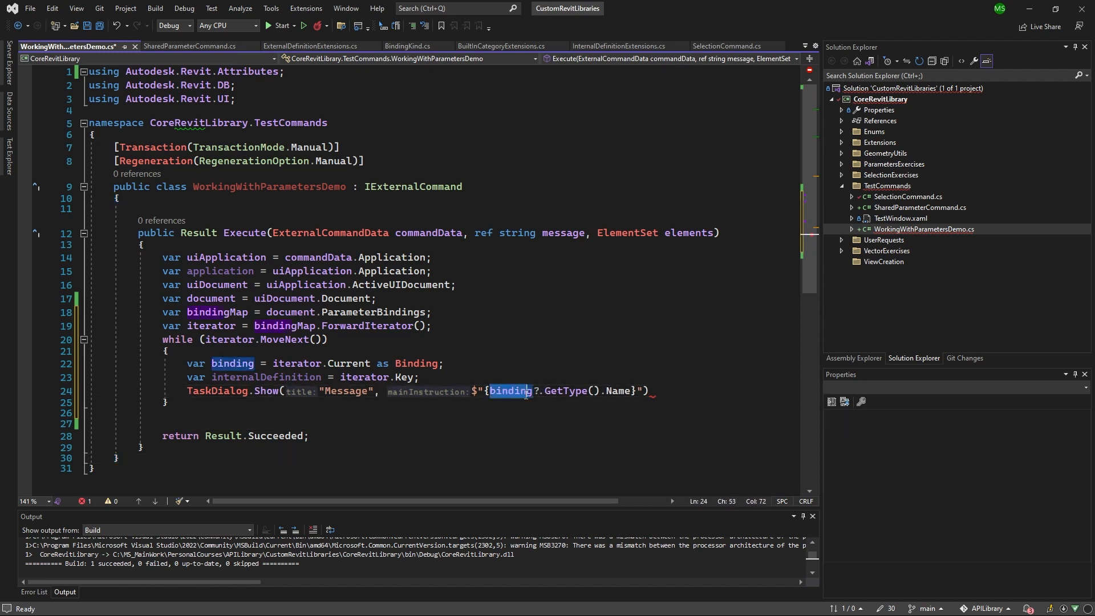
click(634, 390)
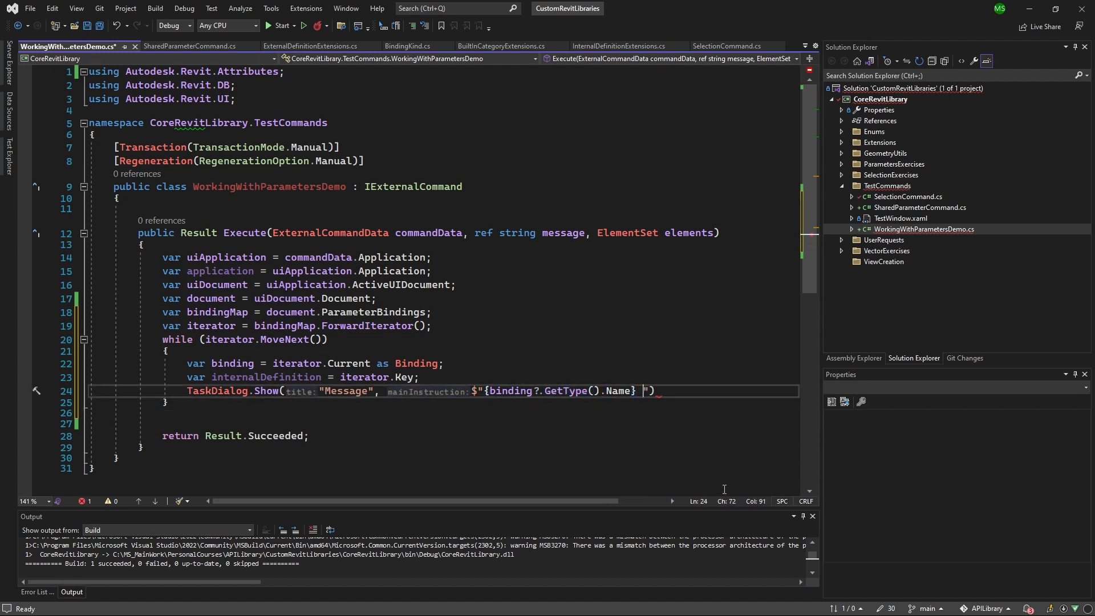
text(,)
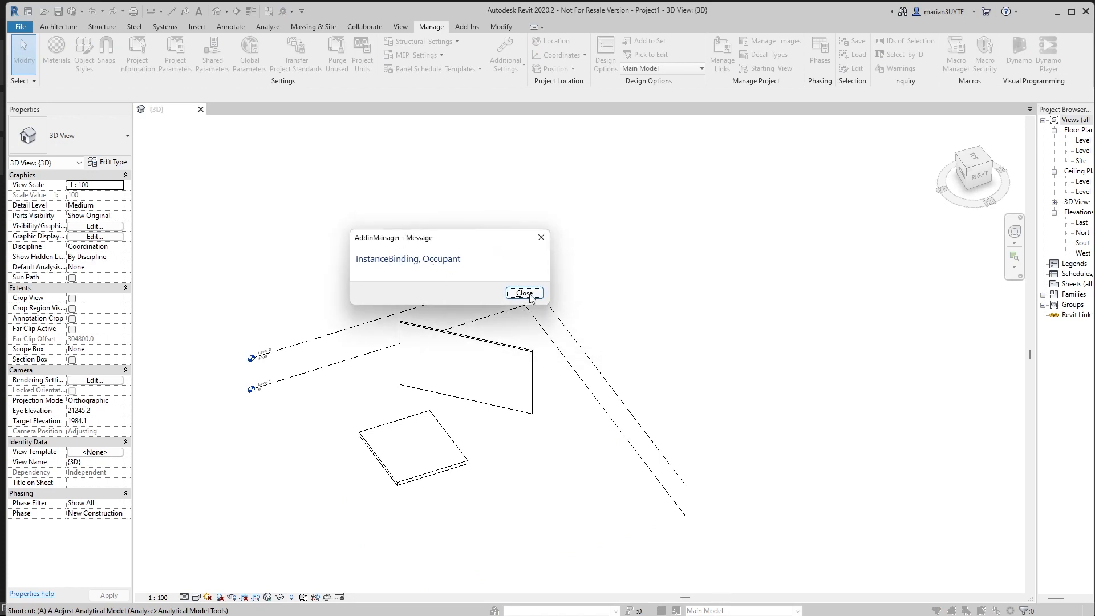
- Close the 'InstanceBinding, Occupant' result message in Revit
click(523, 293)
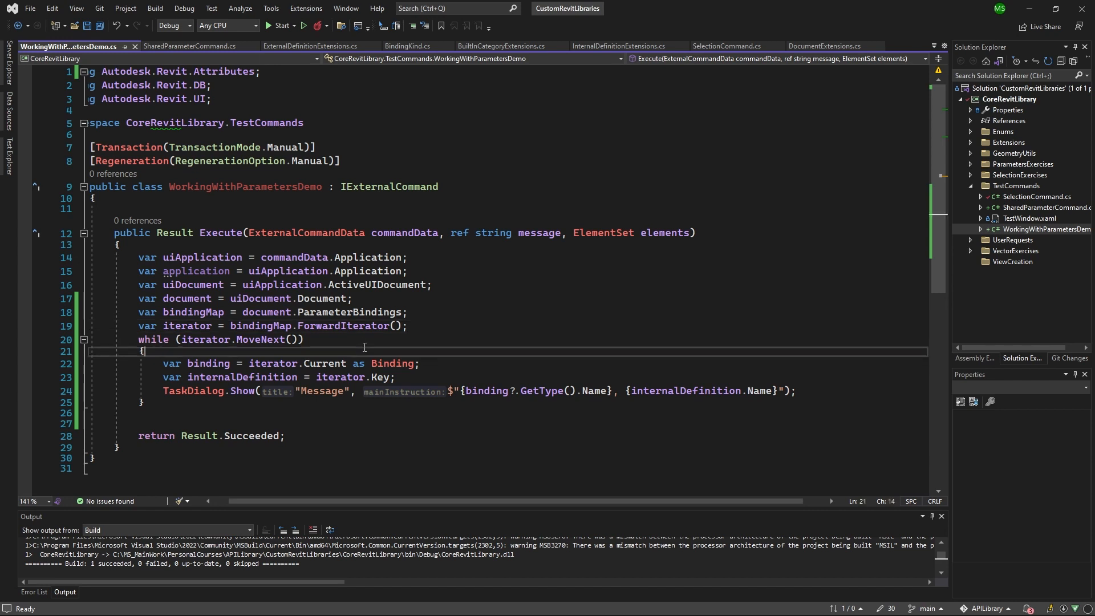
mouse_move(400, 343)
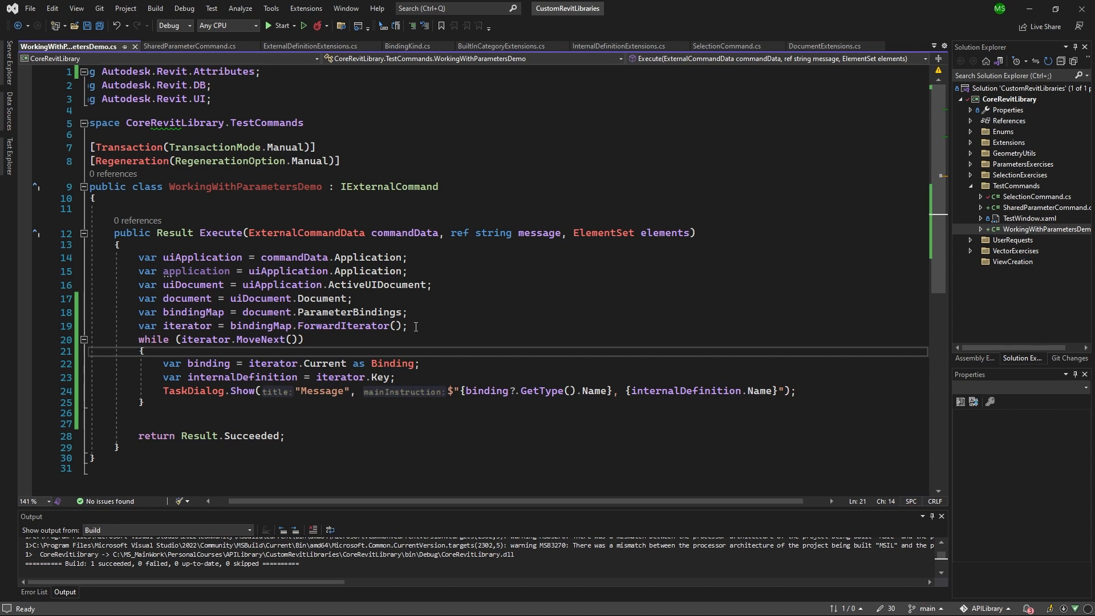
mouse_move(221, 346)
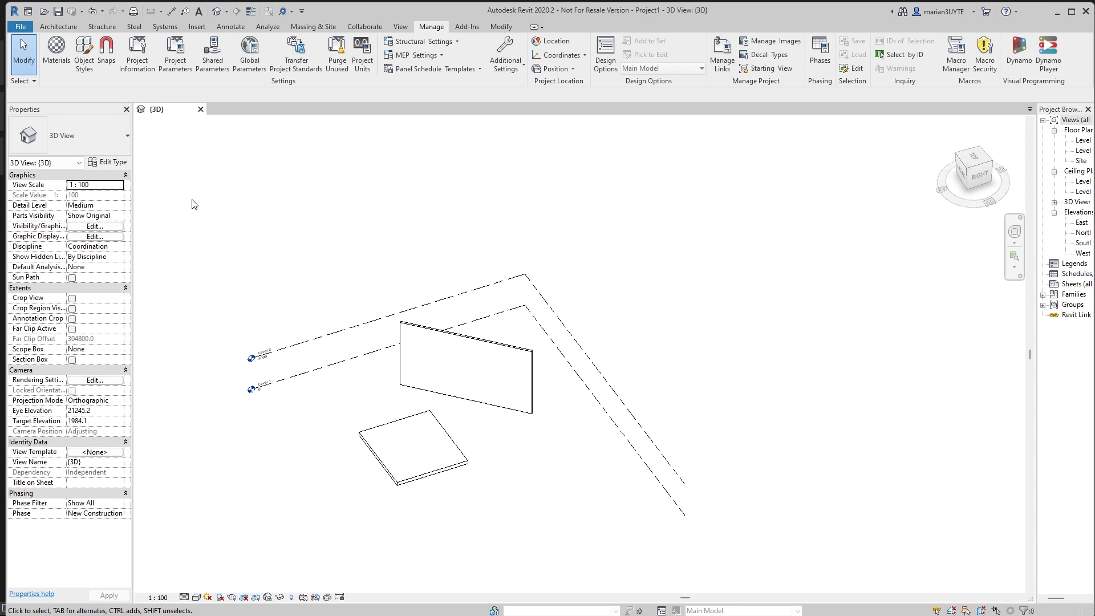
- Open Project Parameters, view the Occupant parameter's properties, then close the dialog
click(174, 52)
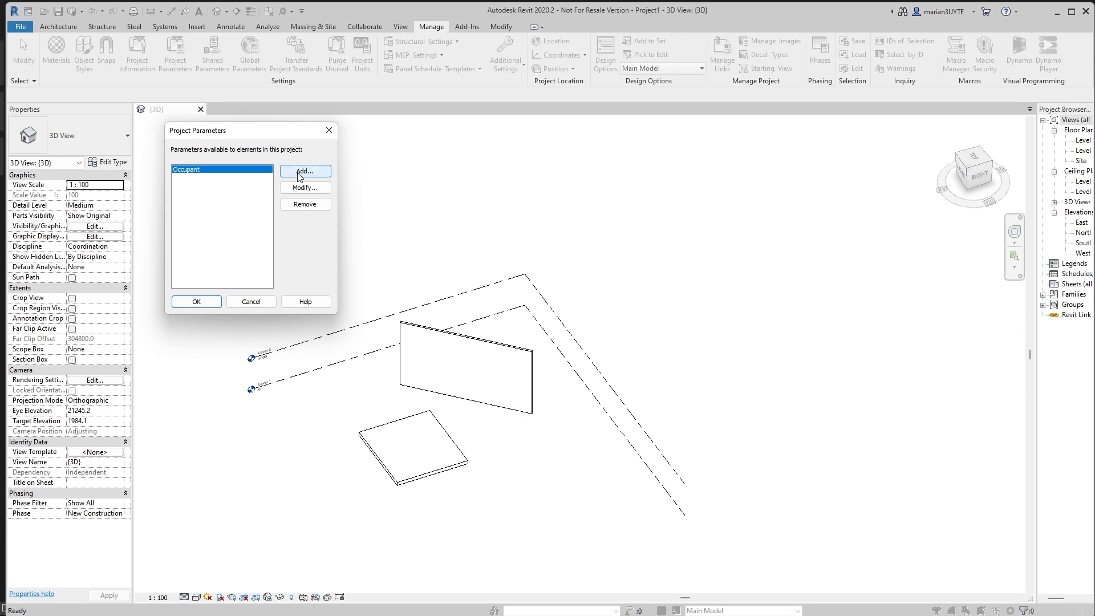
click(304, 171)
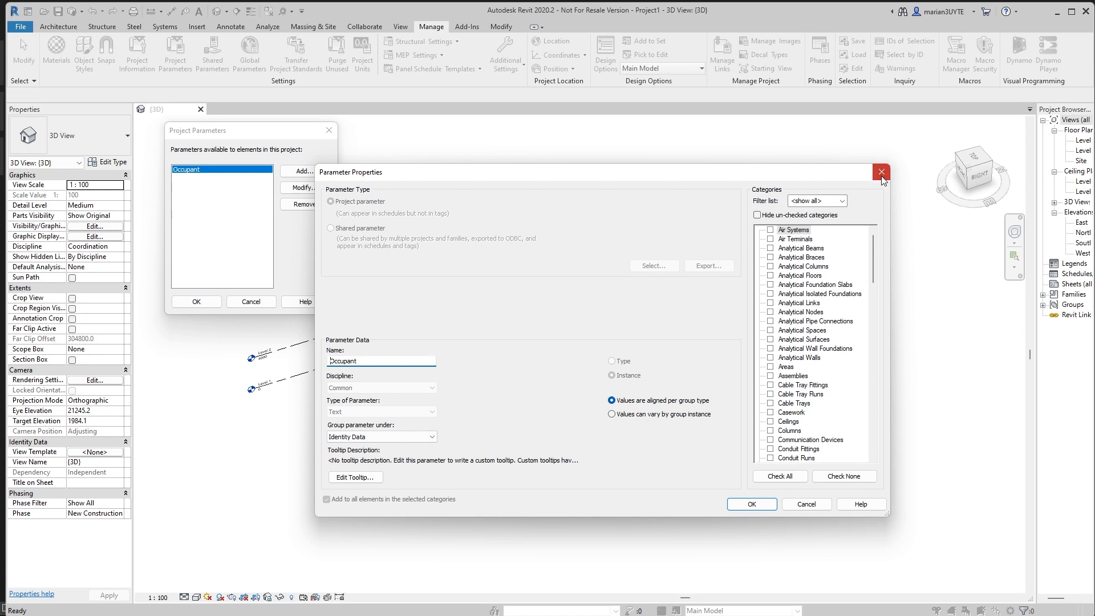
click(880, 173)
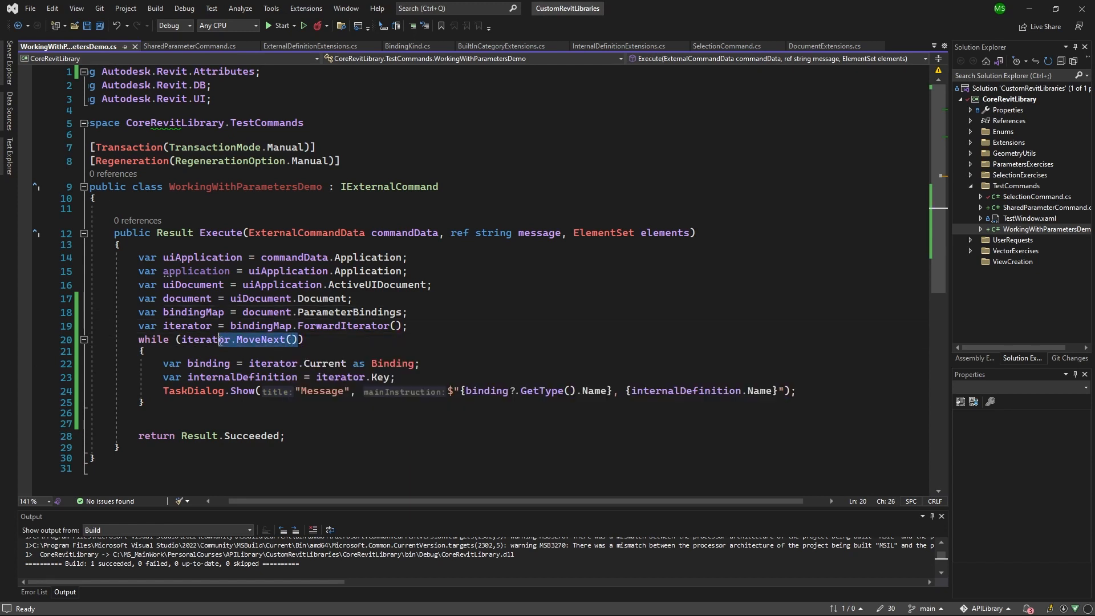
double_click(264, 339)
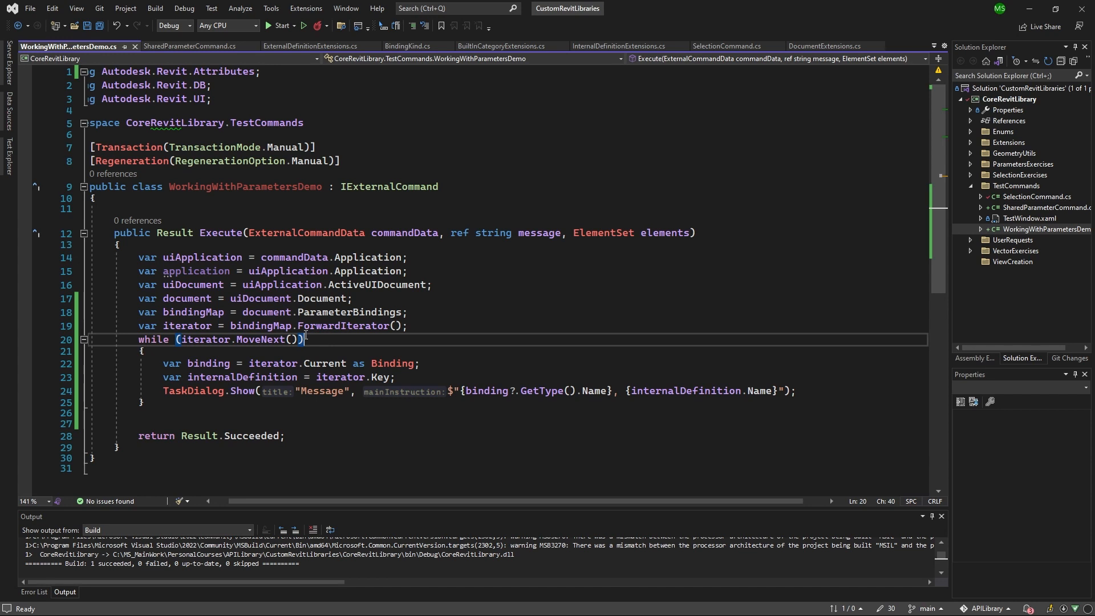
mouse_move(788, 432)
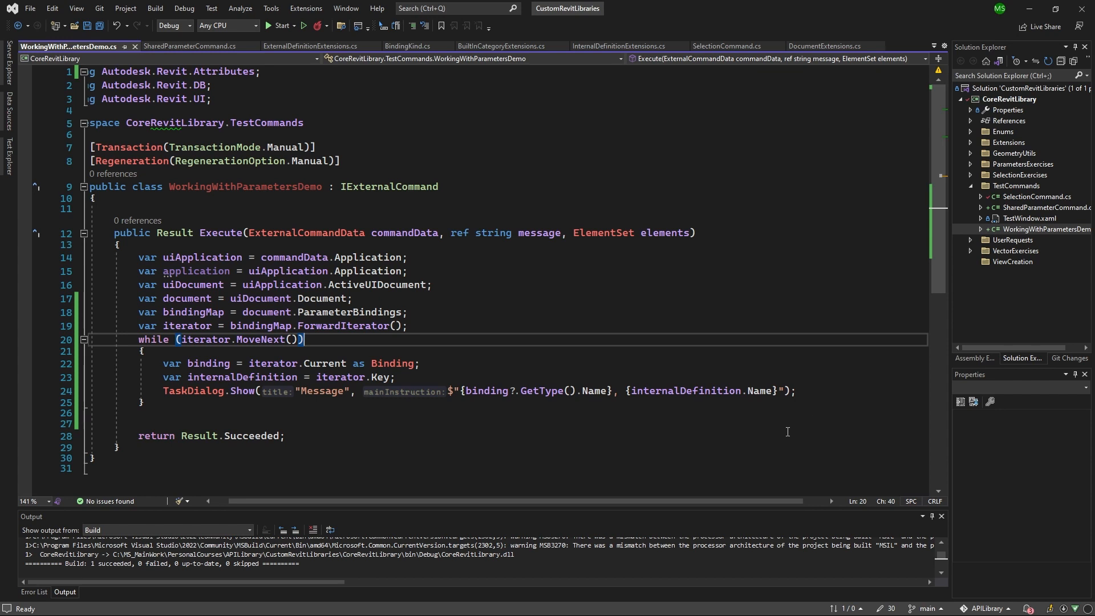
mouse_move(732, 455)
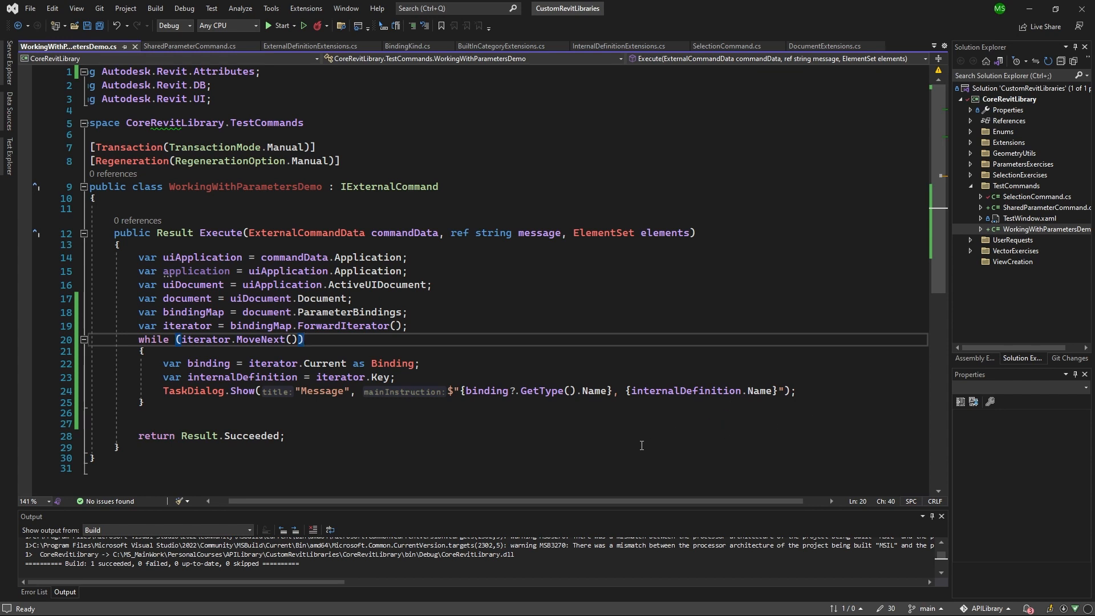
mouse_move(770, 403)
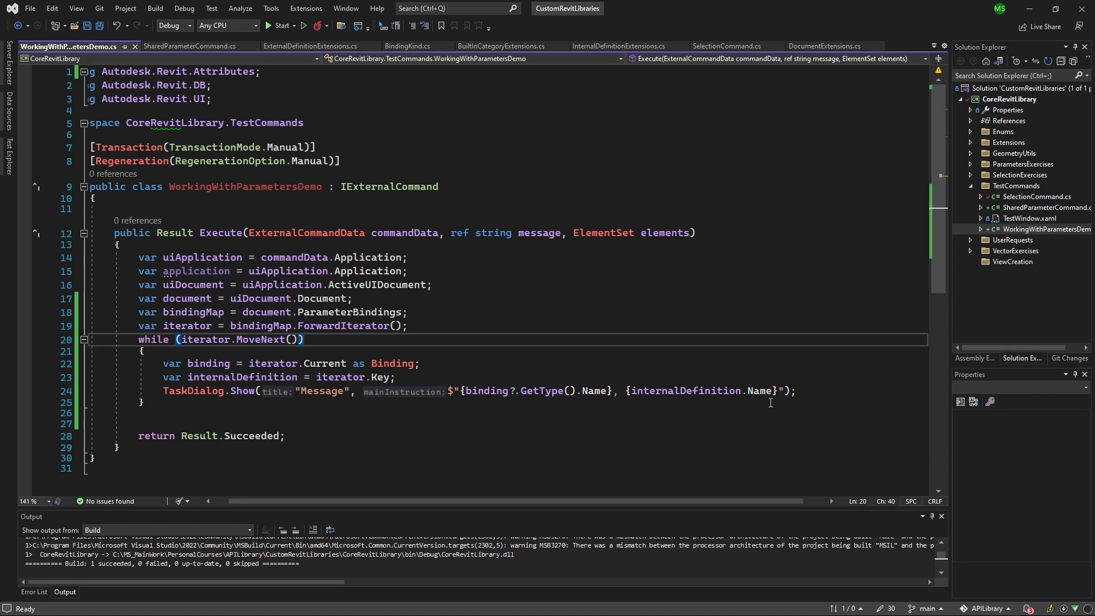
click(163, 413)
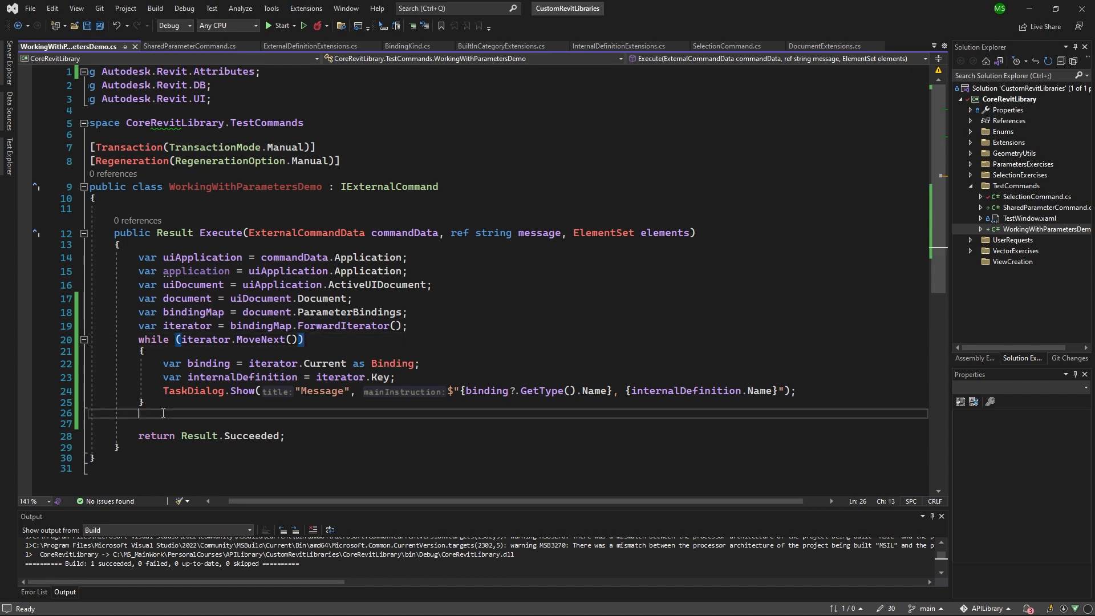